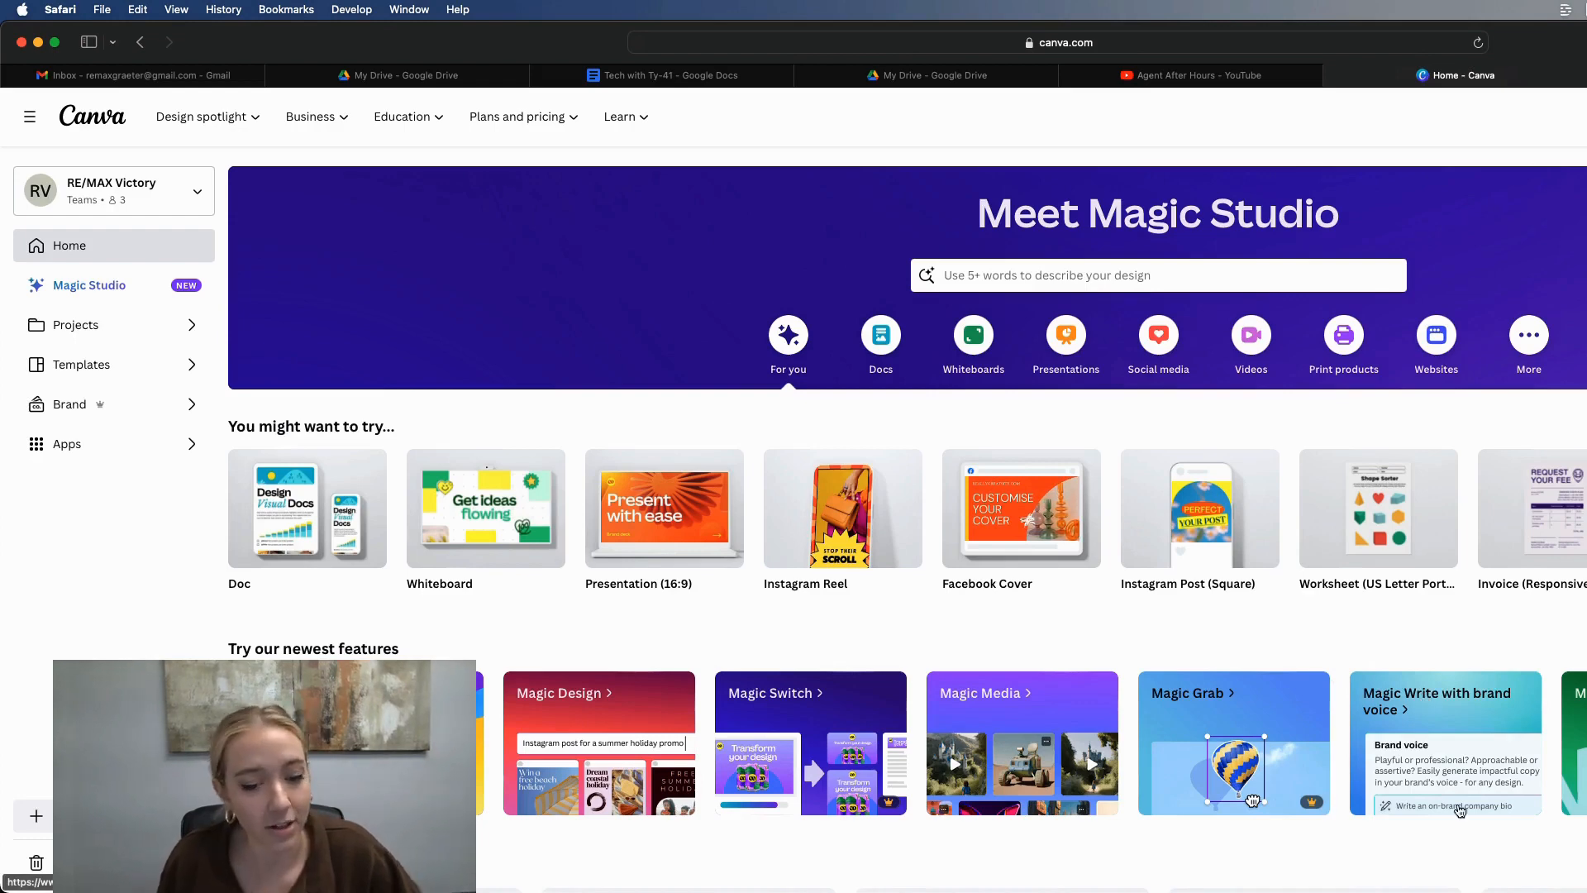
pyautogui.moveTo(1497, 721)
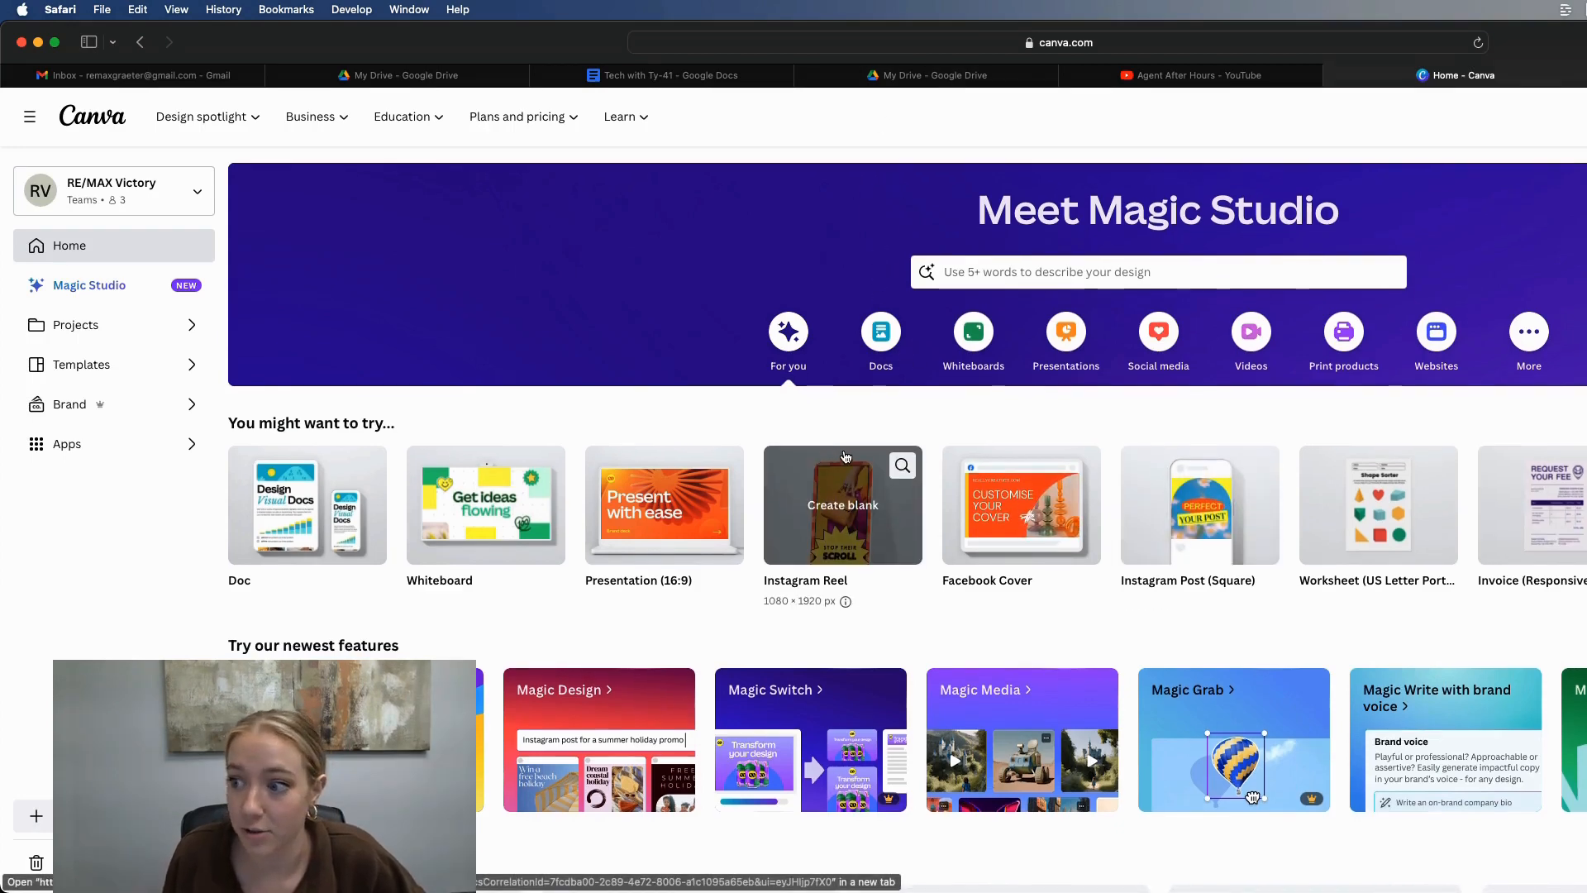
pyautogui.moveTo(891, 405)
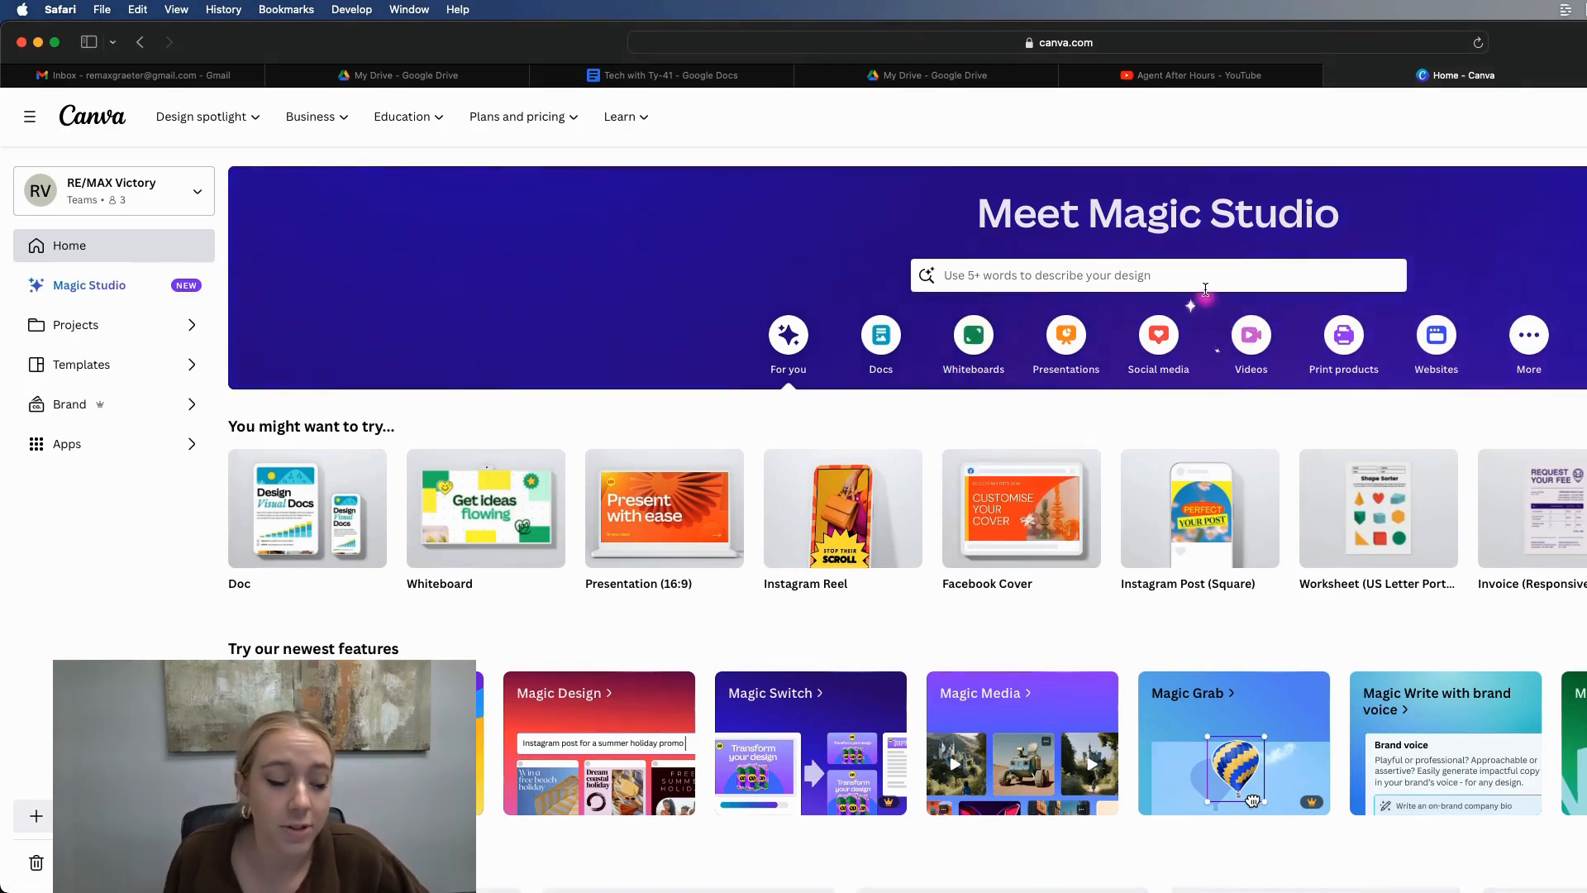
pyautogui.moveTo(73, 294)
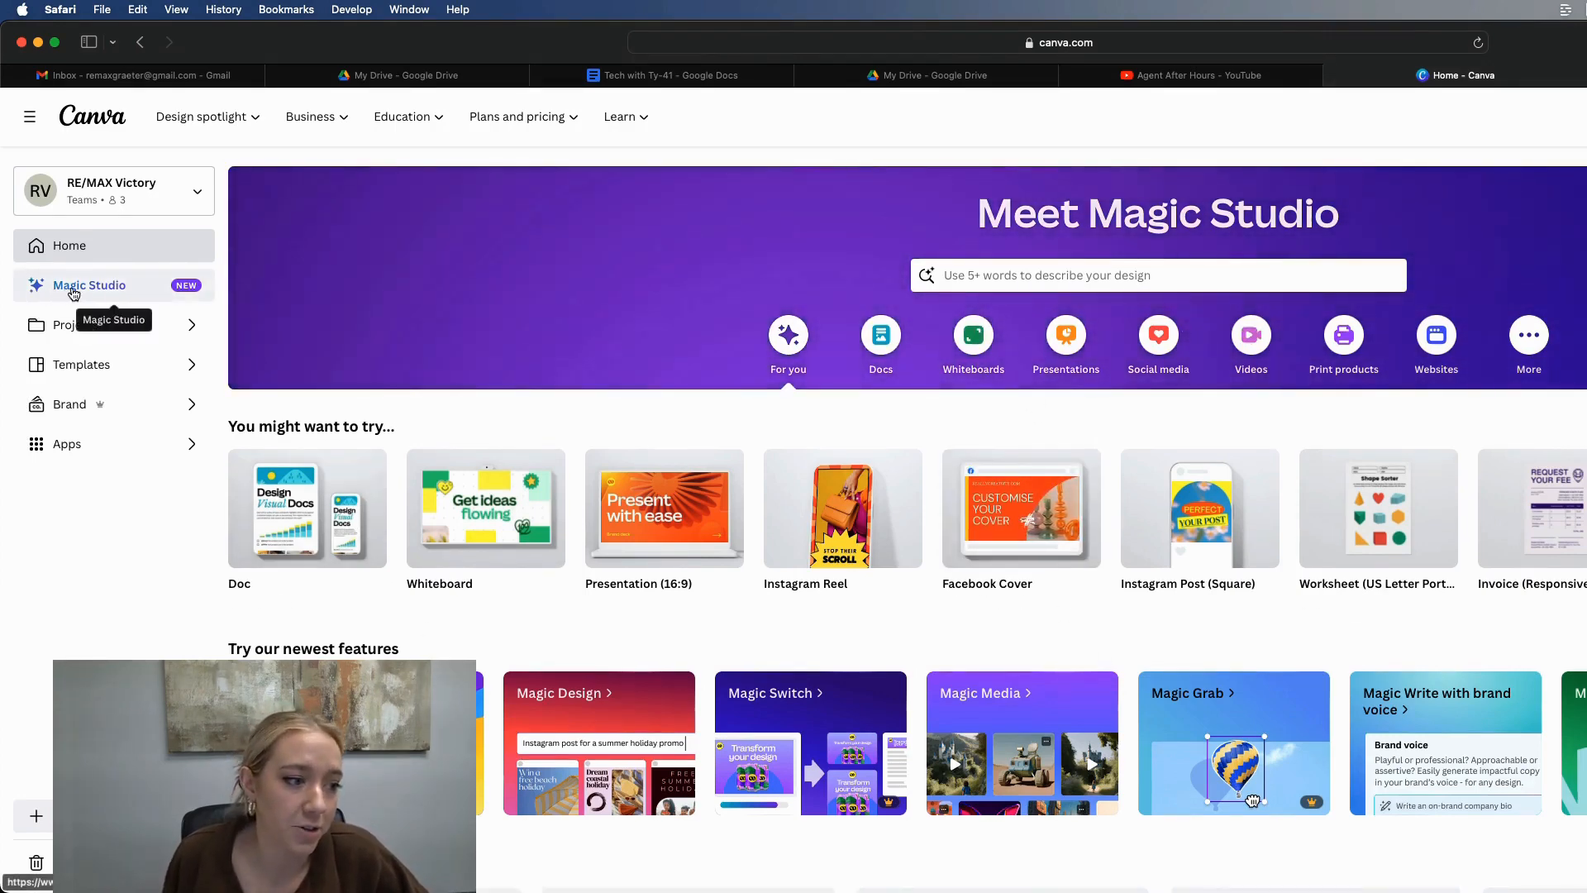
# - Open the Magic Studio page and scroll down through its AI tool cards
pyautogui.click(88, 284)
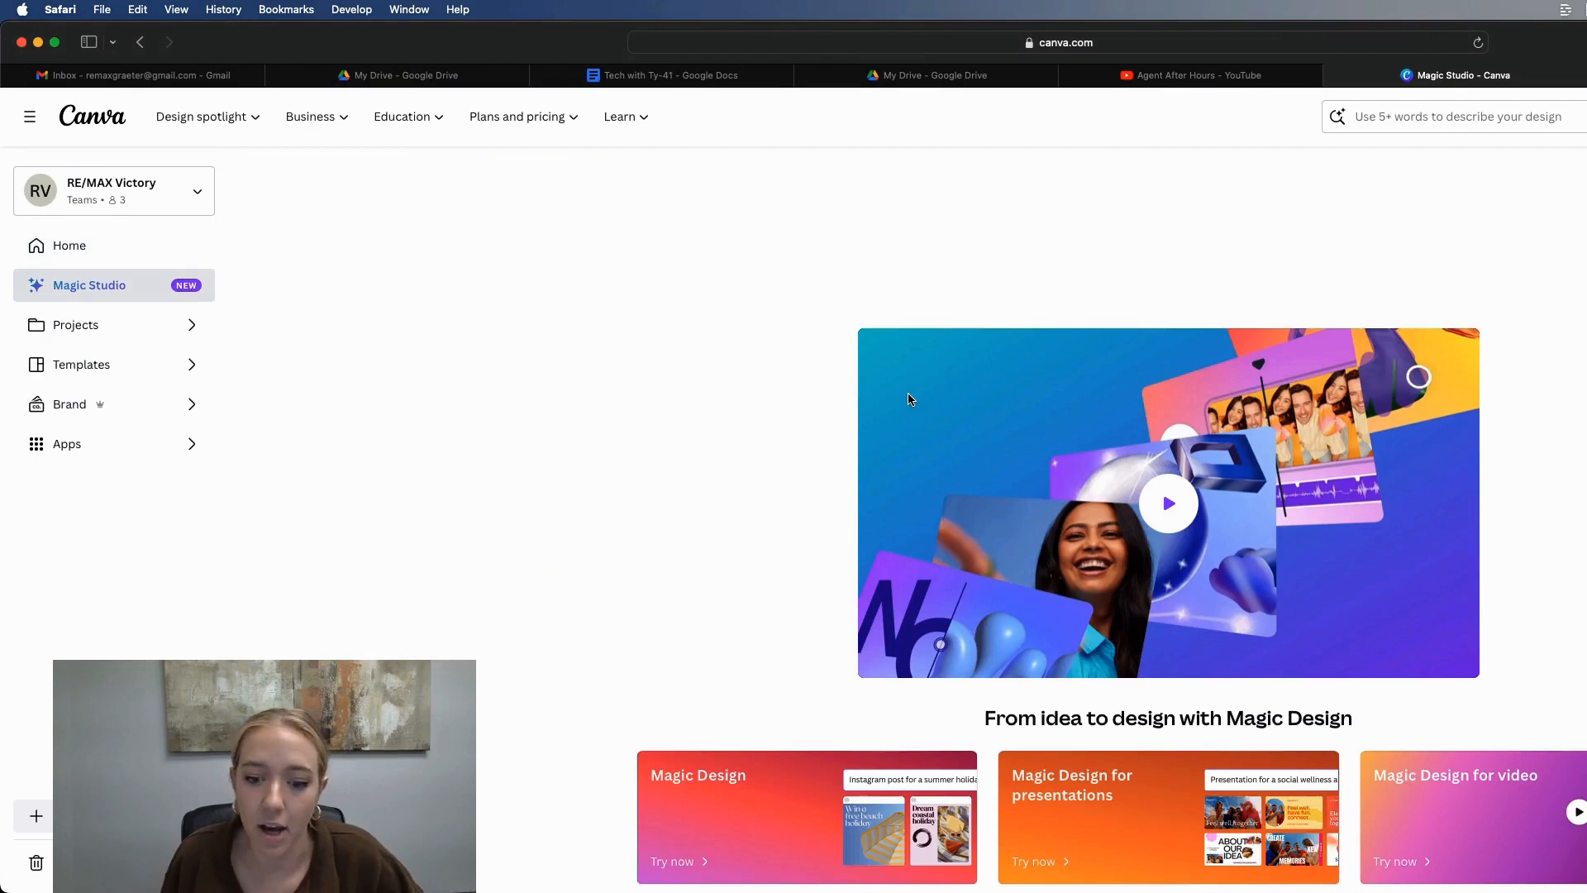
pyautogui.scroll(-3)
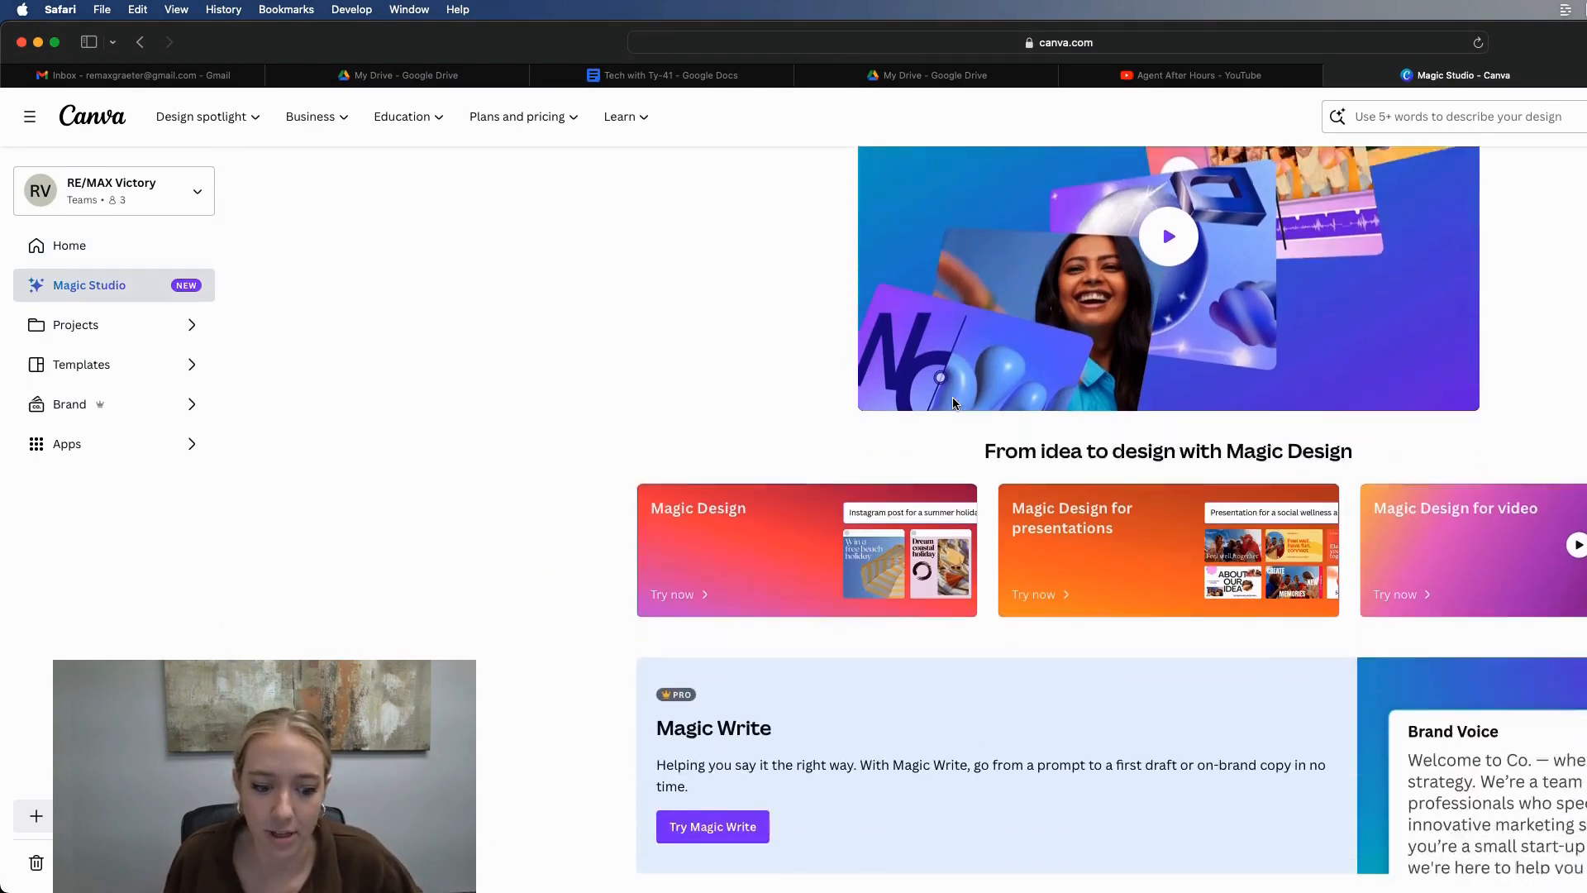
pyautogui.scroll(-3)
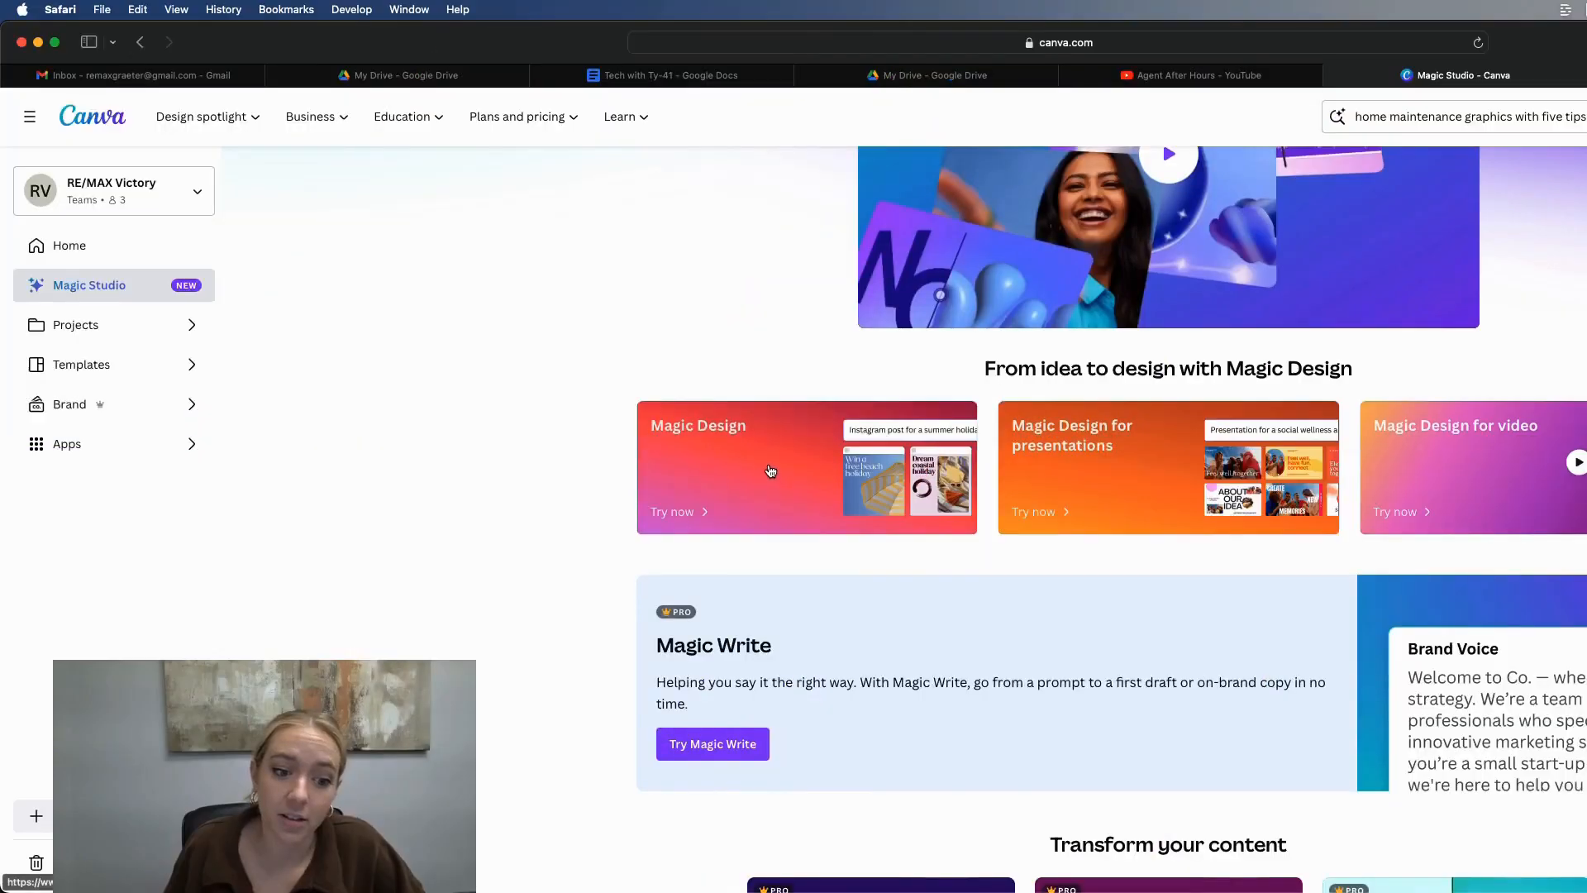
pyautogui.moveTo(817, 590)
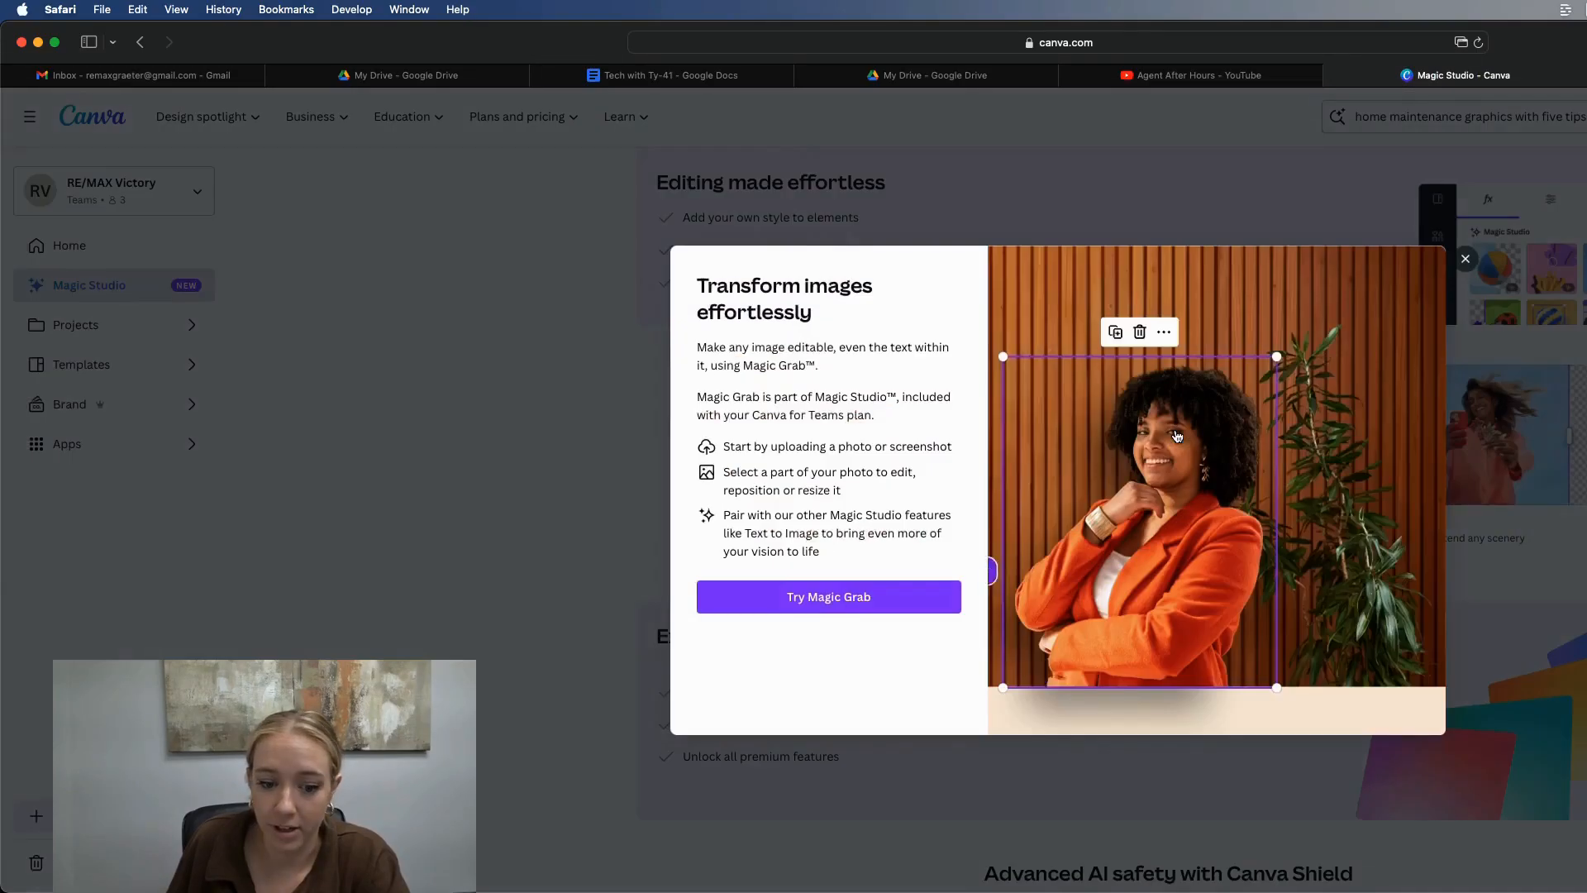
# - Open the Try Magic Grab design featuring the hot air balloon photo
pyautogui.click(828, 596)
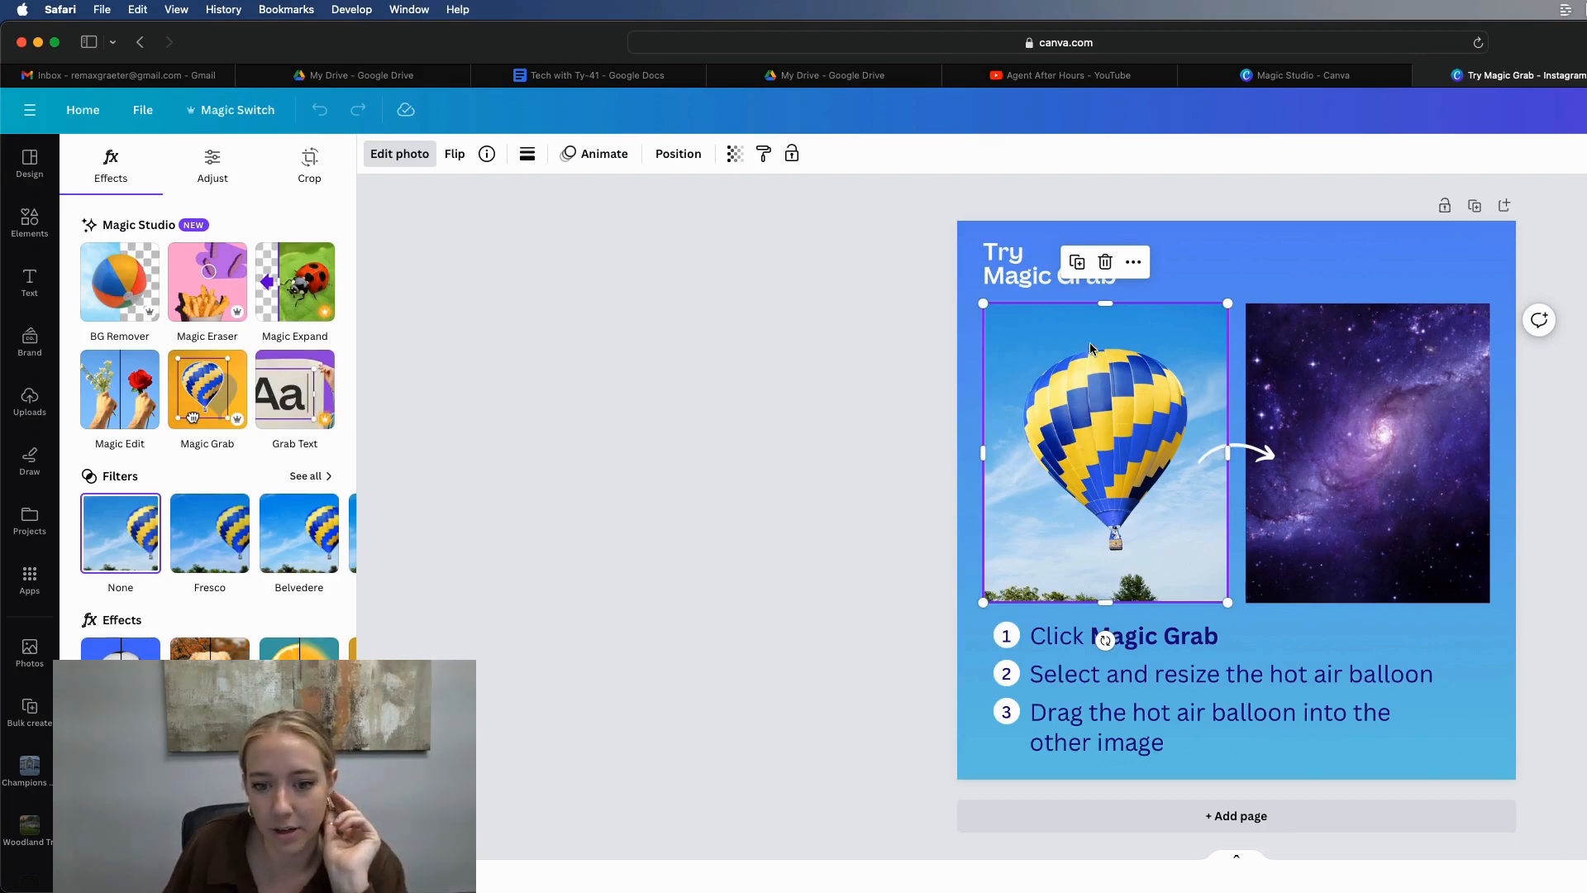
pyautogui.moveTo(212, 348)
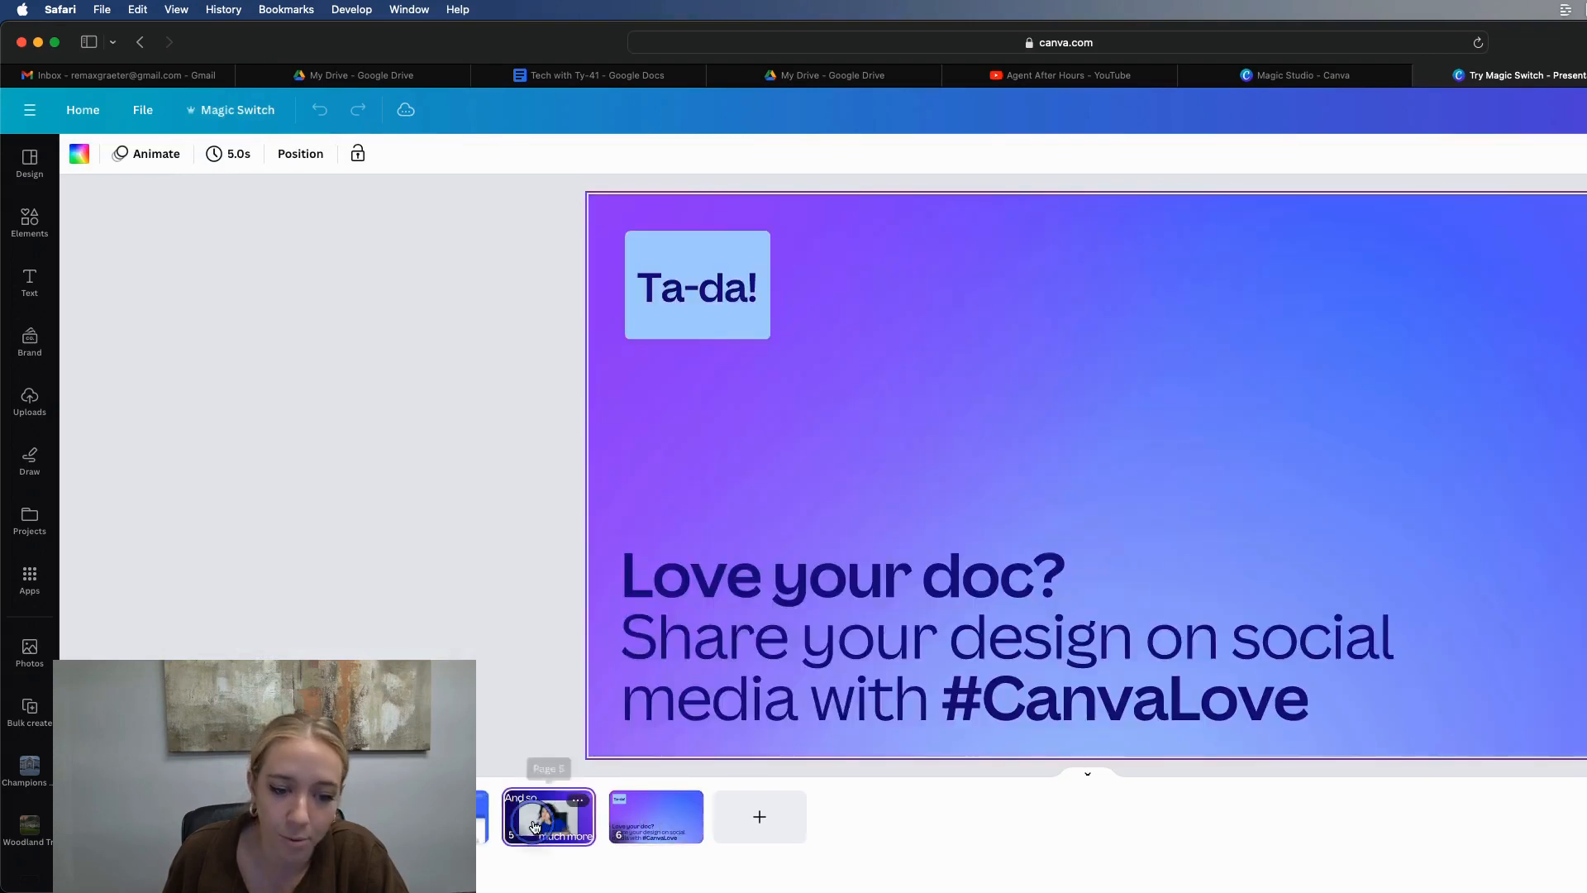
# - Show the whiteboard brainstorm slide in the Try Magic Switch presentation
pyautogui.click(547, 816)
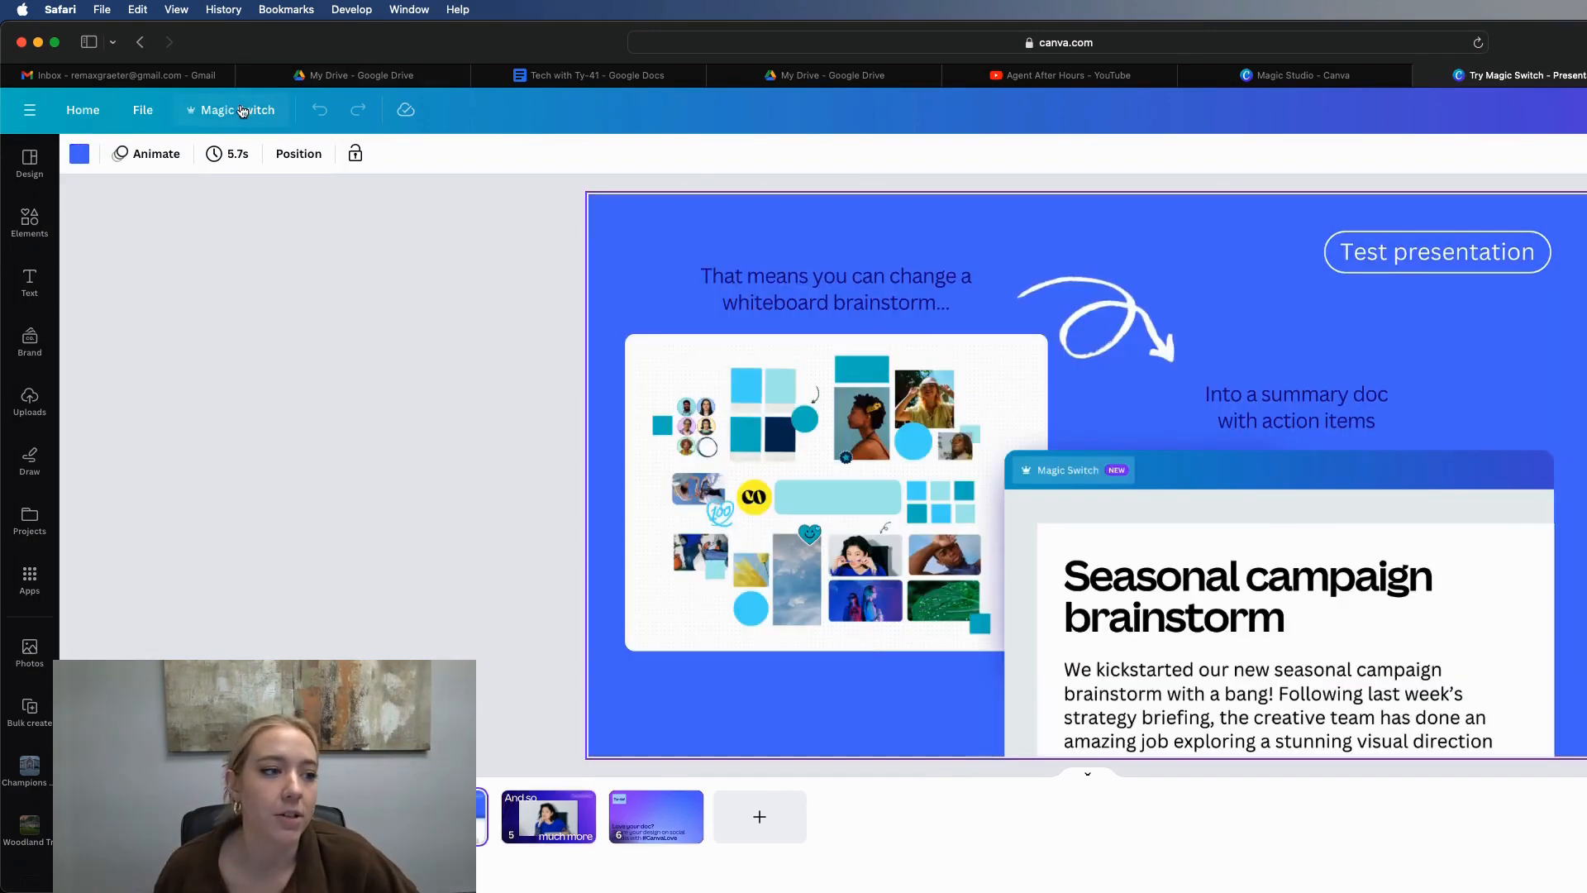
# - Transform the presentation into an Email-format doc with Magic Switch and open it
pyautogui.click(240, 109)
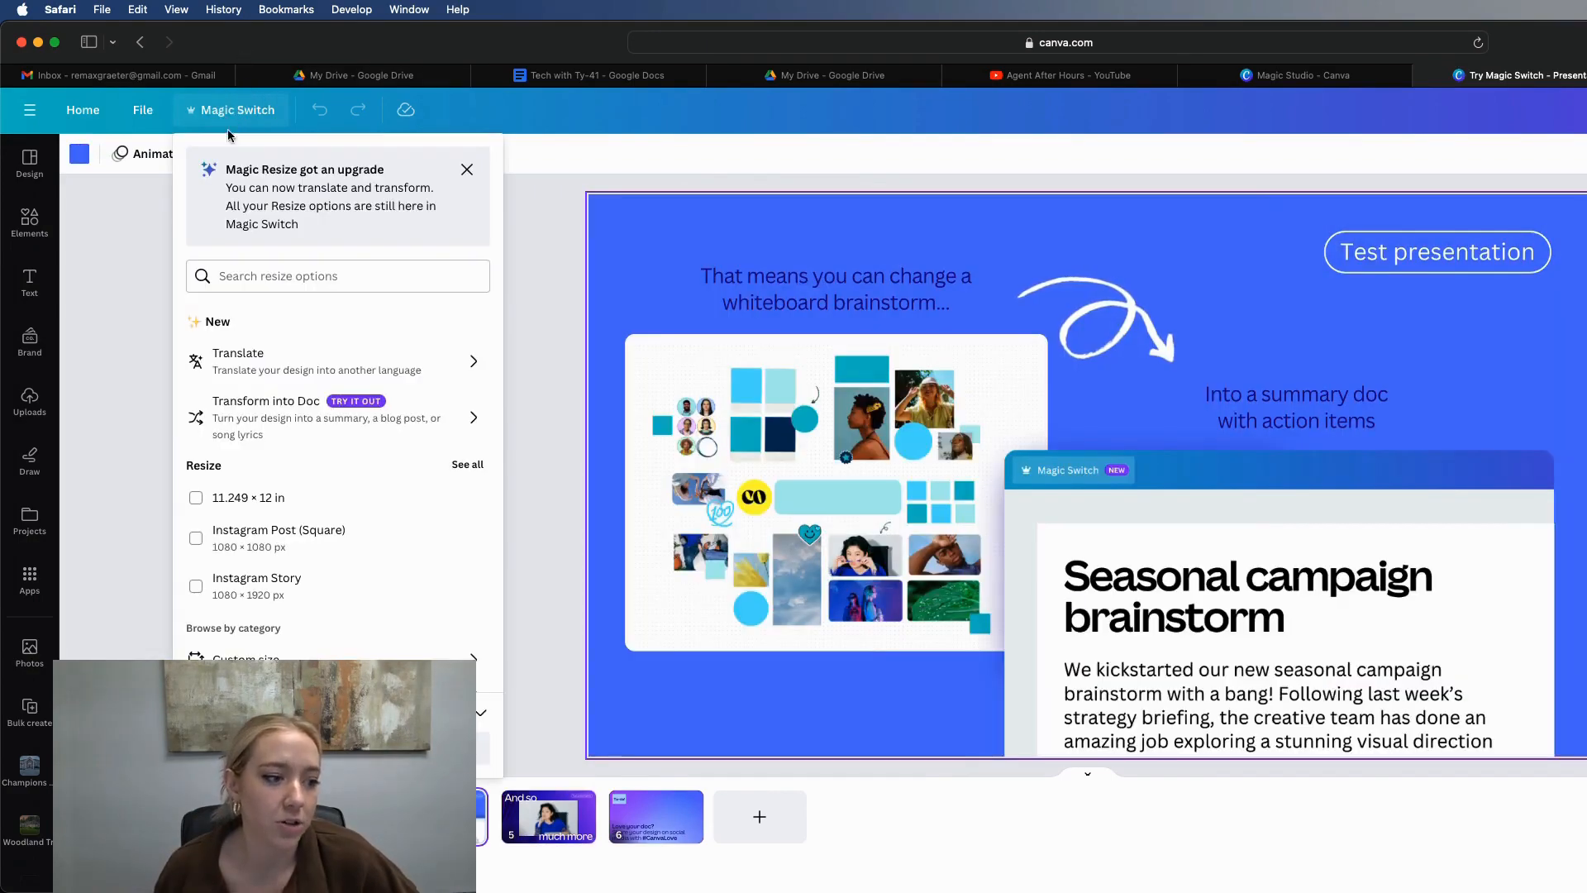
pyautogui.click(266, 416)
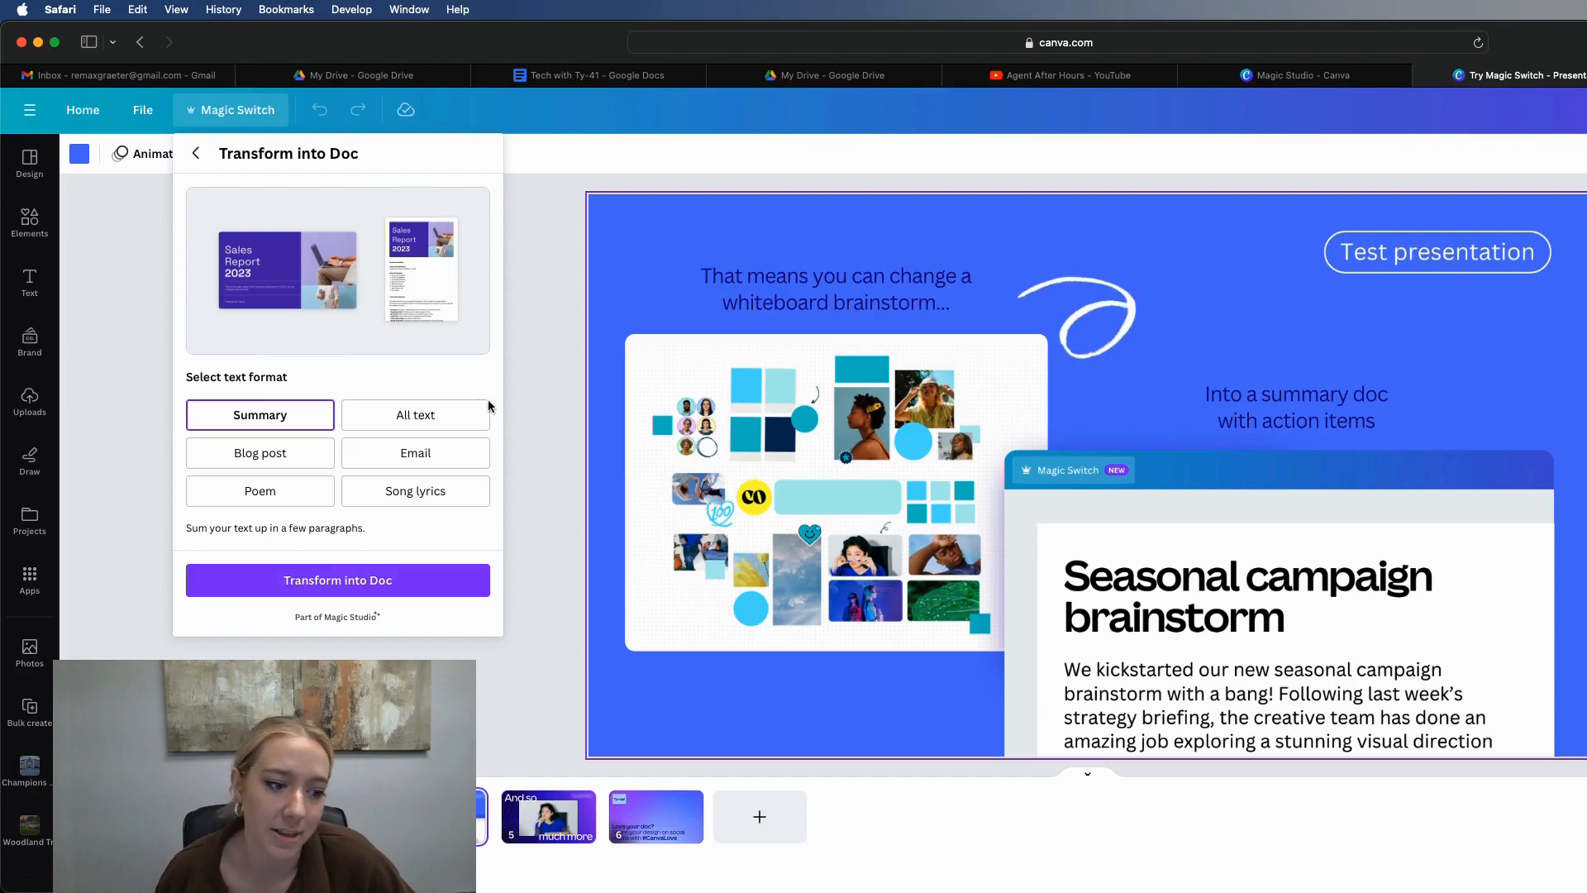
pyautogui.click(415, 452)
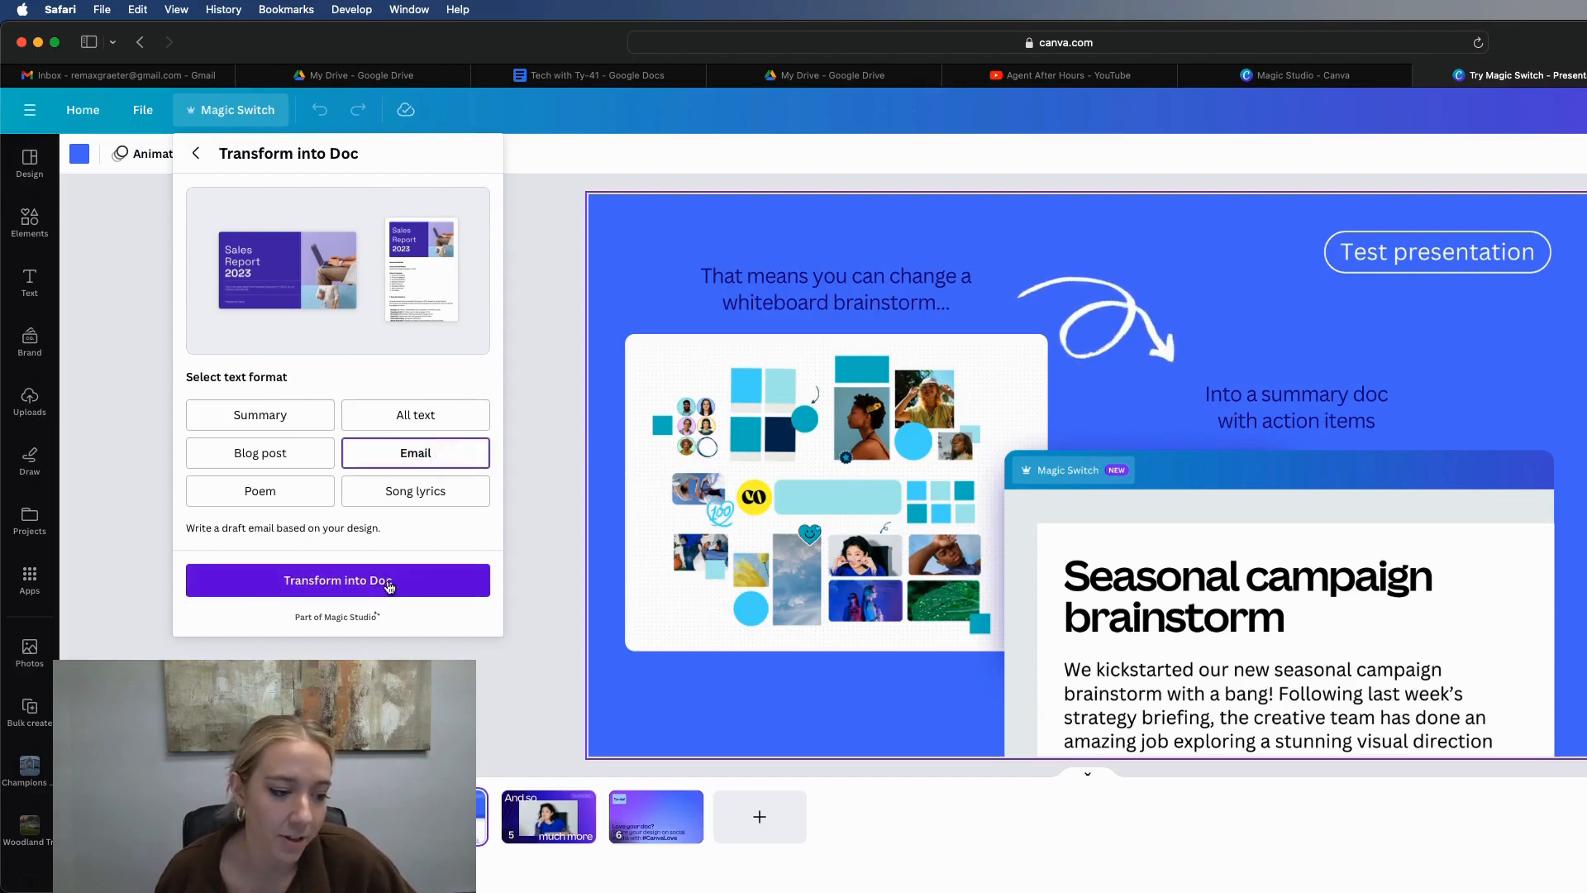
pyautogui.click(337, 580)
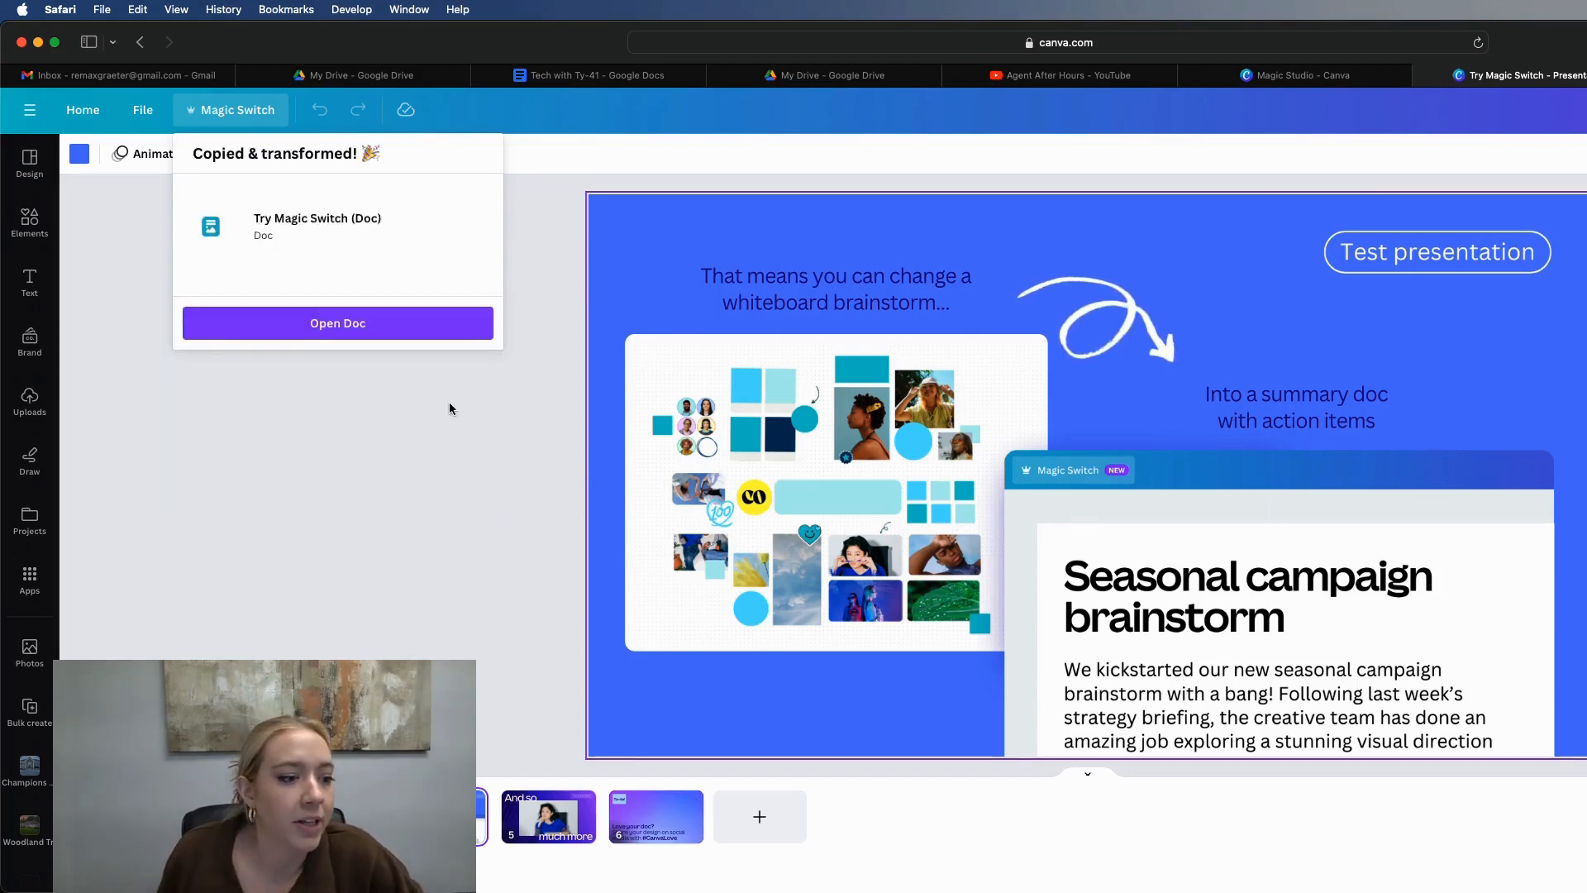
pyautogui.click(337, 323)
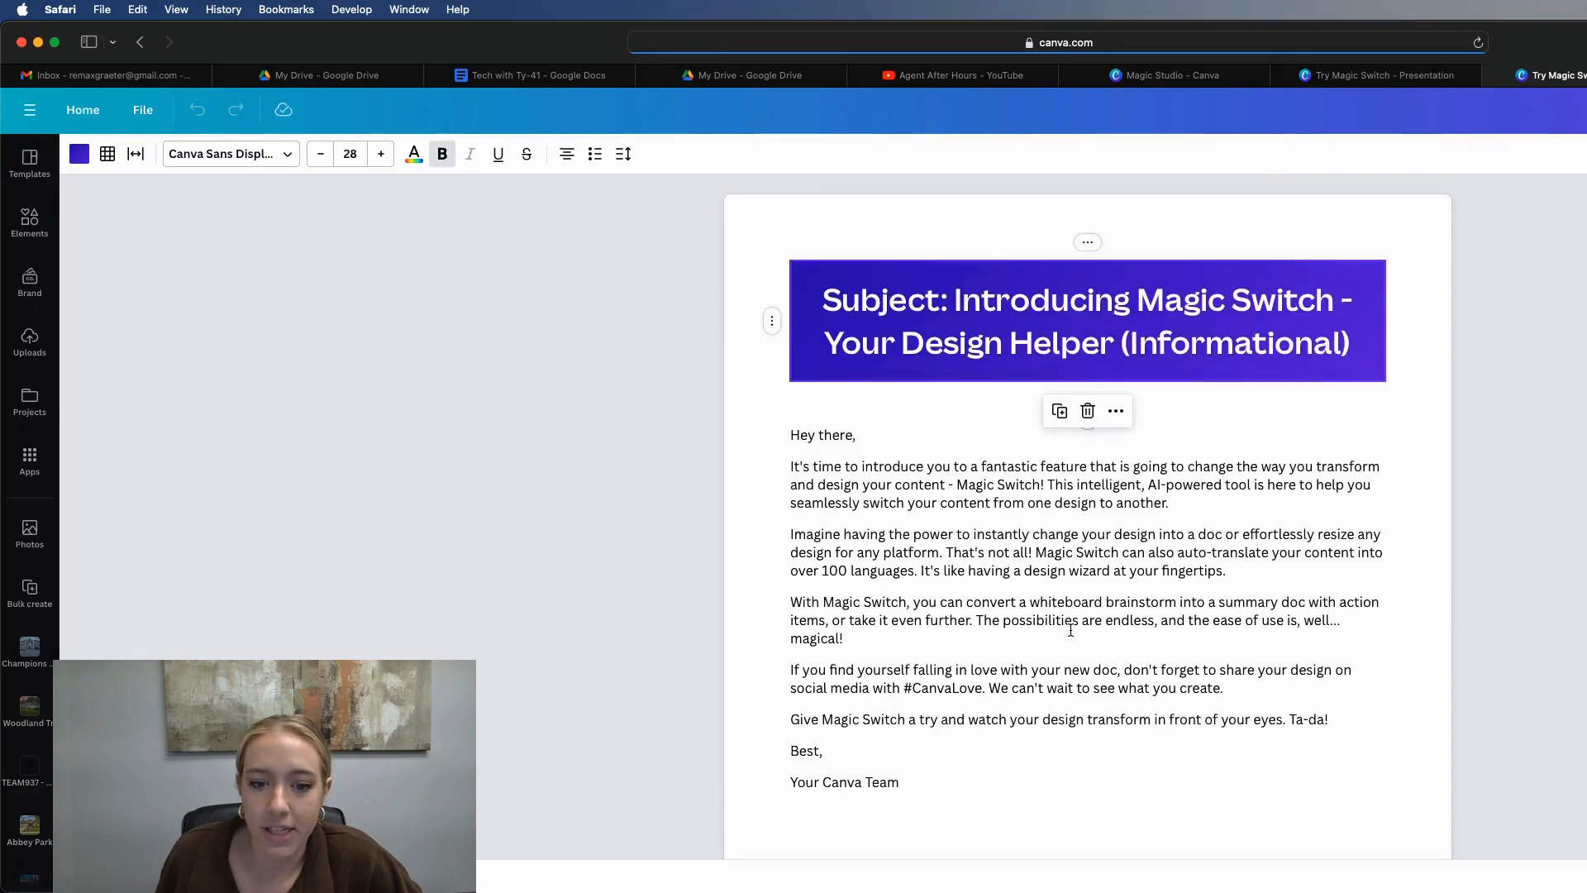
# - Select the generated email body text, then bring up the Magic Expand card
pyautogui.moveTo(794, 533); pyautogui.dragTo(898, 781)
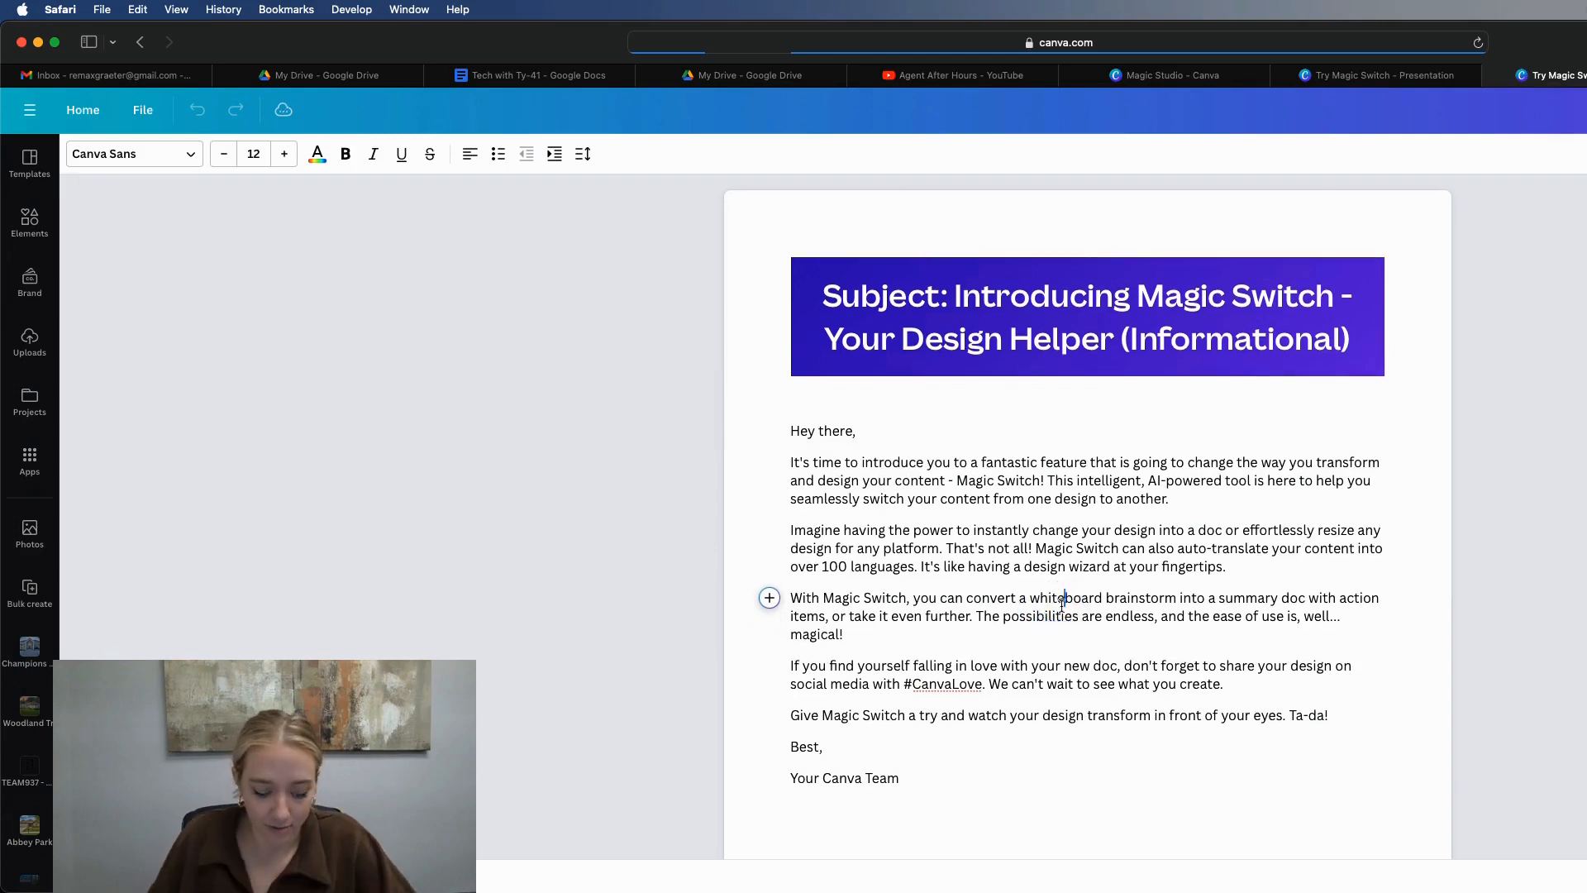
pyautogui.moveTo(1073, 615)
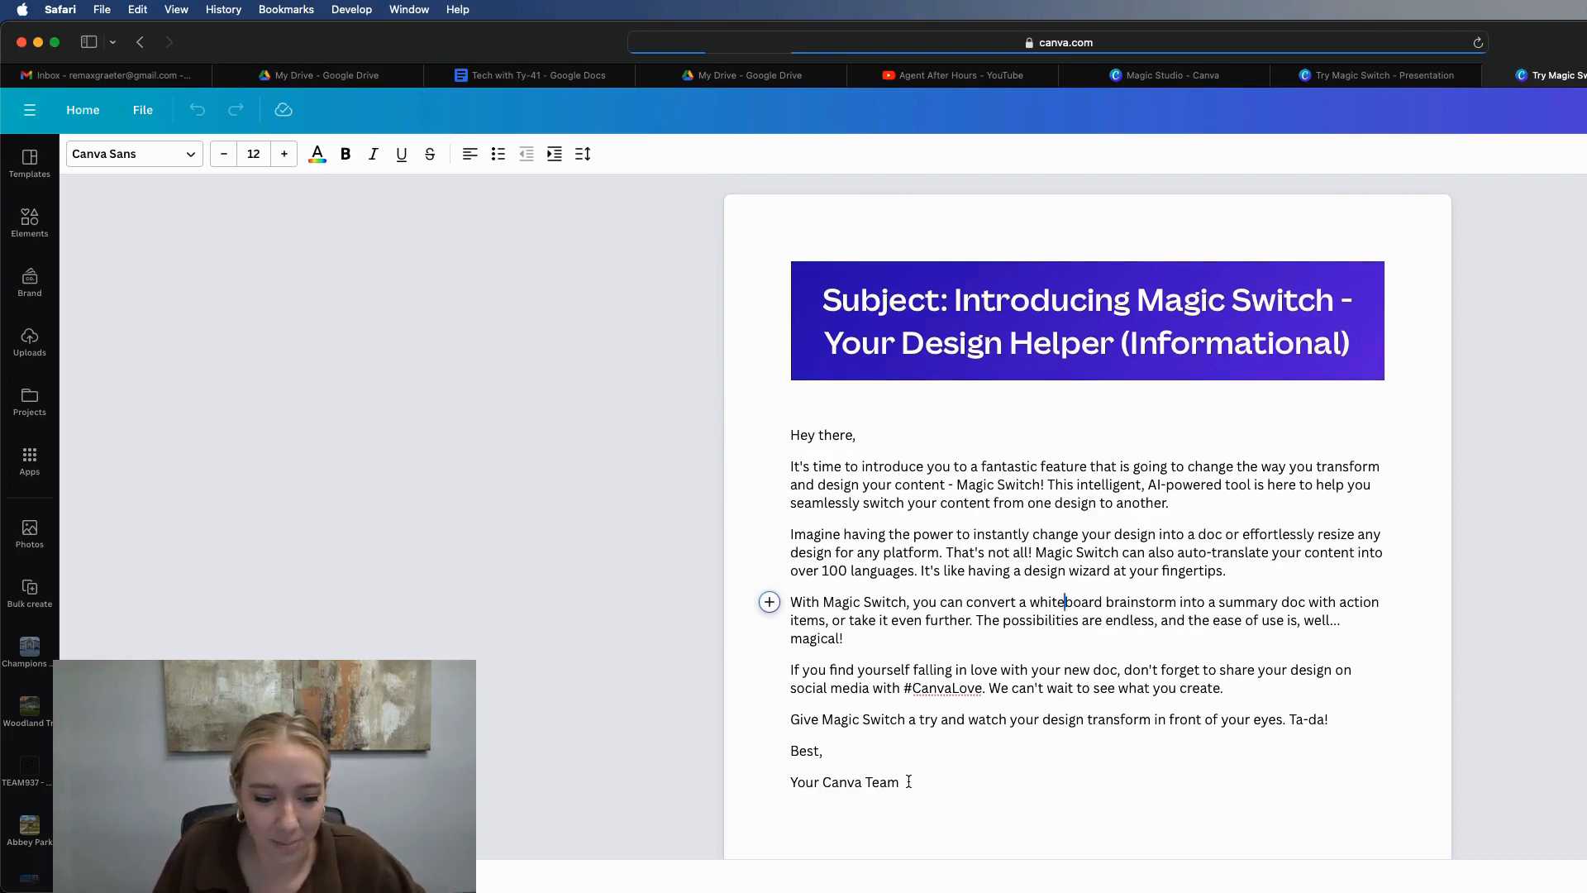
pyautogui.click(920, 533)
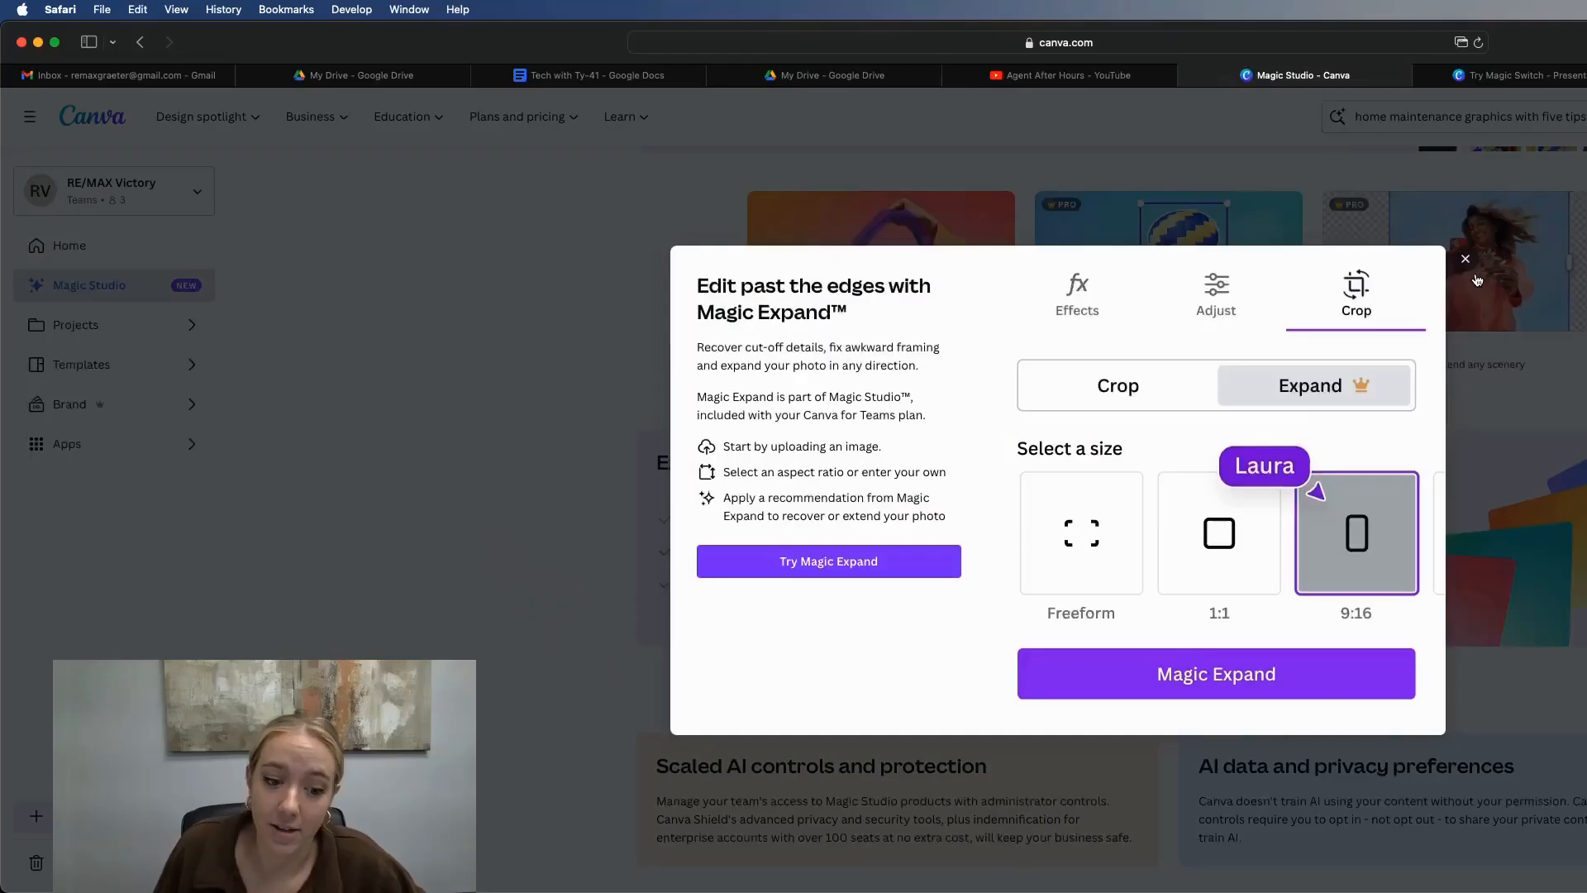
# - Open the Try Magic Expand flower design and expand its photo to Whole Page
pyautogui.click(828, 560)
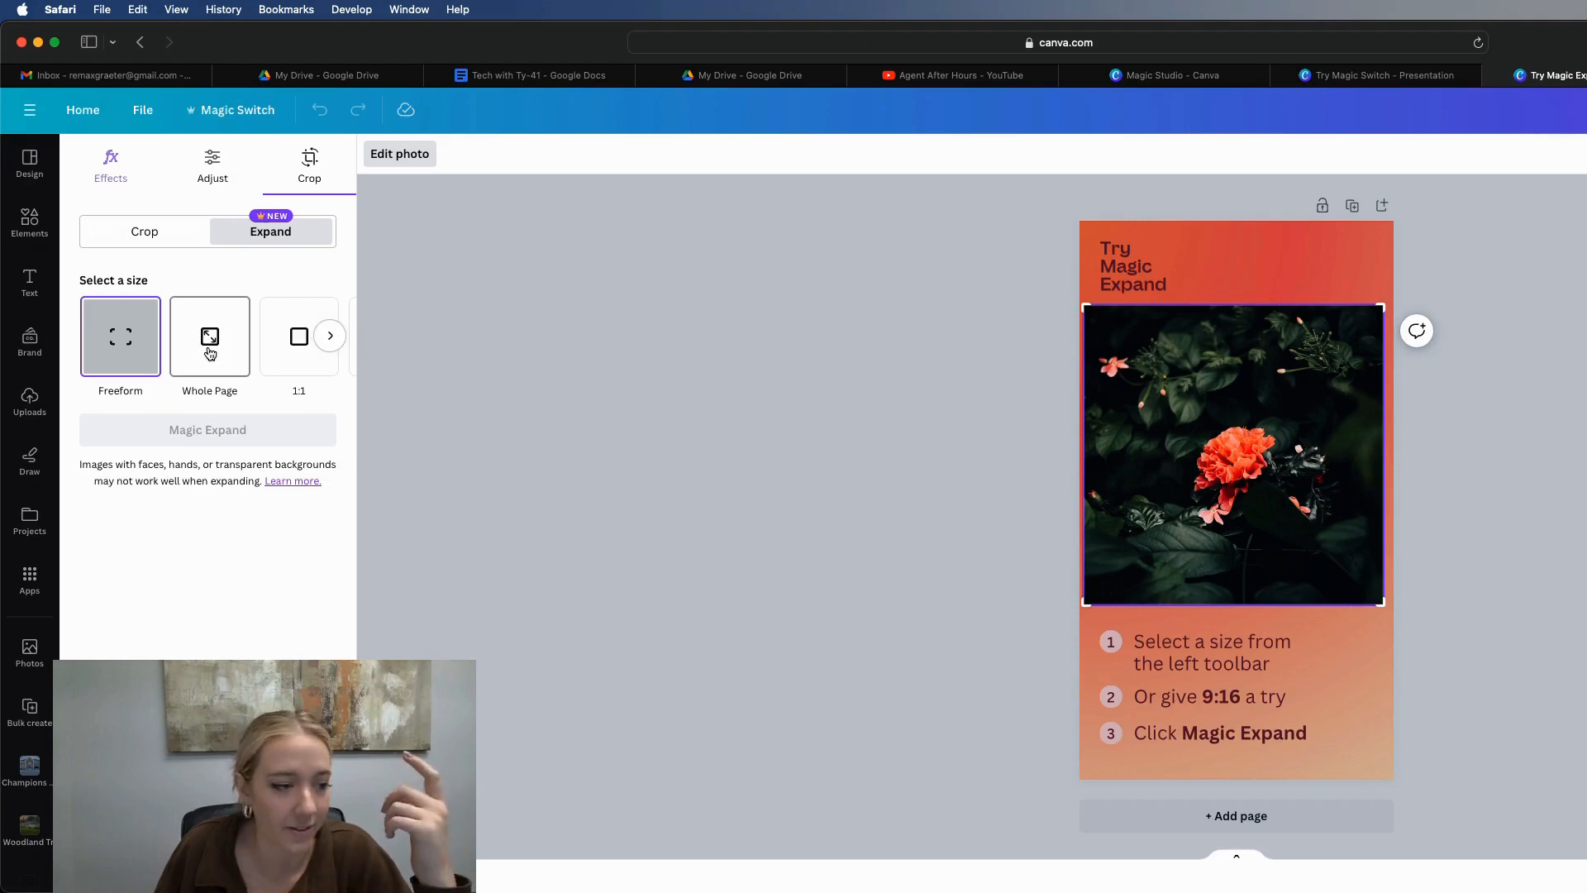
pyautogui.click(207, 429)
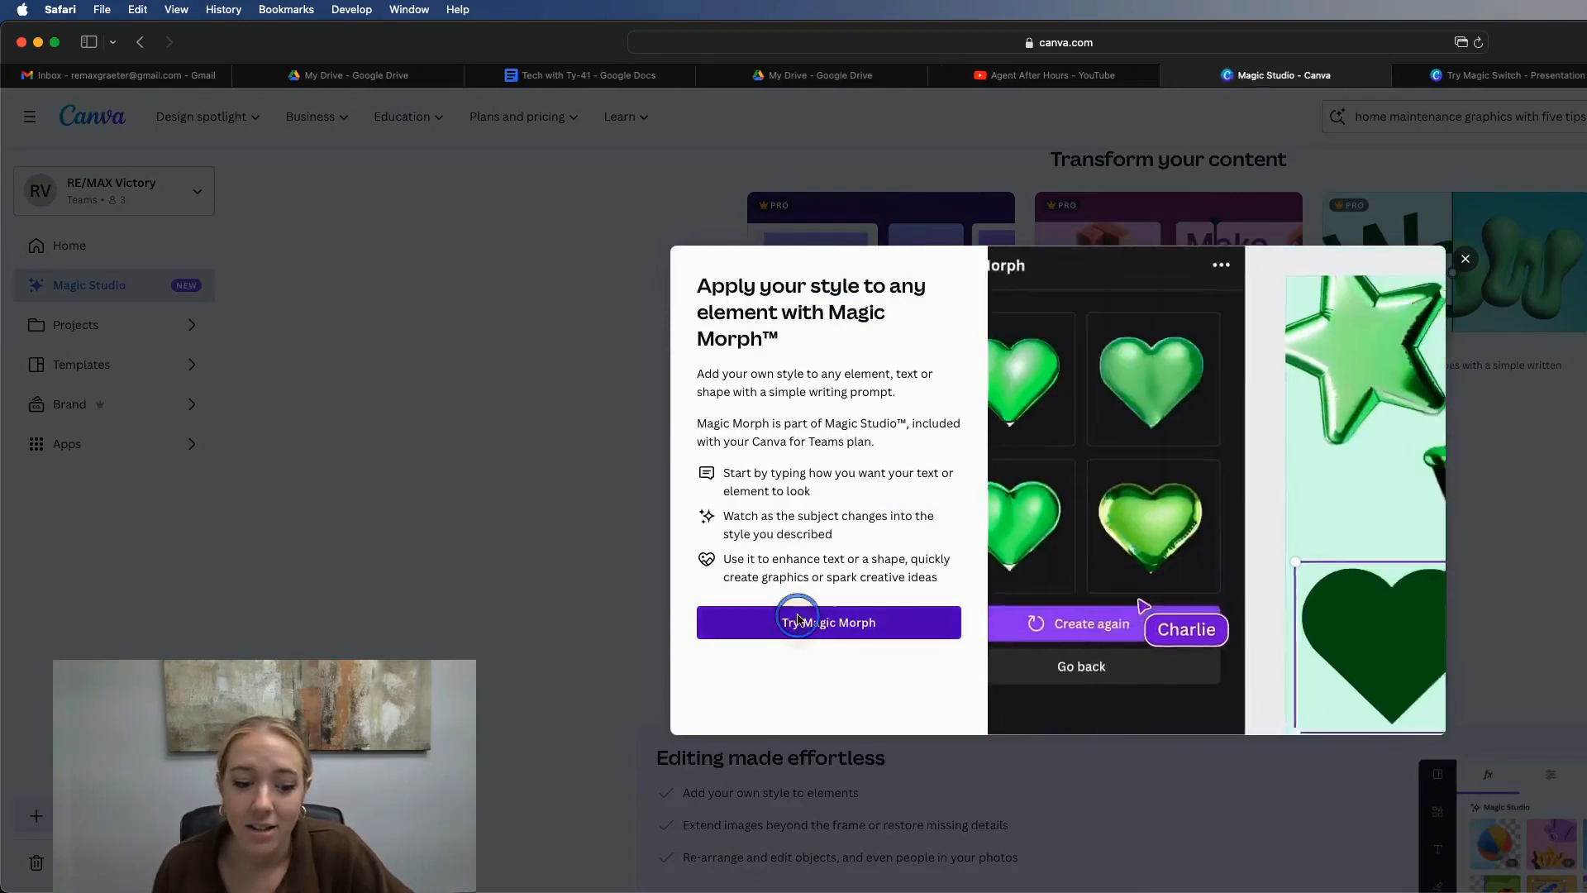
# - Open the Try Magic Morph design and morph the white star with 'Milky Lime matte balloon'
pyautogui.click(828, 621)
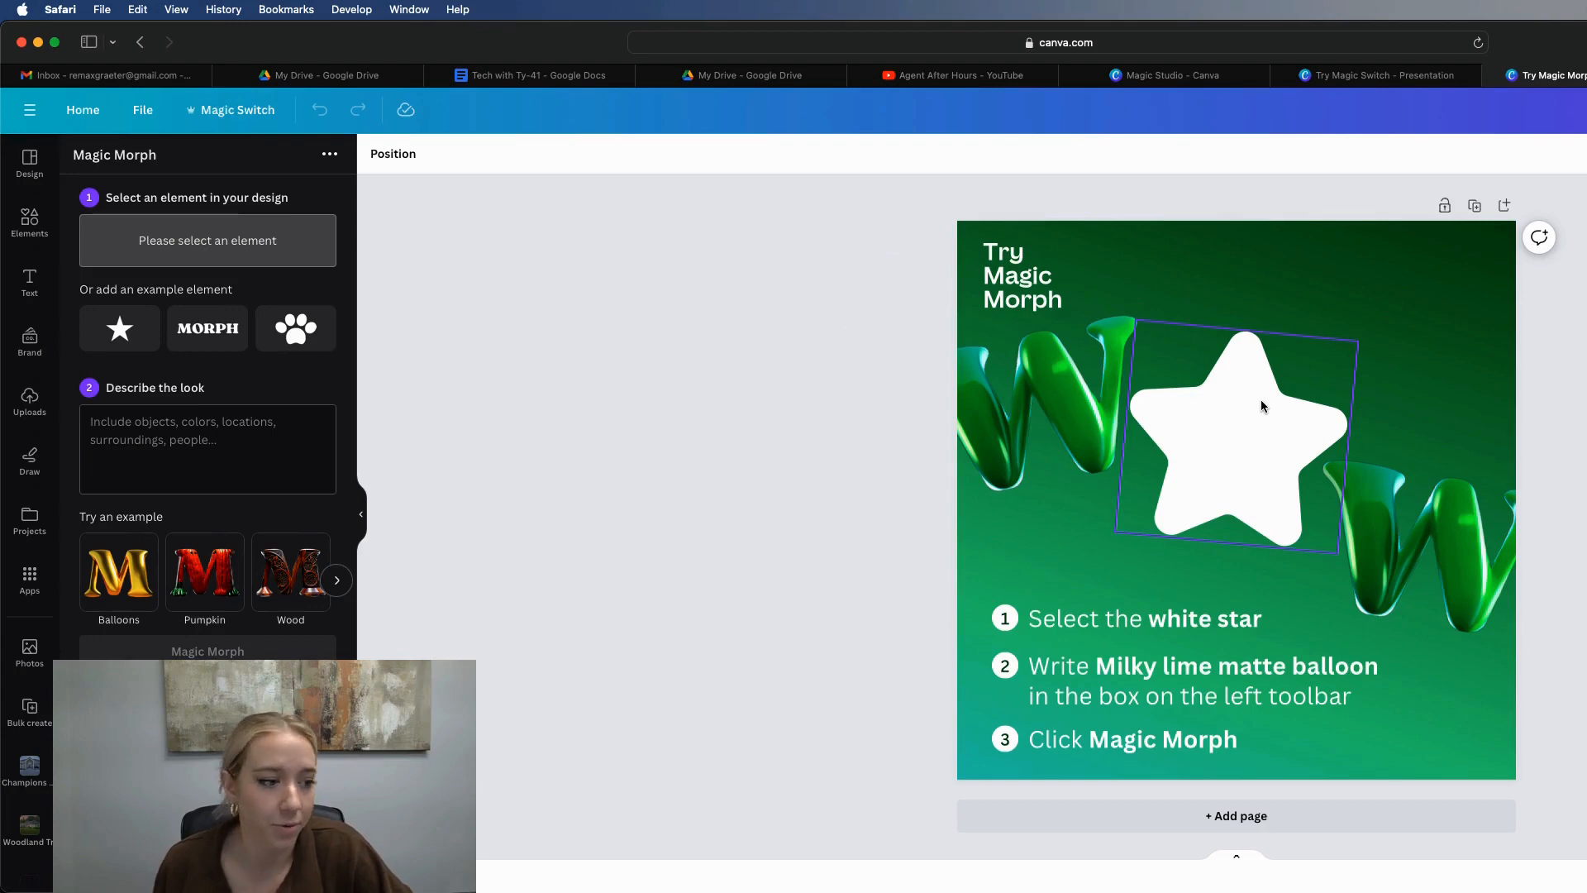
pyautogui.click(1235, 438)
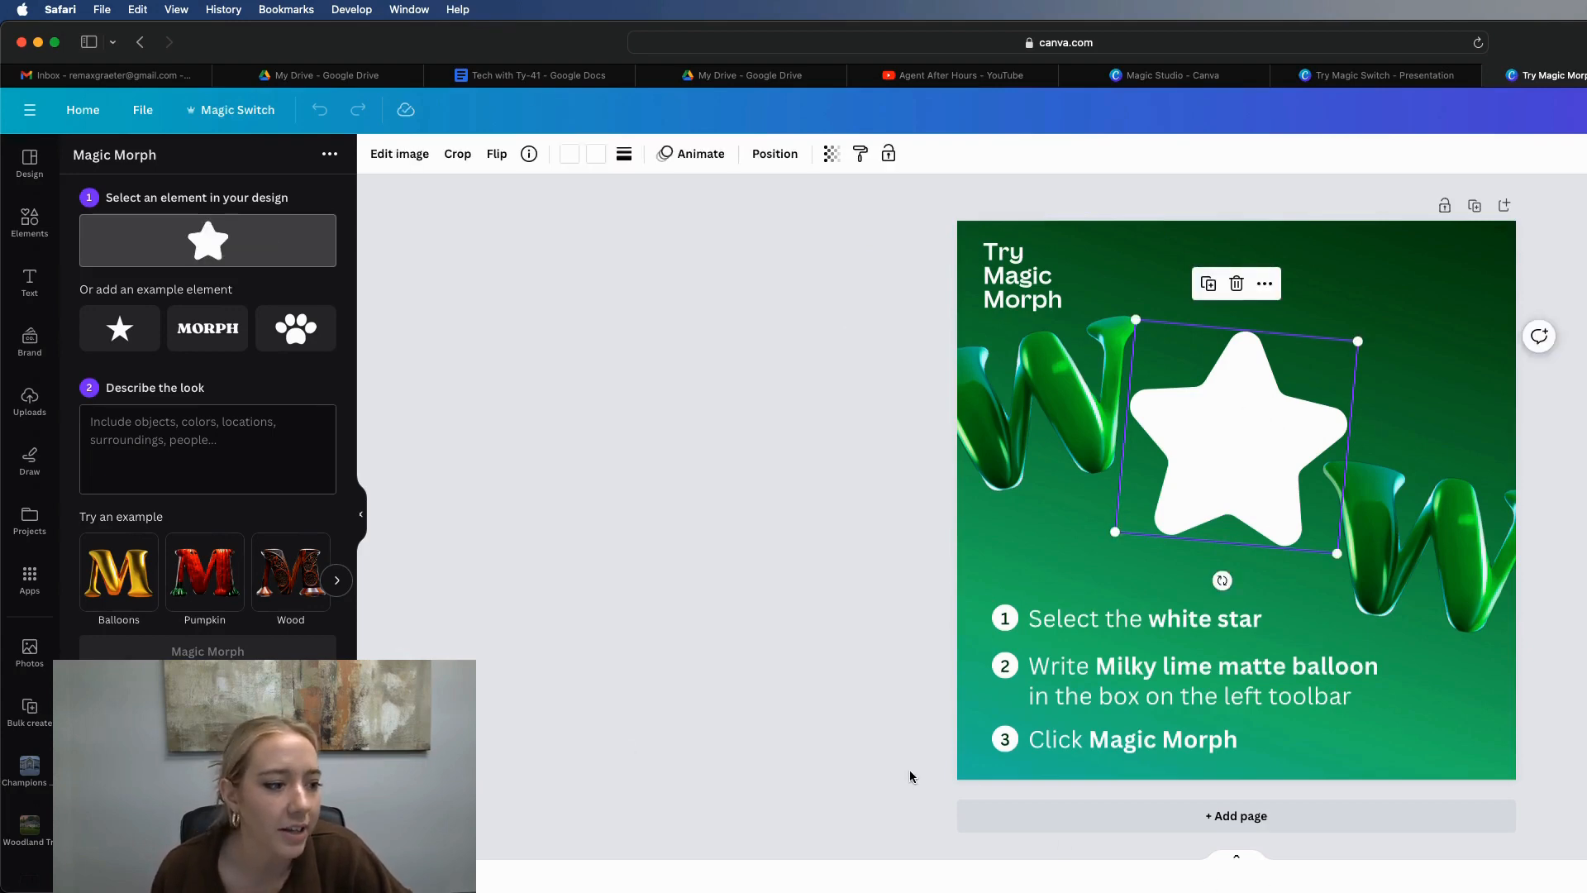
pyautogui.click(206, 448)
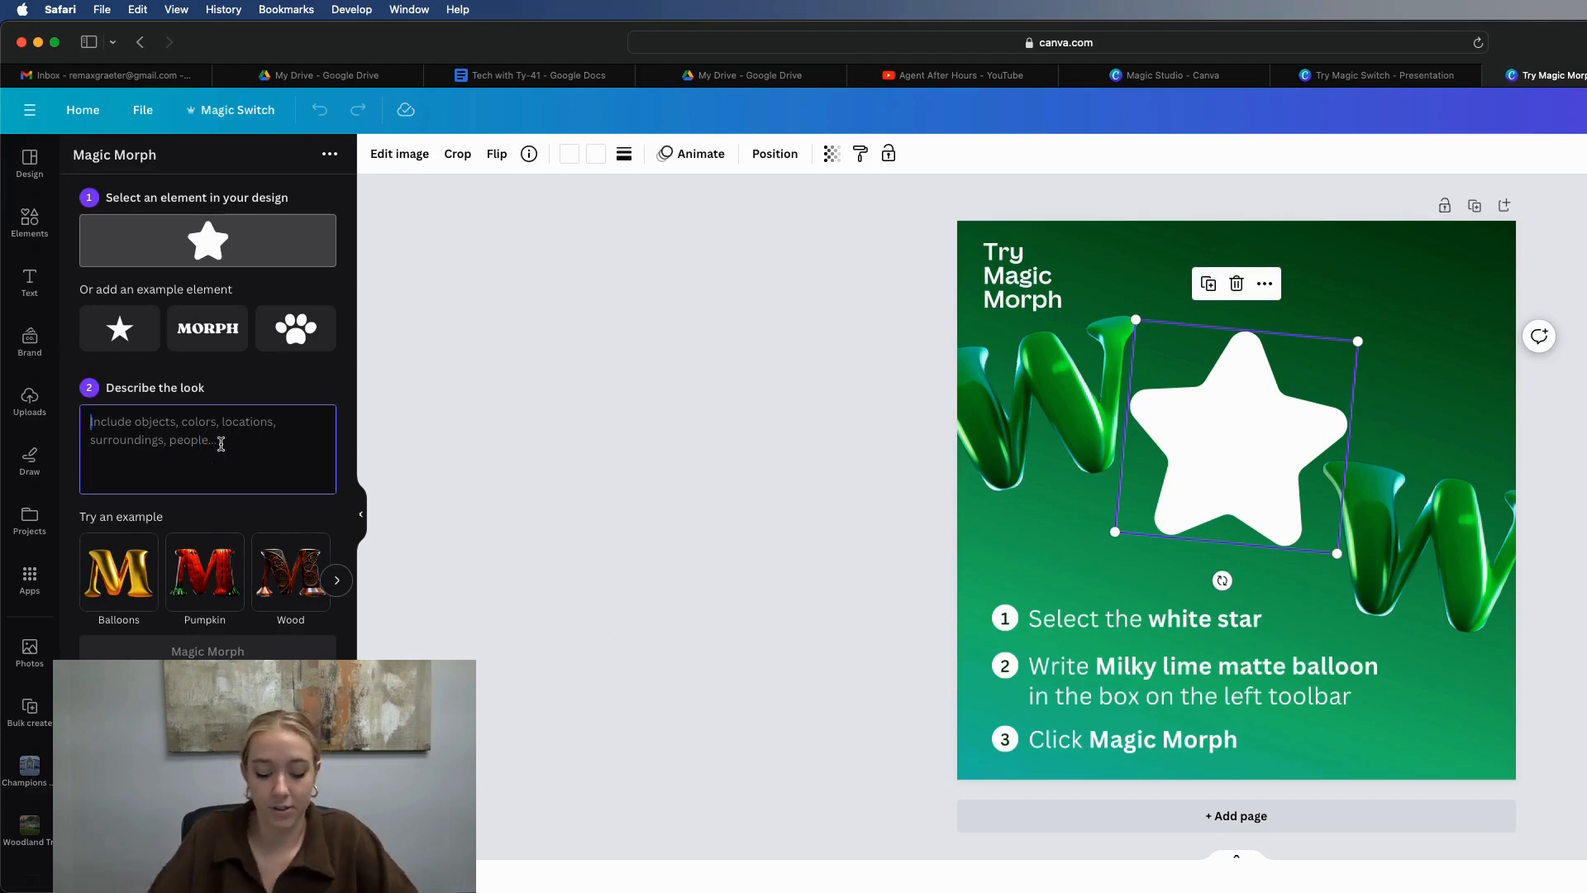
pyautogui.write('Mily')
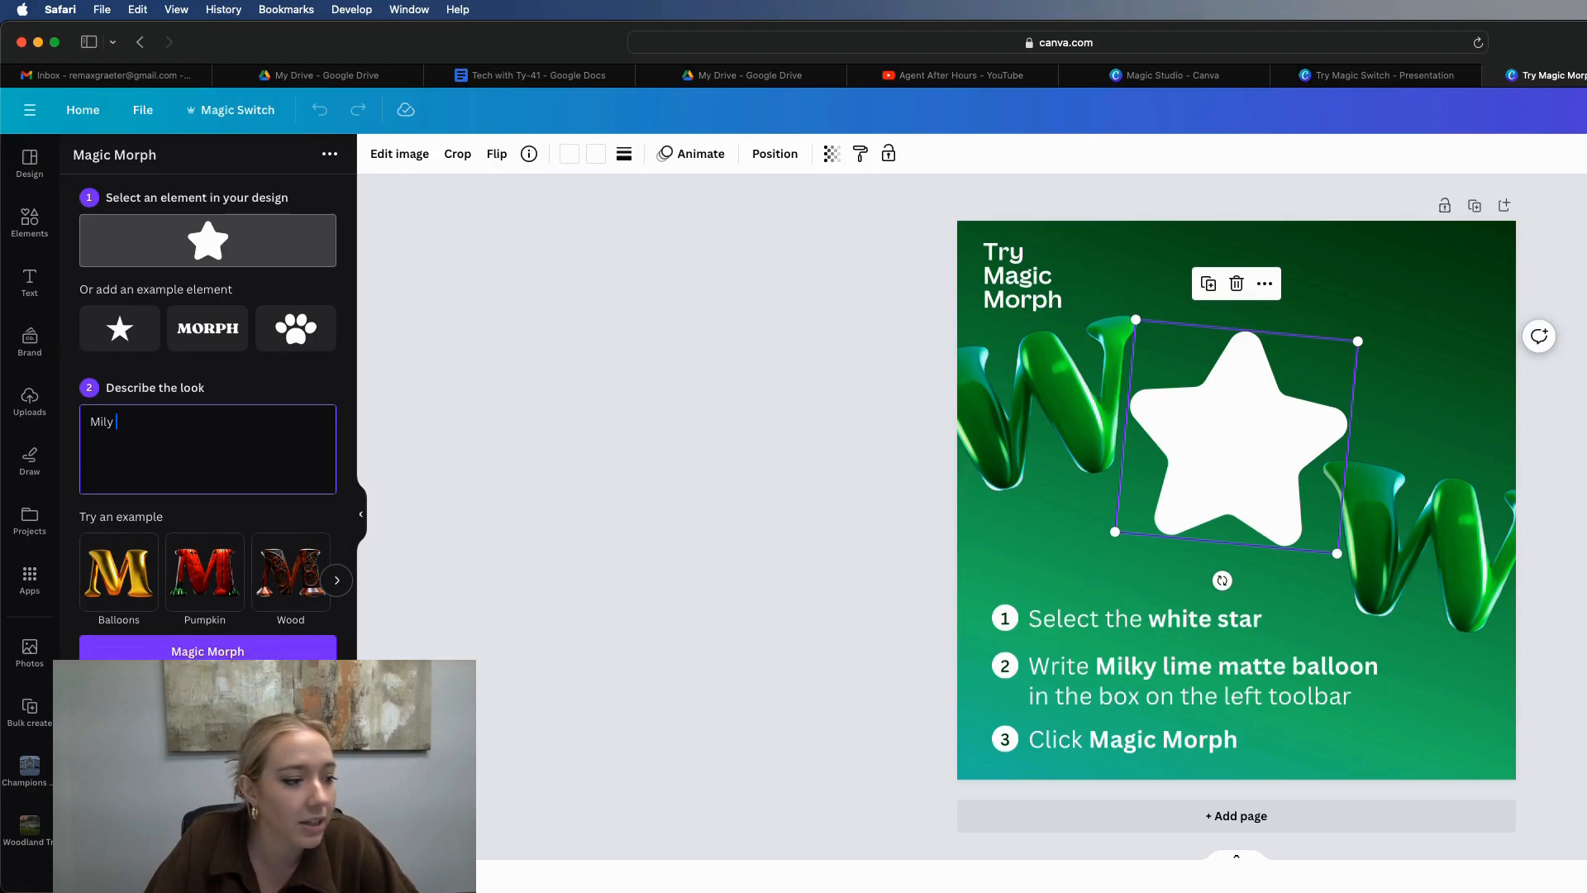
pyautogui.write('Milky Lime')
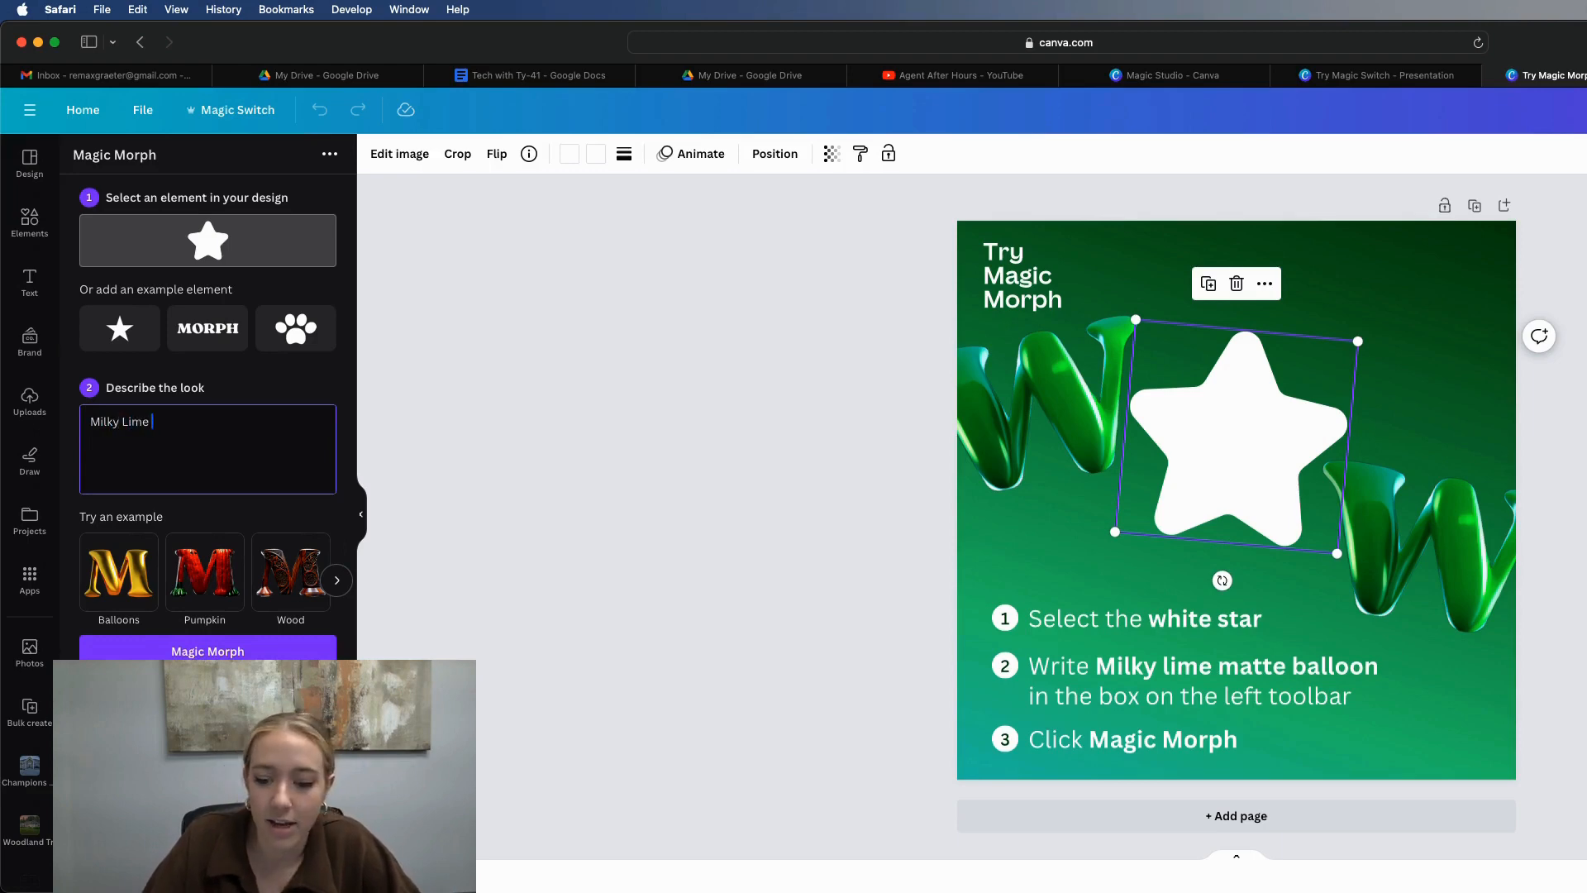
pyautogui.write('matte balloon')
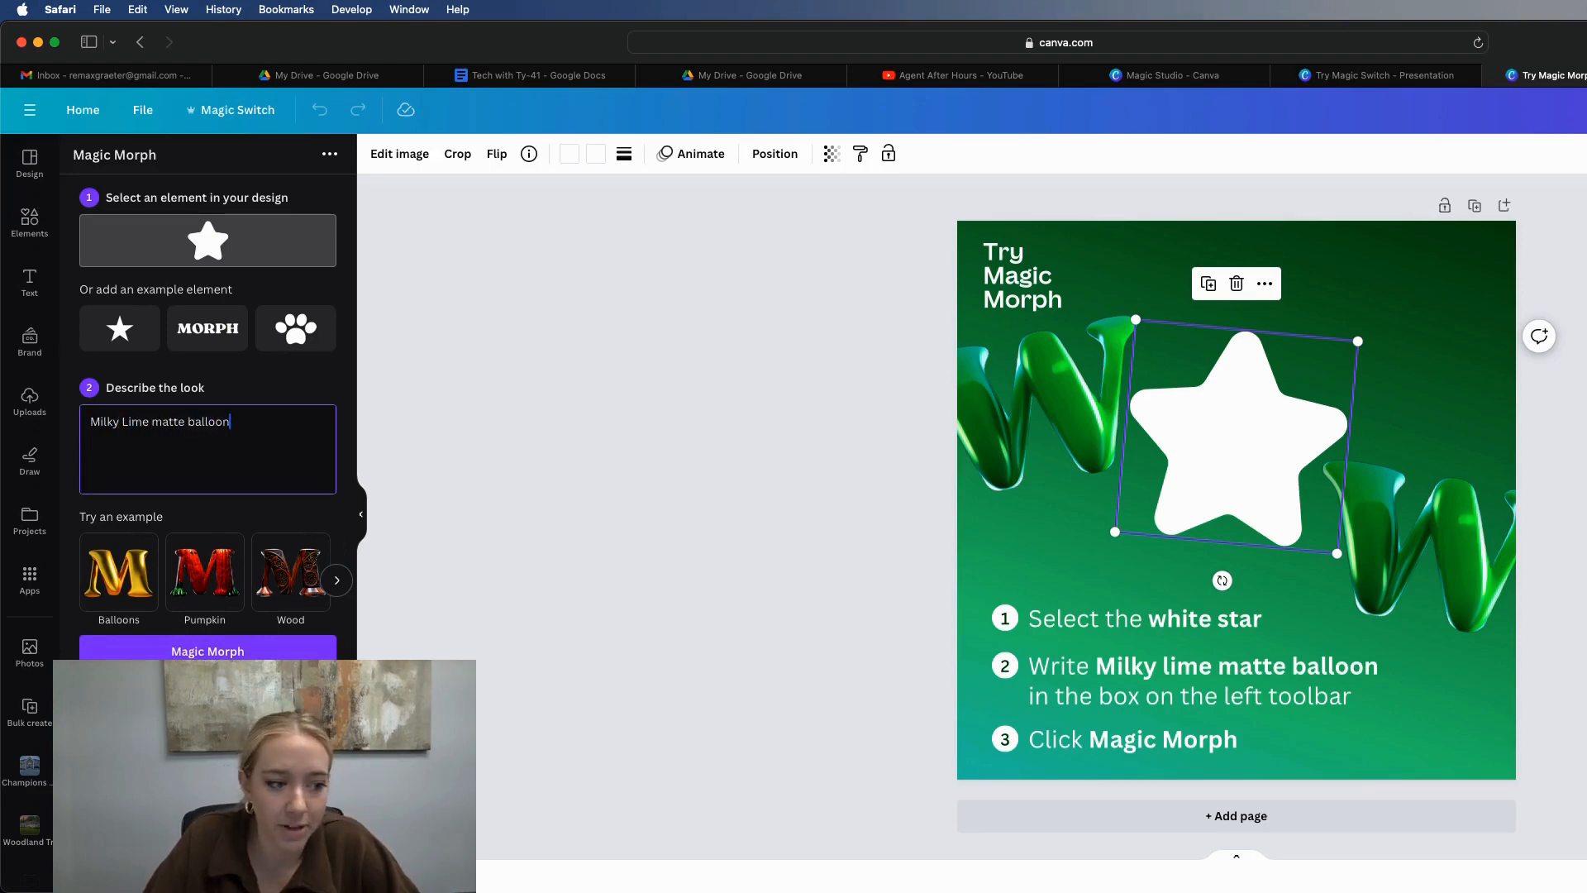
pyautogui.click(207, 650)
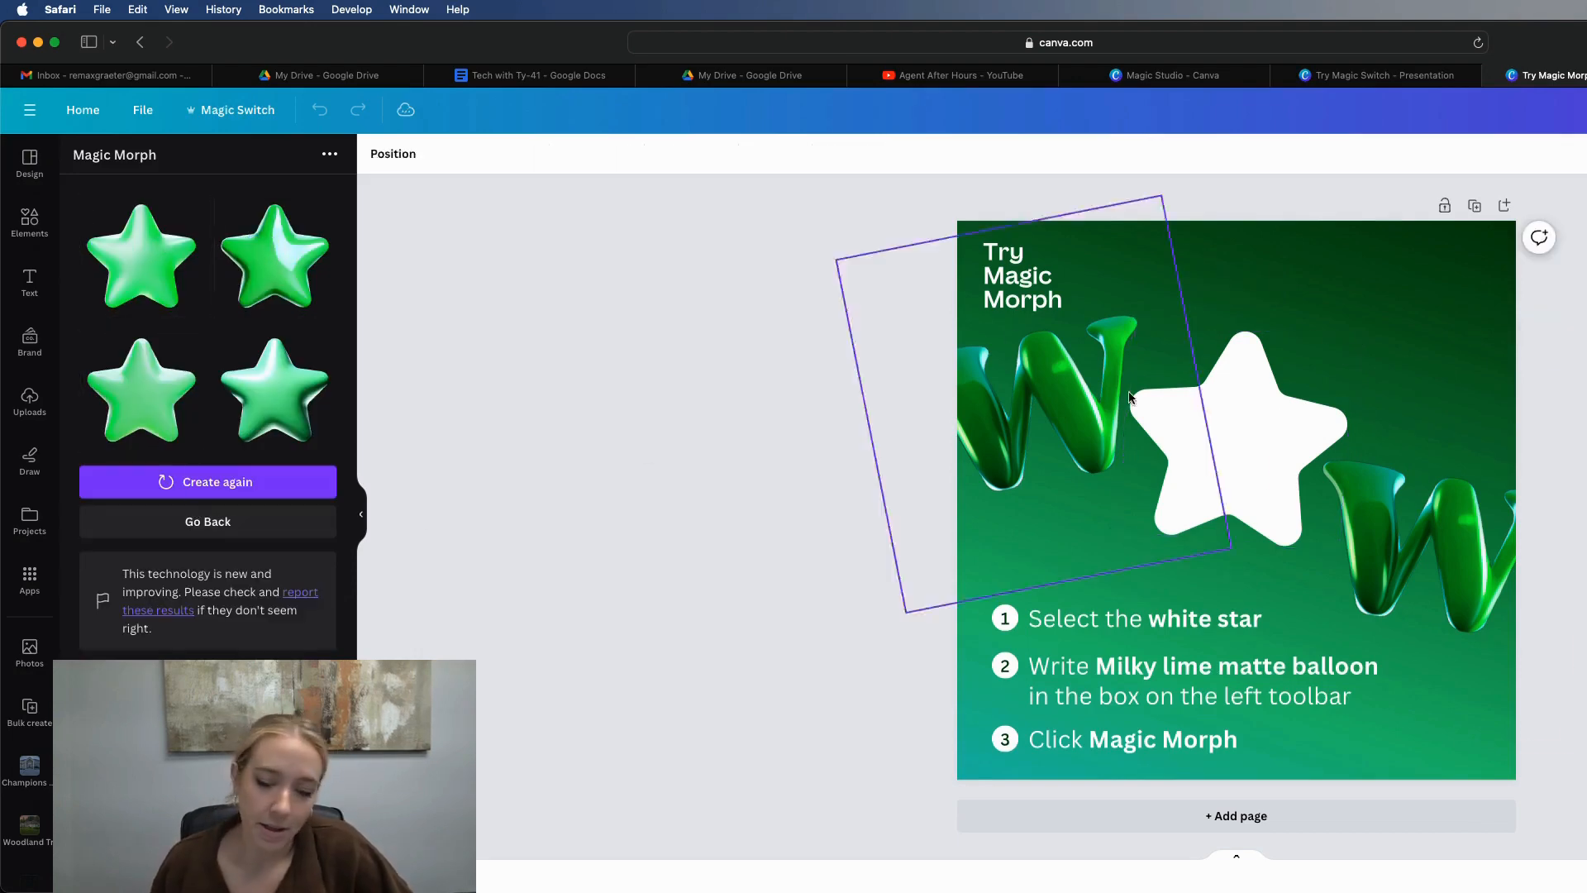
pyautogui.click(1240, 451)
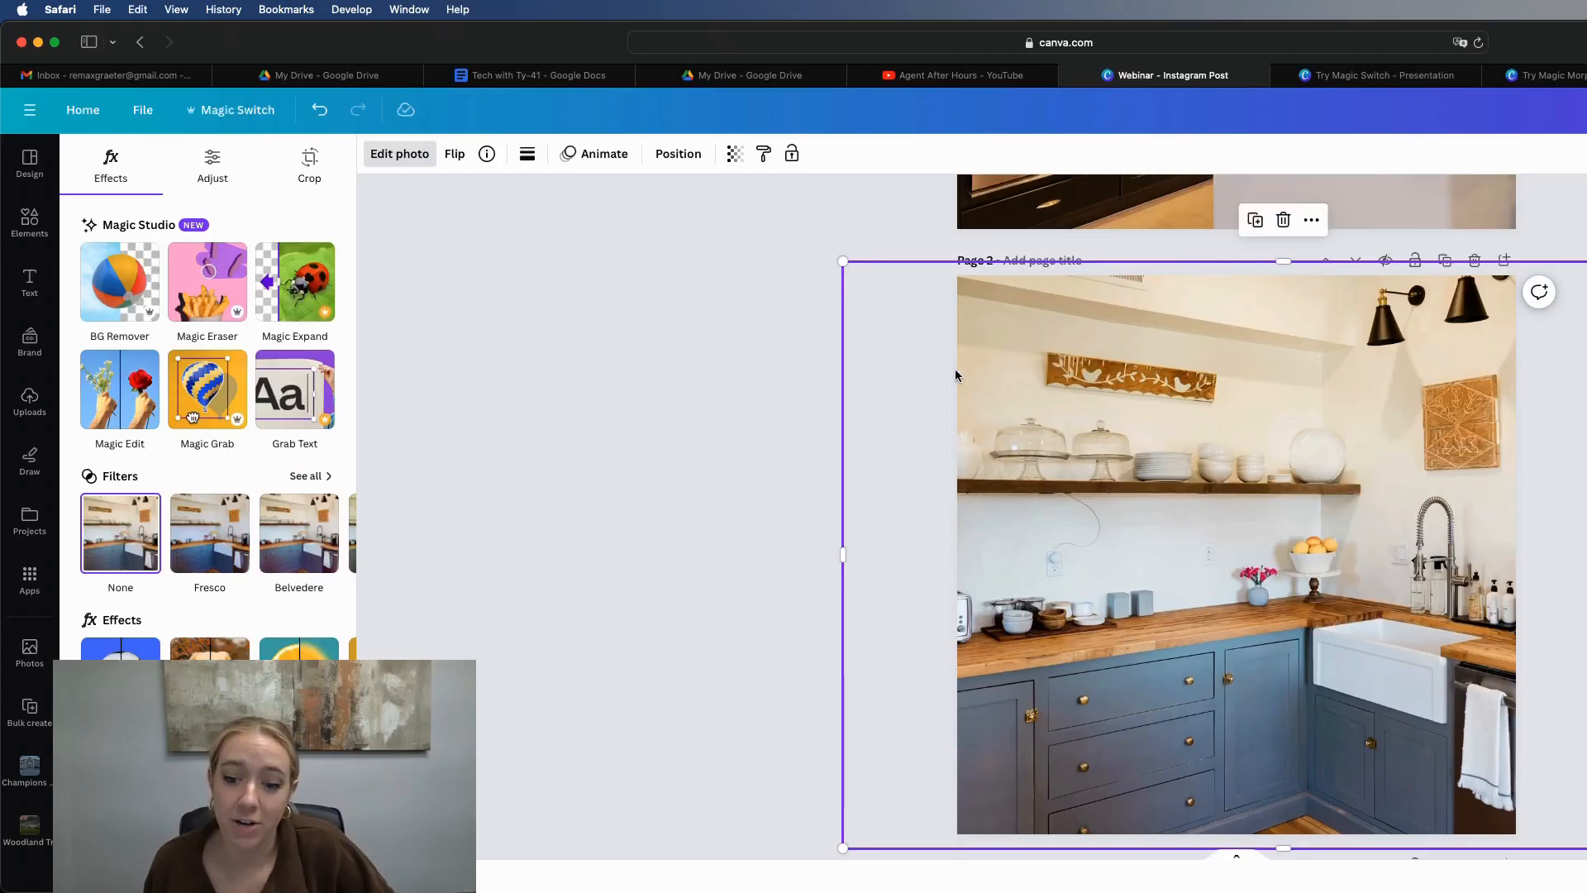
# - Scroll the Webinar Instagram post down to the kitchen photo on page 2
pyautogui.scroll(-3)
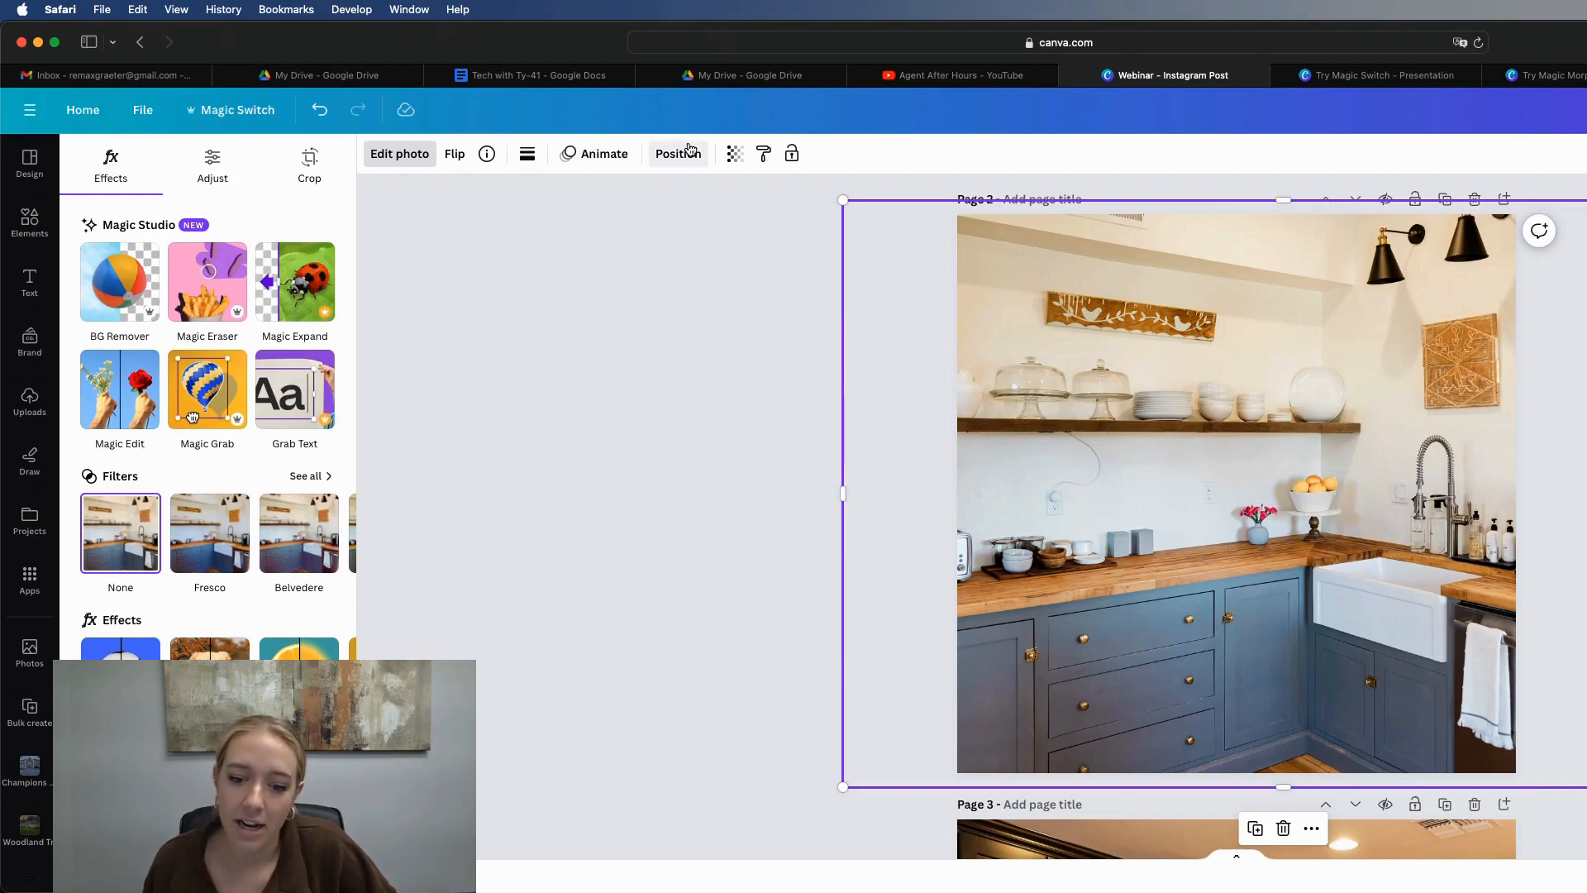
pyautogui.moveTo(698, 140)
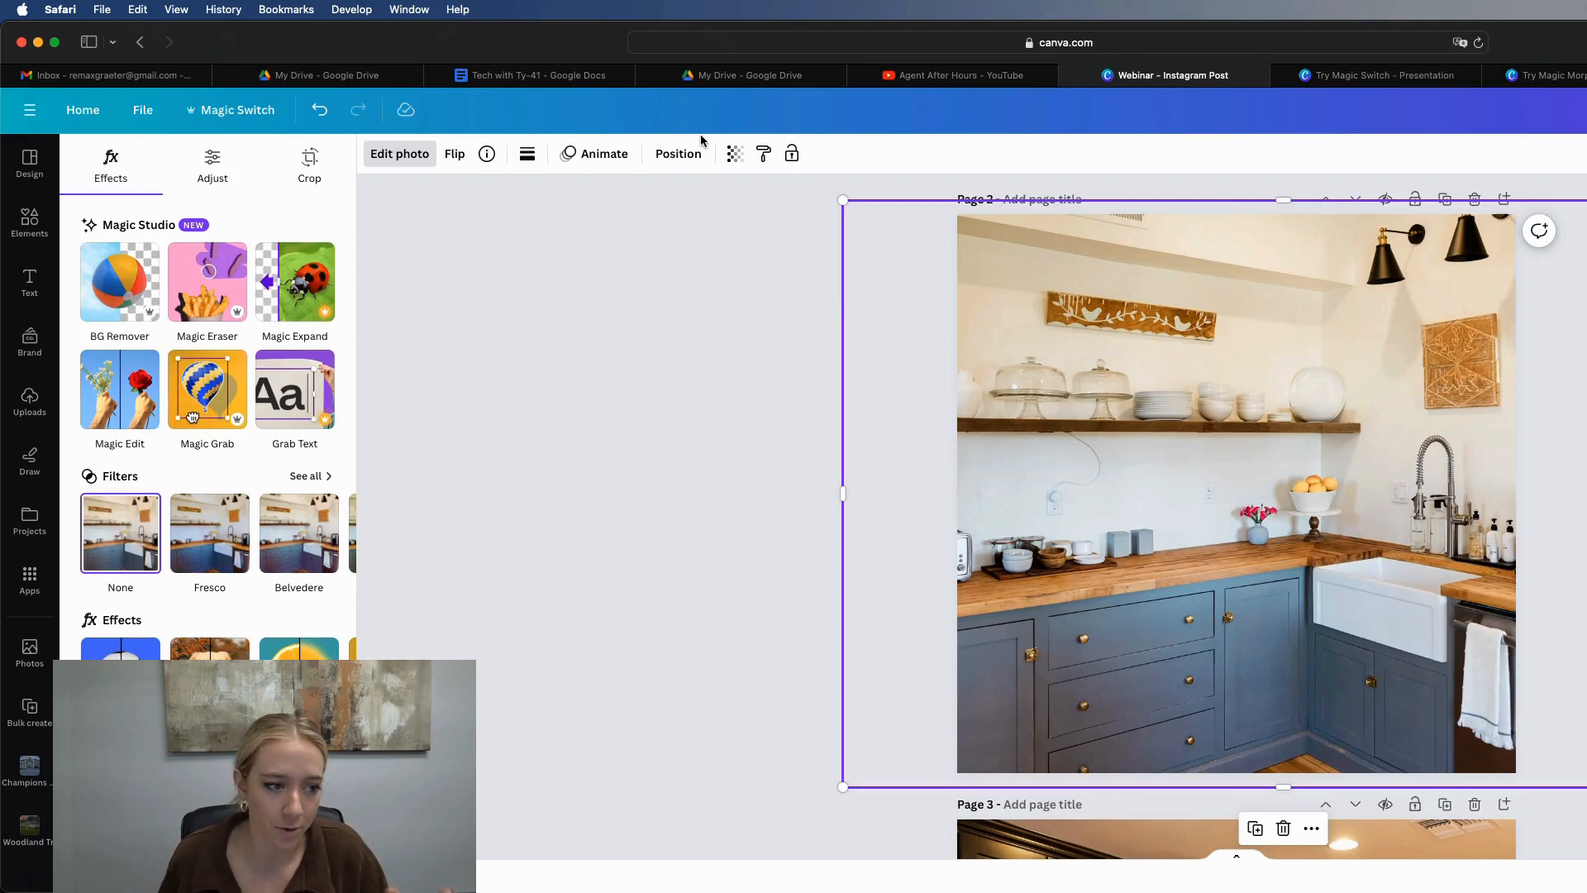
pyautogui.moveTo(1047, 304)
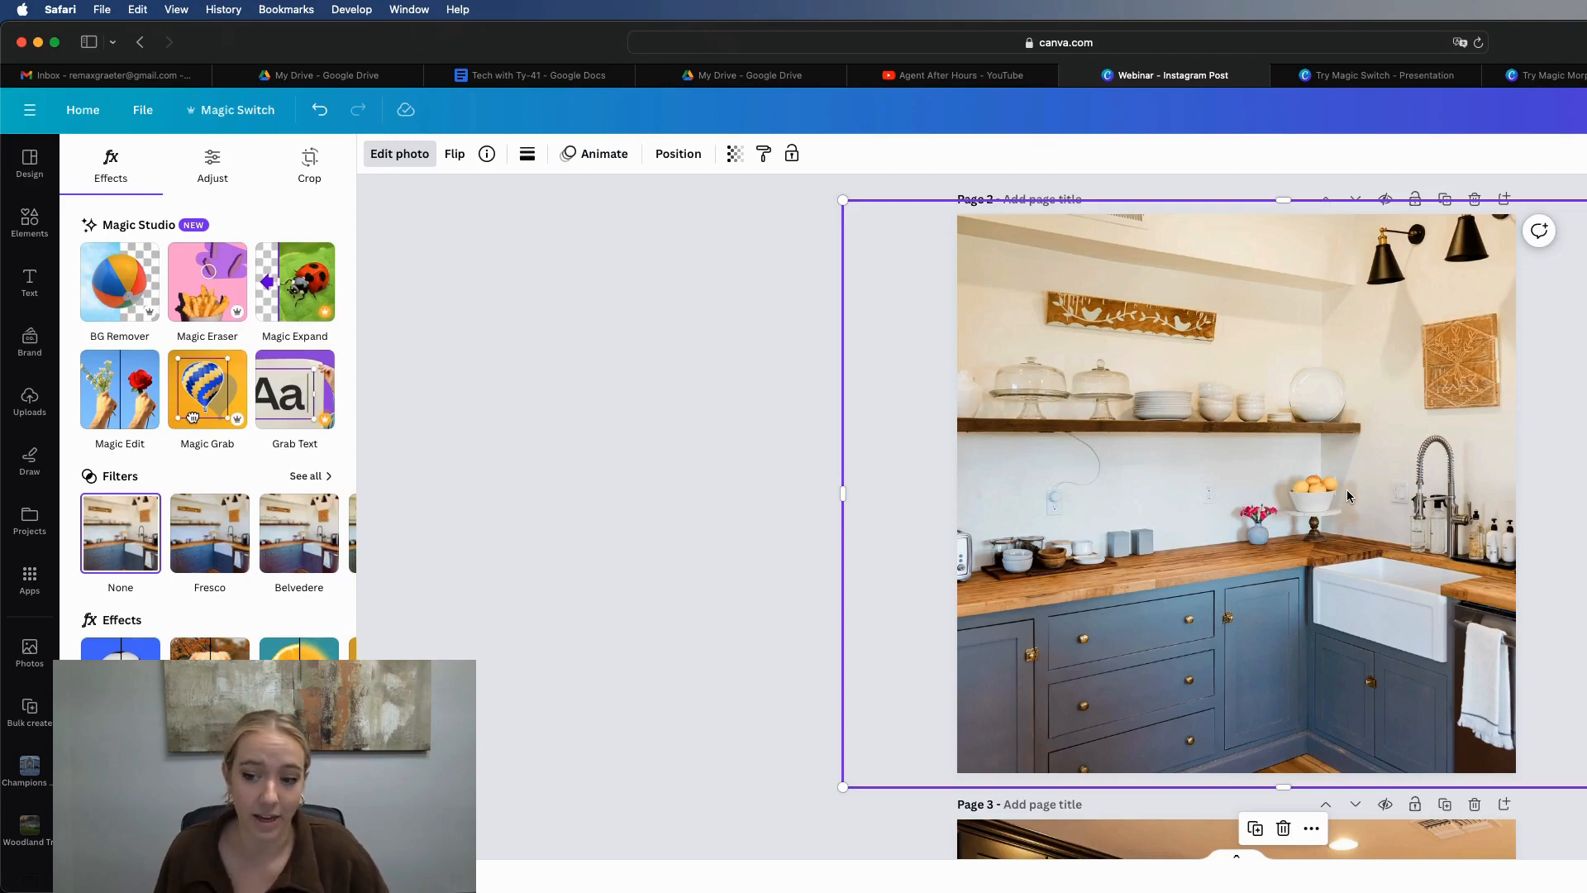
pyautogui.moveTo(519, 481)
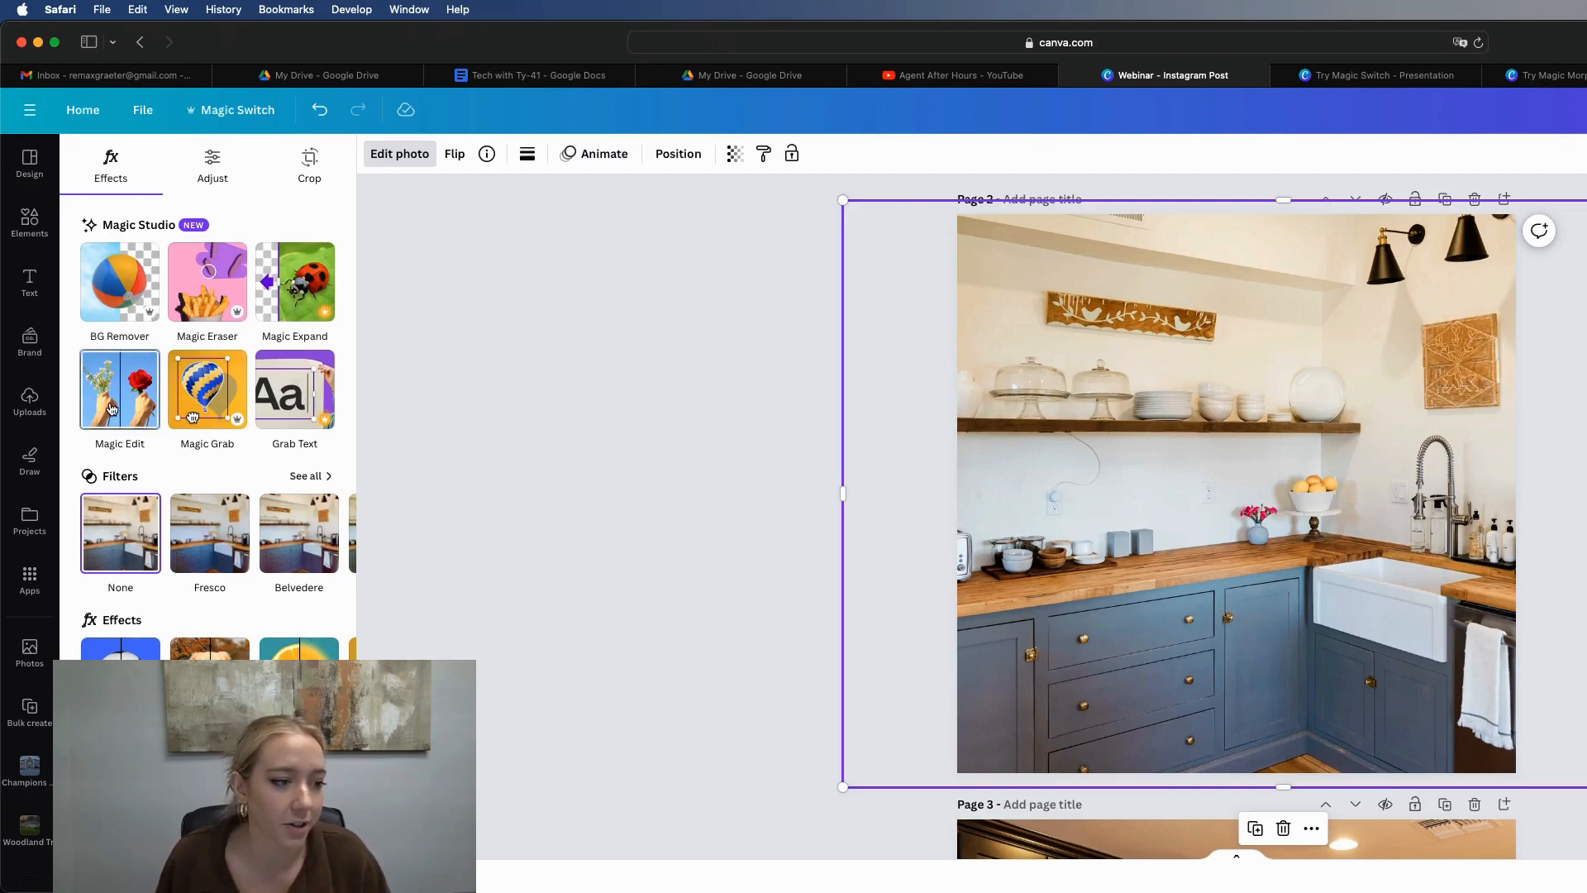
# - Generate a 'vase of red roses' on the brushed counter spot with Magic Edit
pyautogui.click(119, 389)
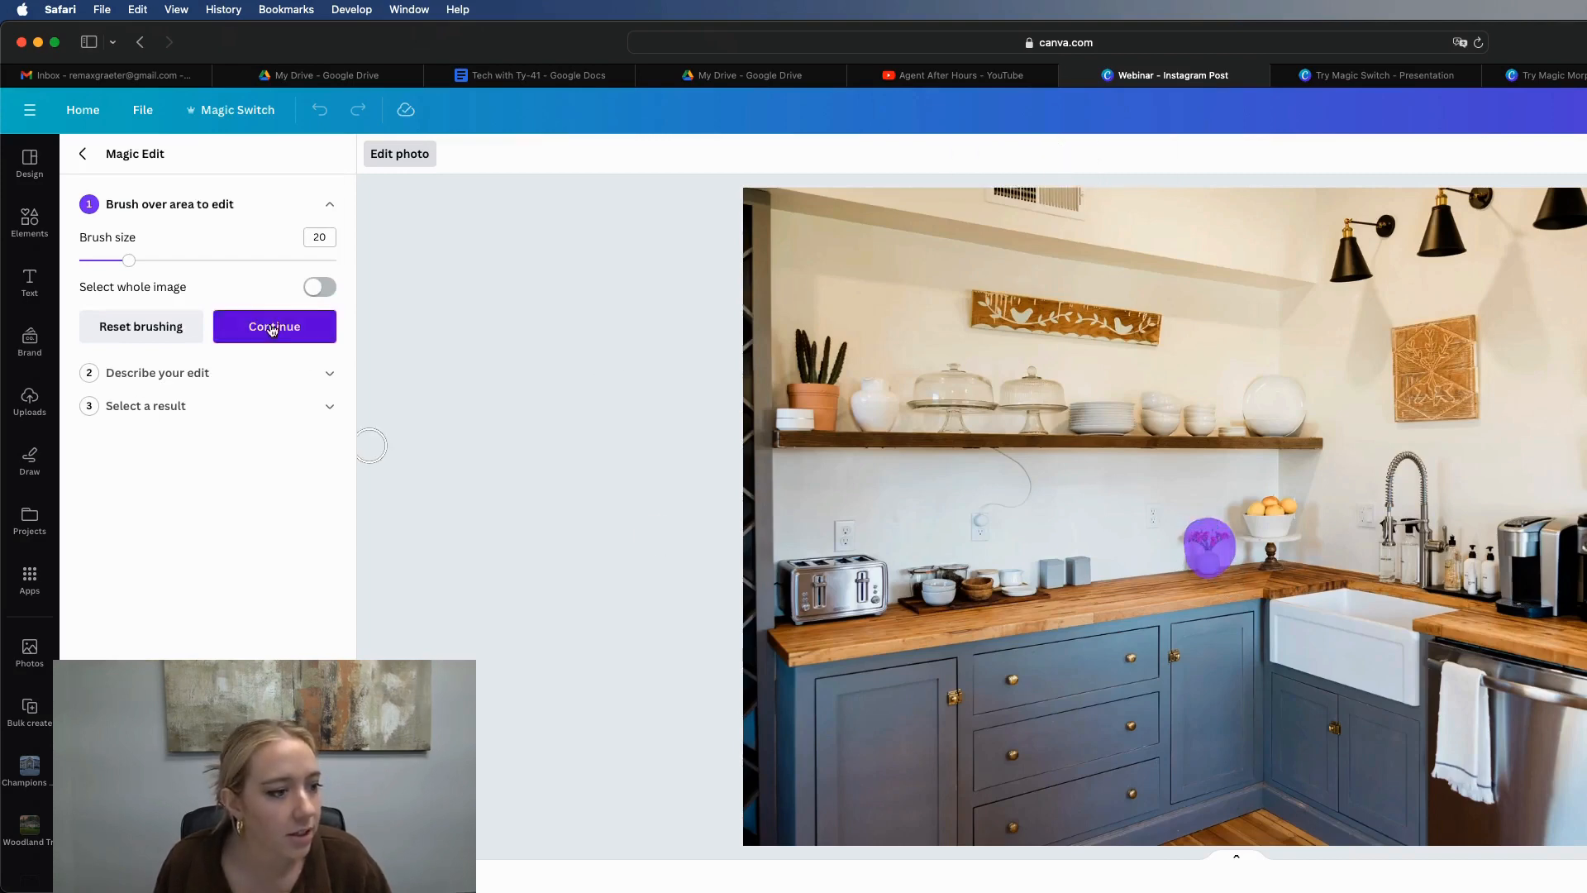
pyautogui.click(274, 326)
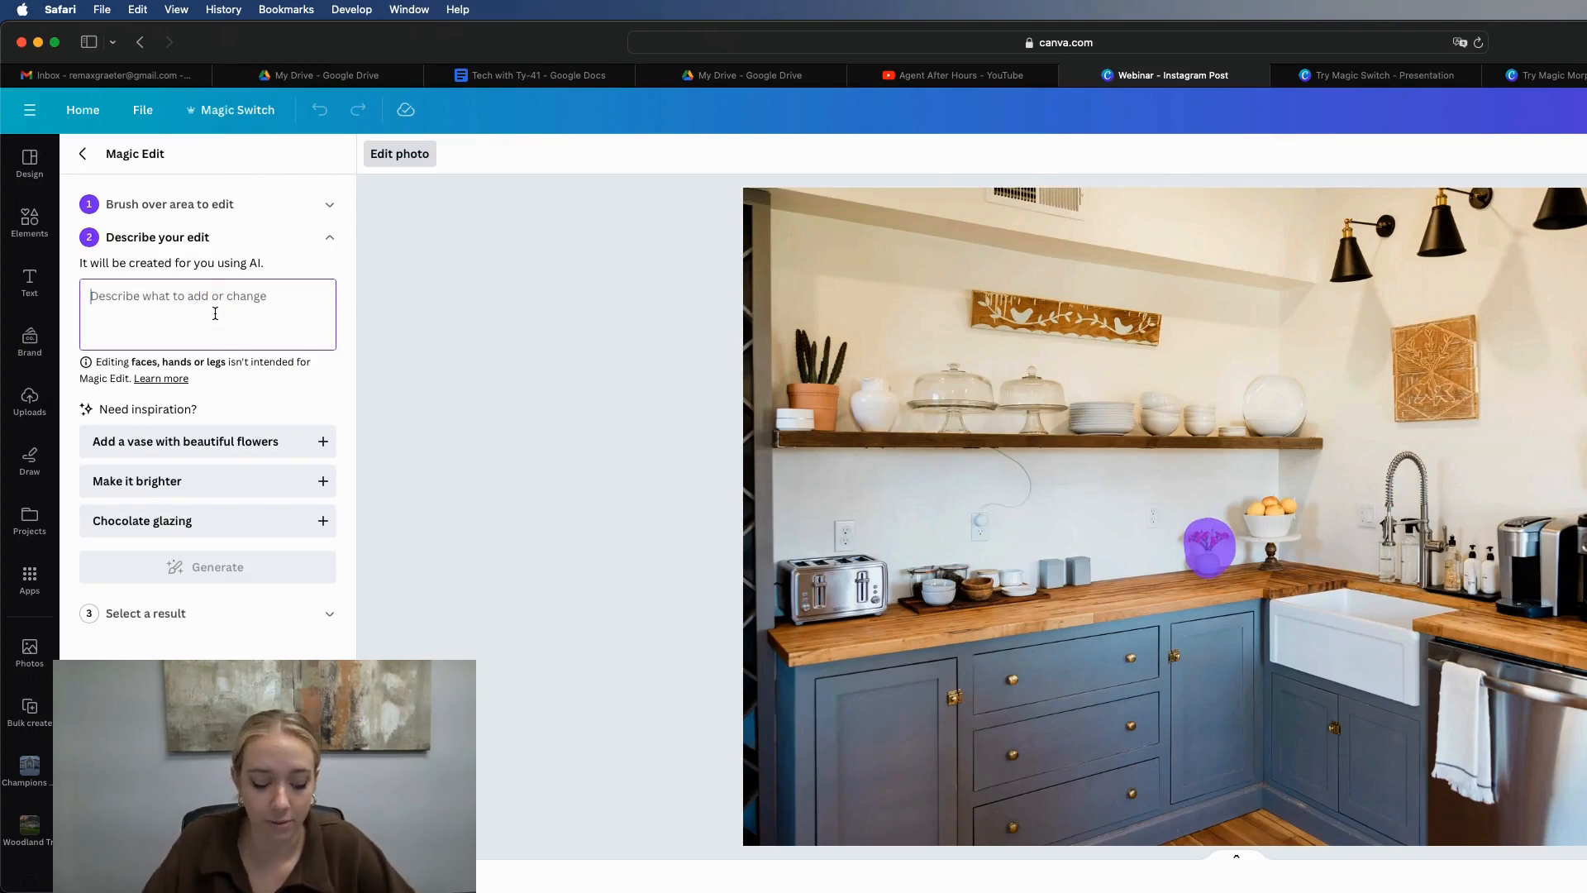
pyautogui.write('vase of')
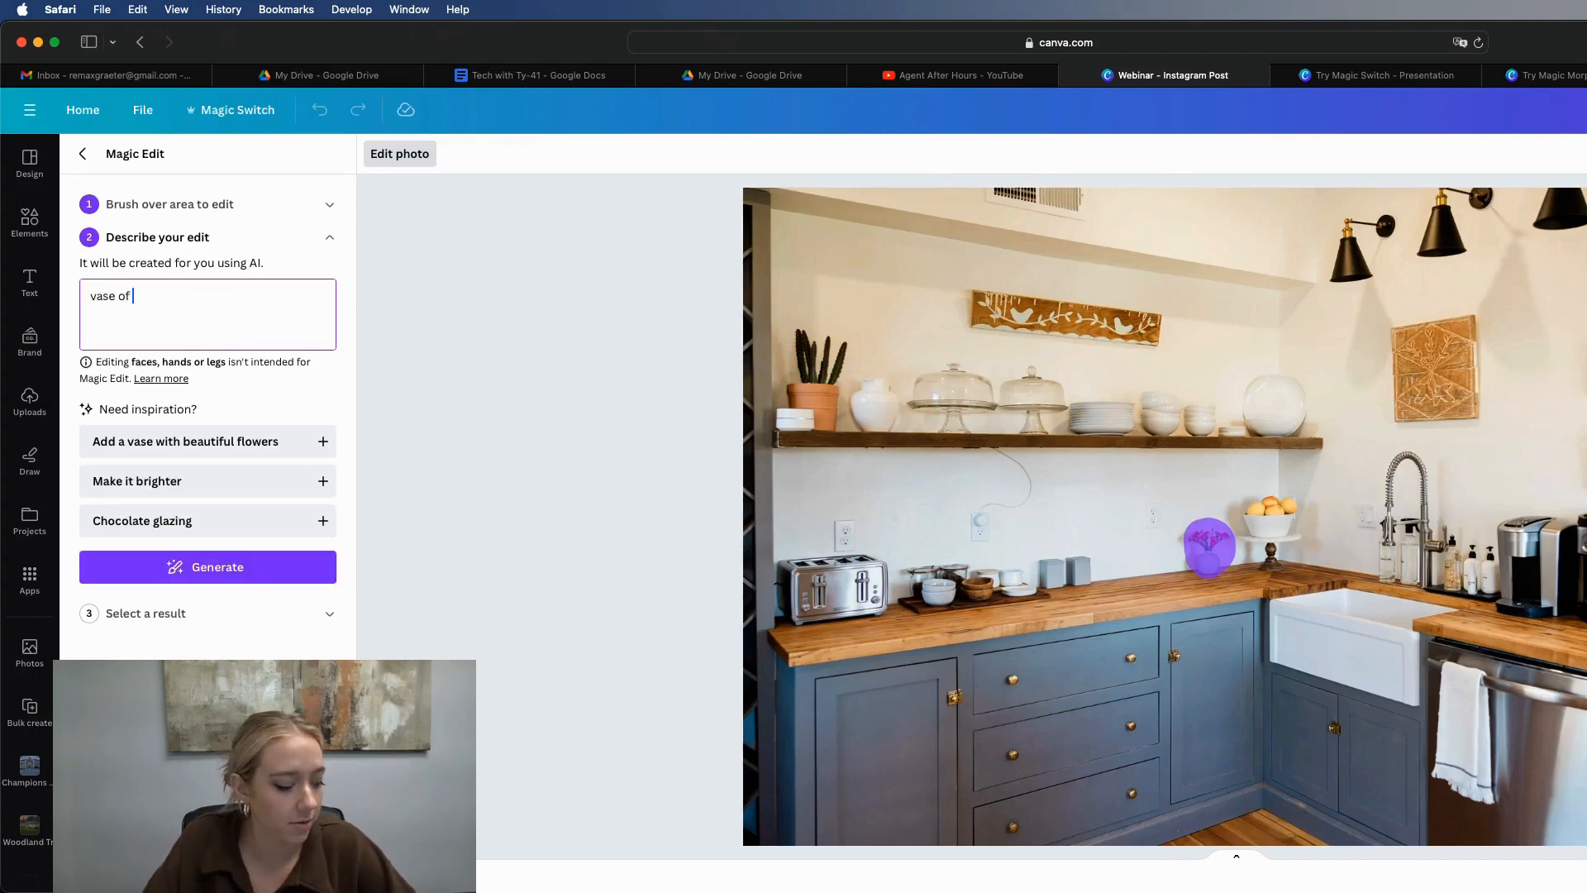
pyautogui.write('red roses')
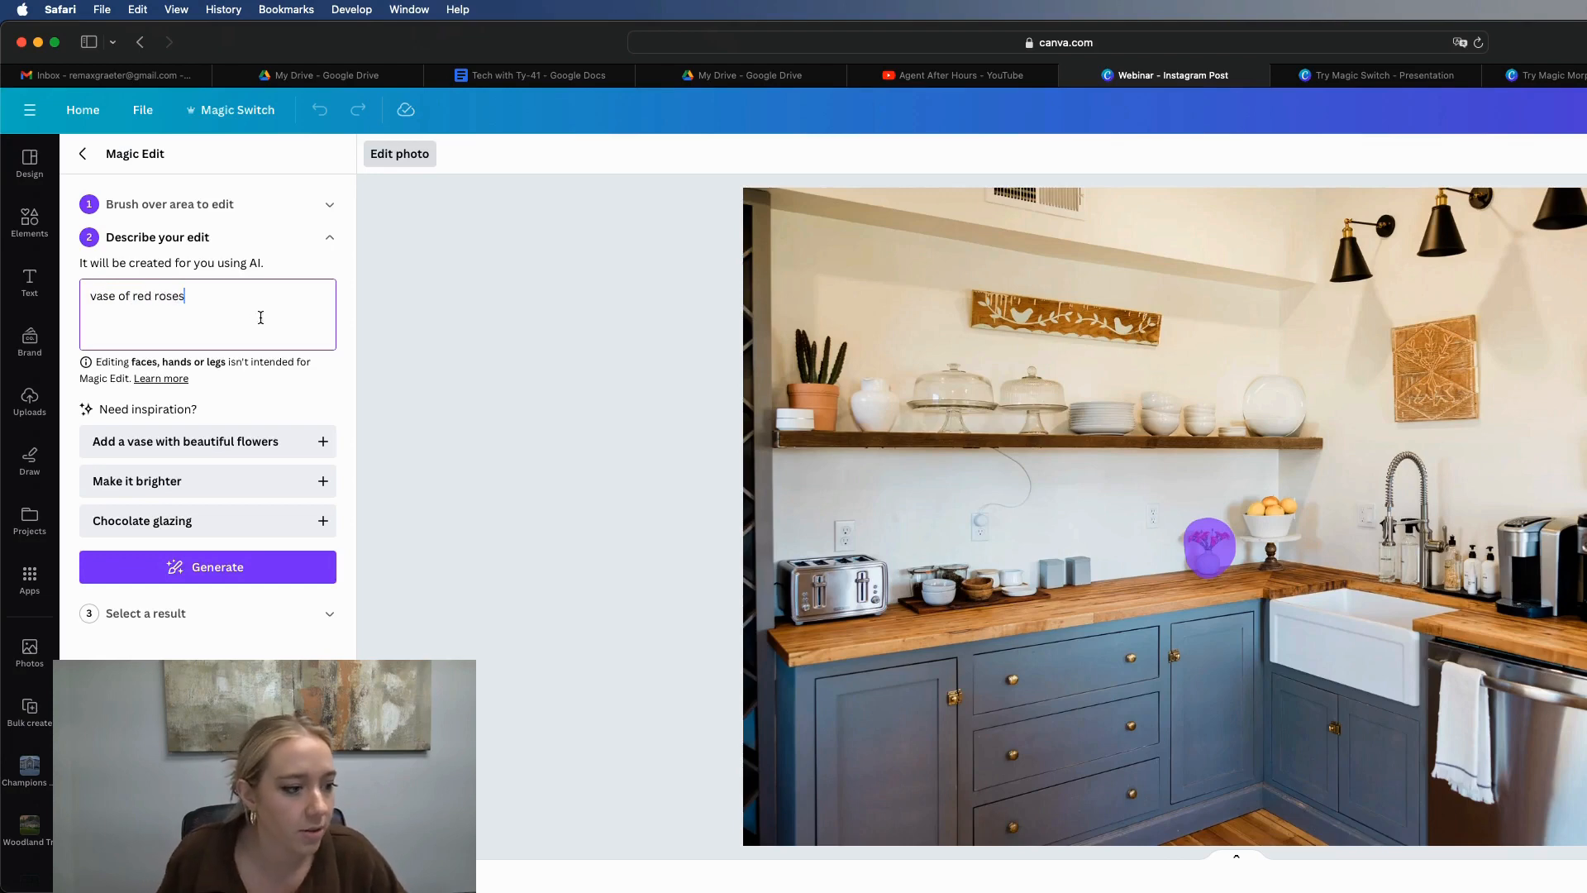
pyautogui.click(206, 567)
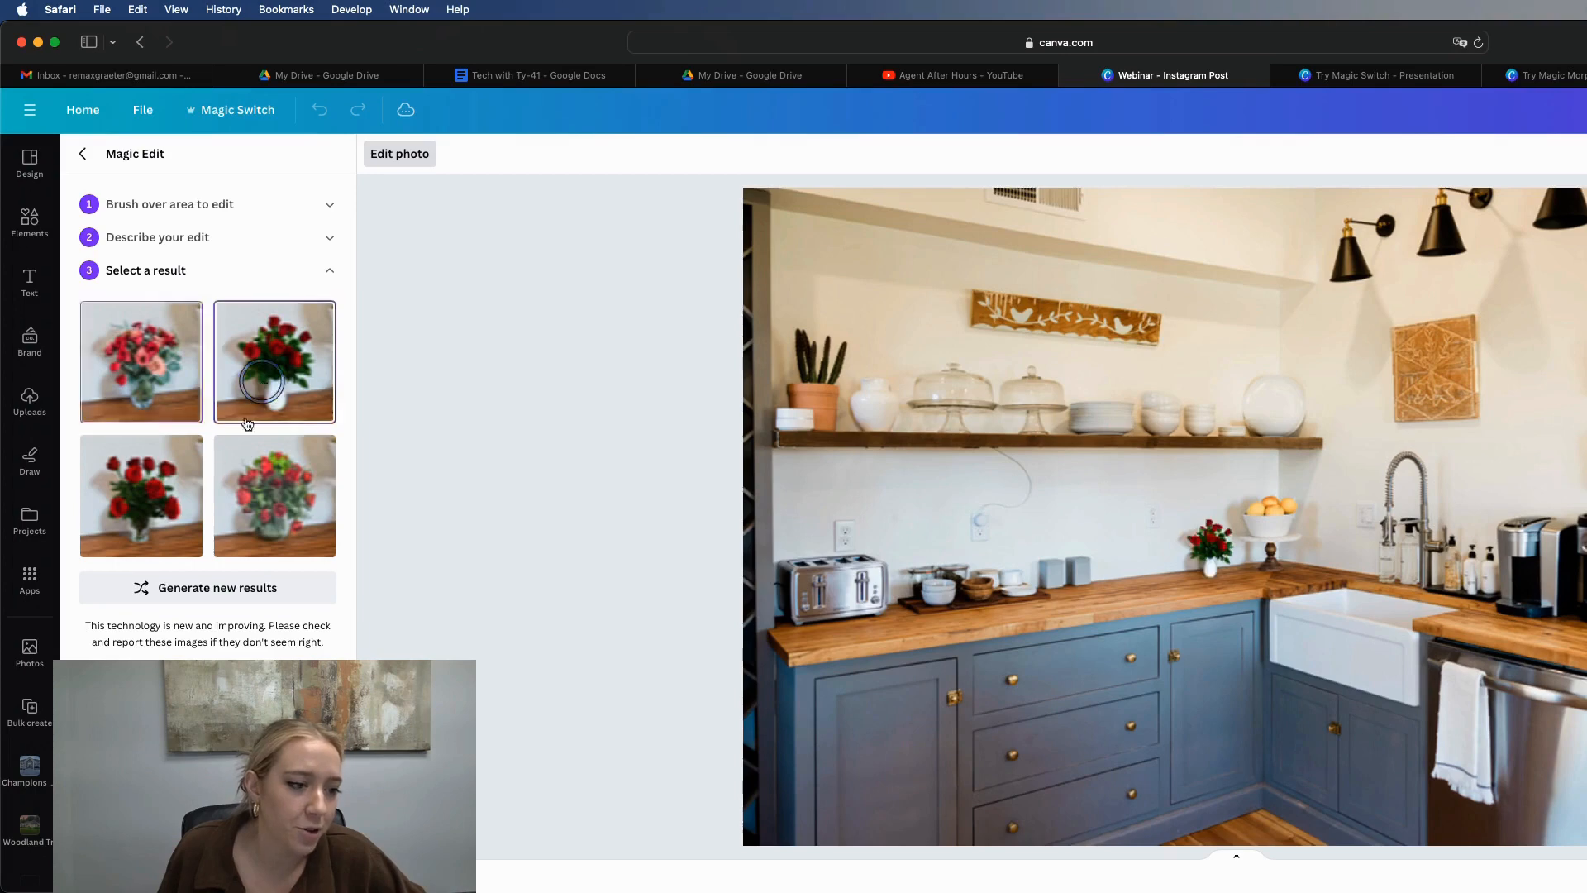
# - Preview the rose arrangement results and choose the red roses in a glass vase
pyautogui.click(141, 496)
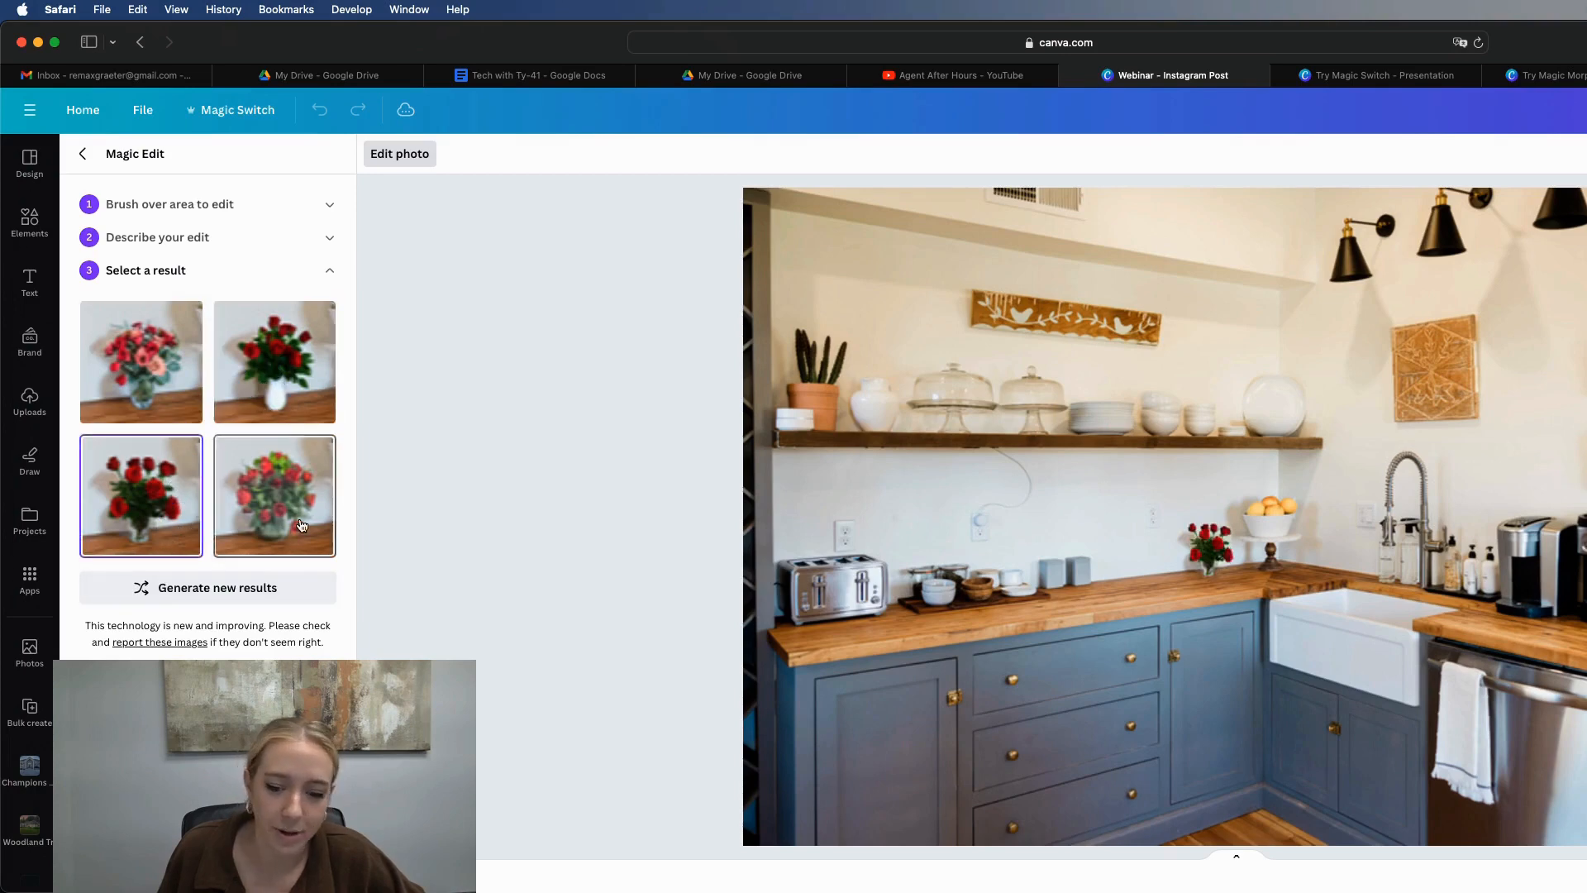
pyautogui.click(140, 361)
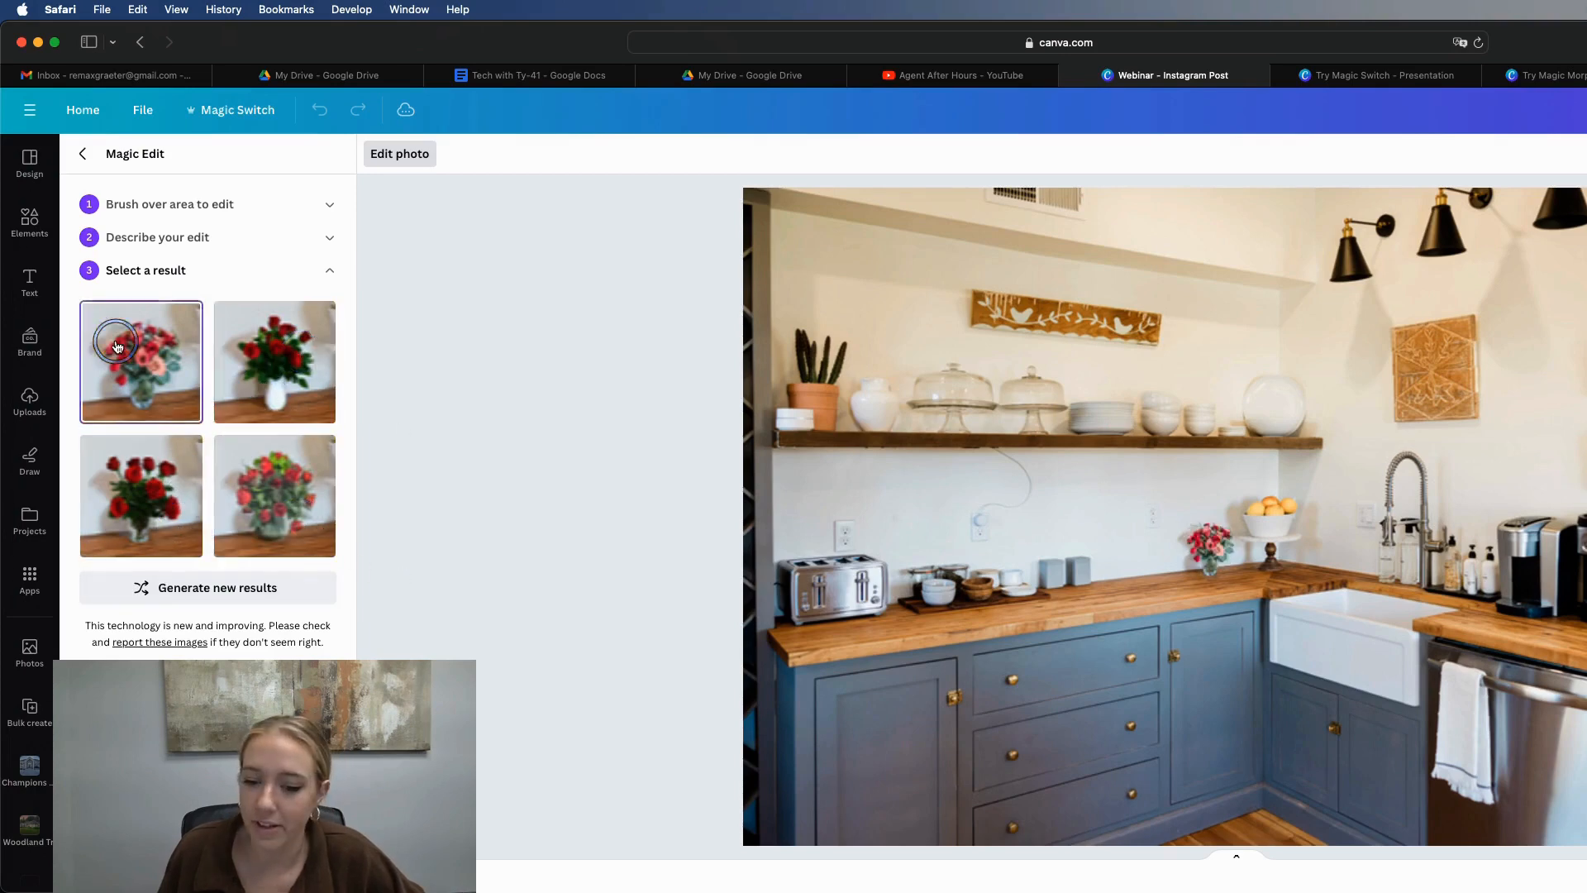
pyautogui.click(141, 496)
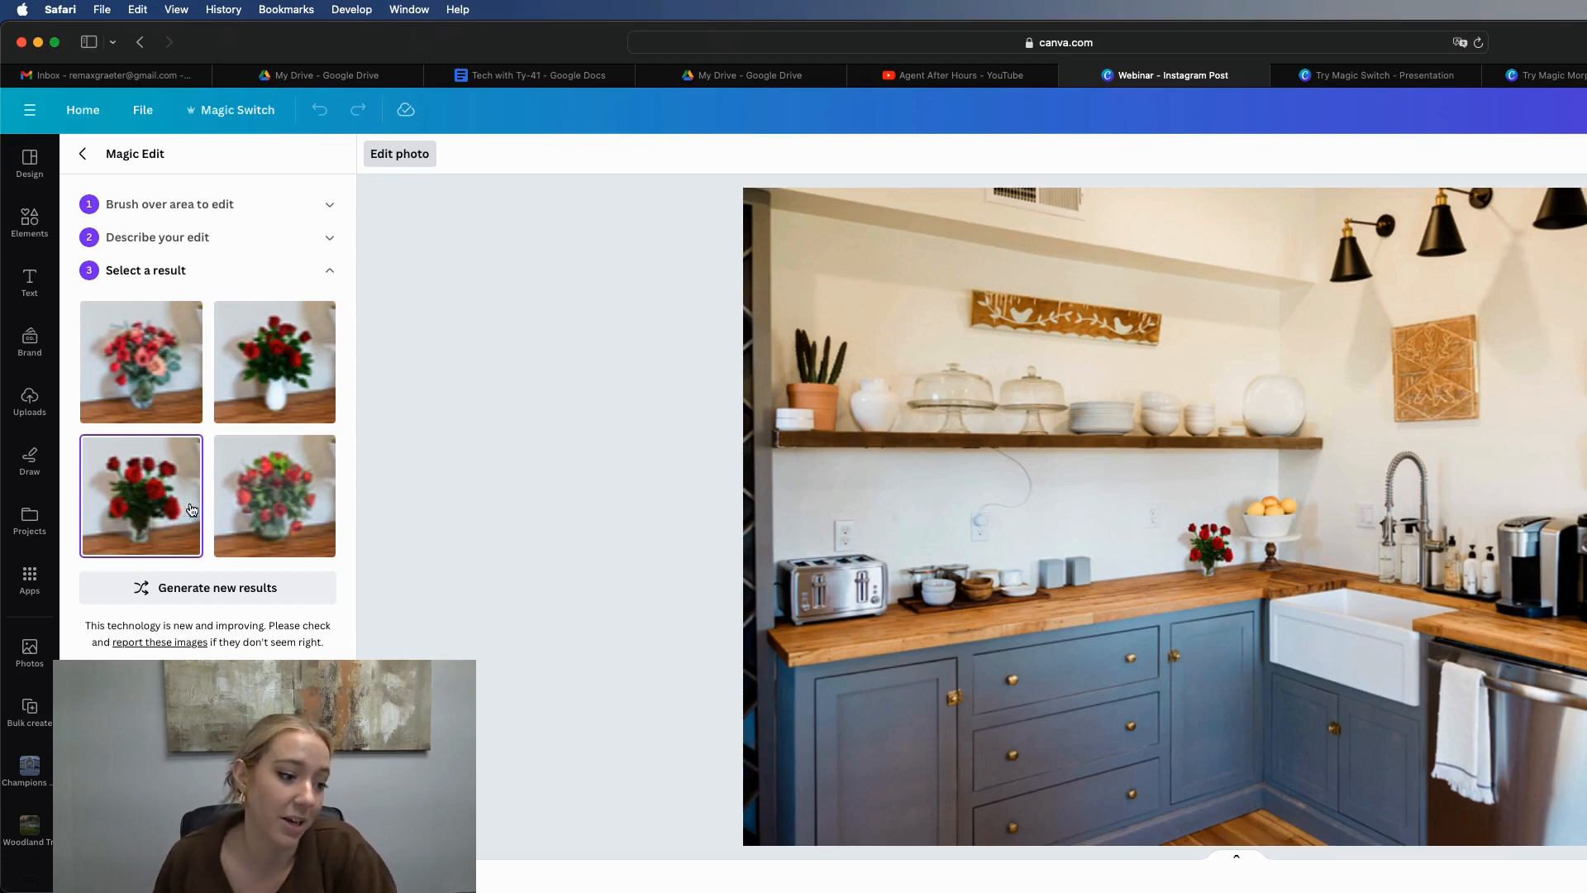
pyautogui.click(82, 153)
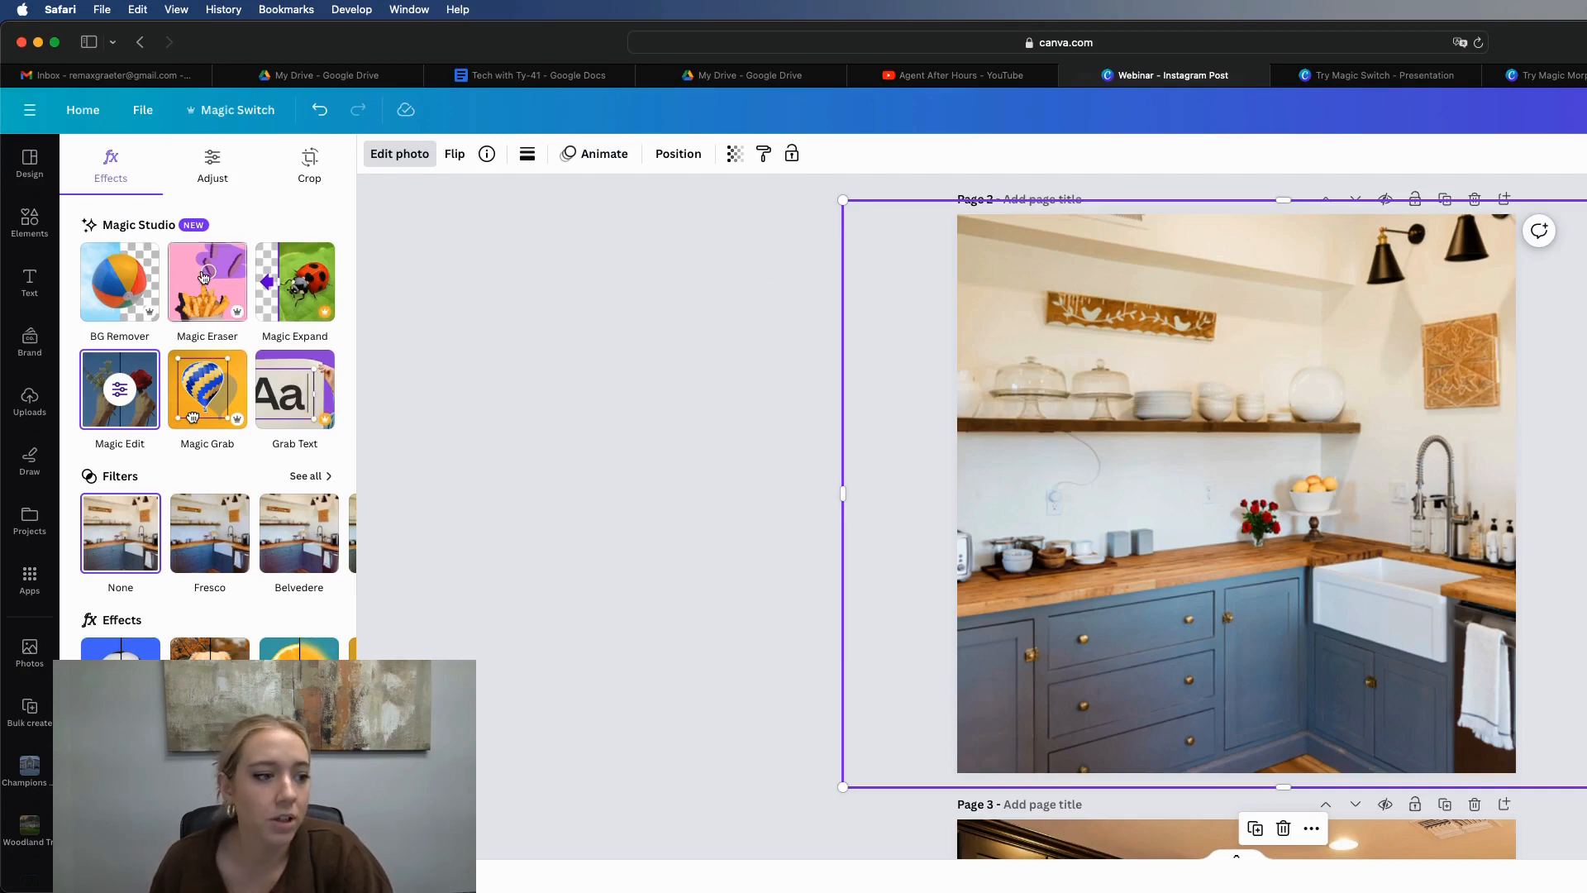
# - Use Magic Eraser to remove the canisters and dishes from the kitchen counter
pyautogui.click(207, 281)
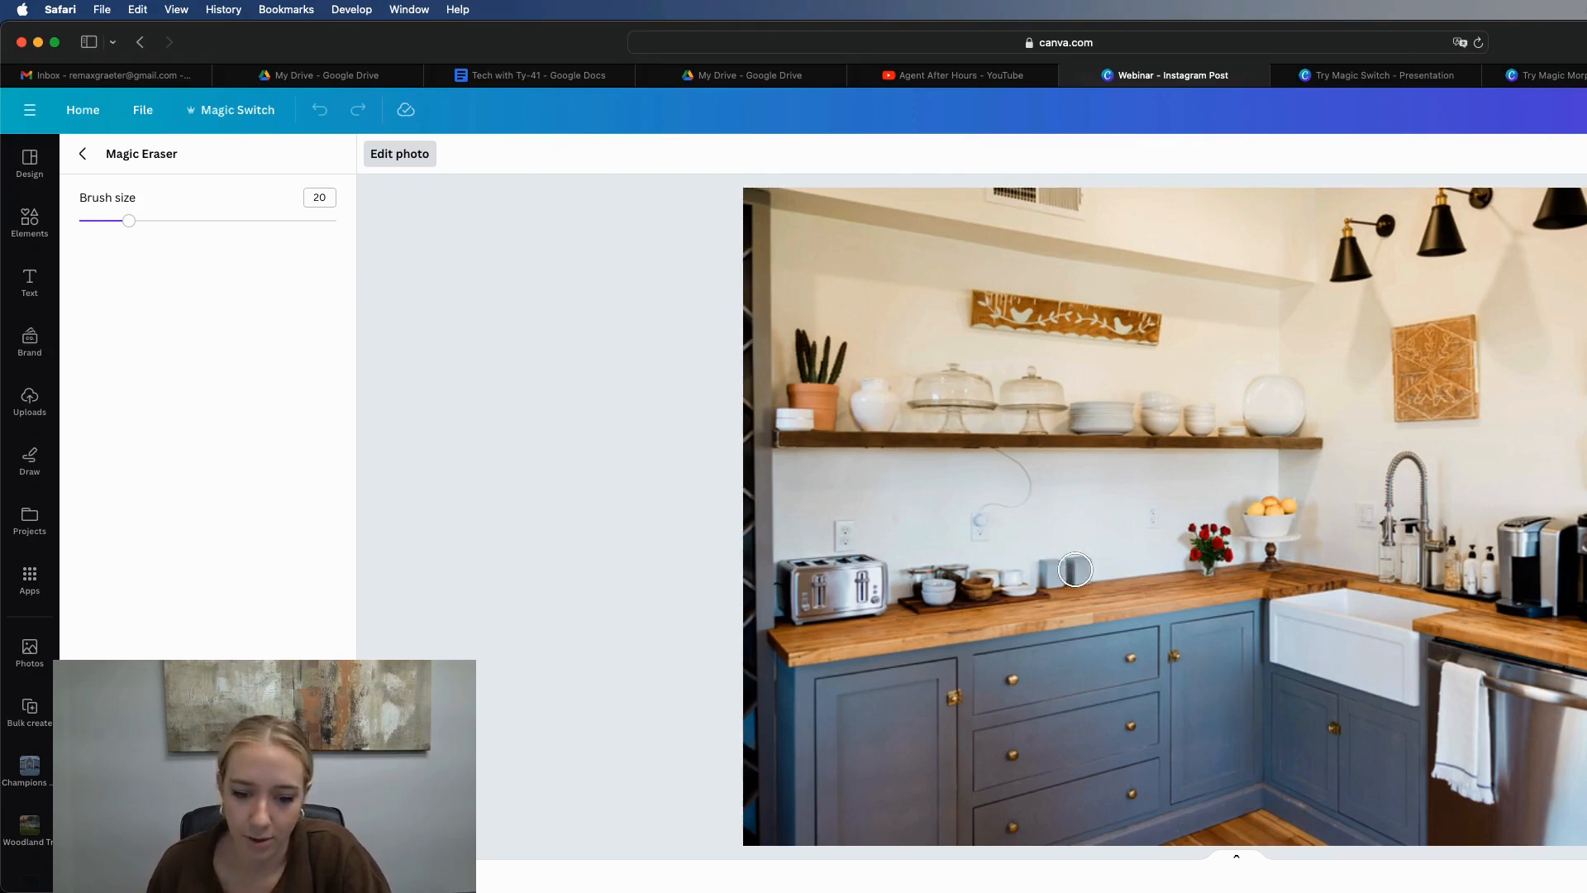
pyautogui.click(1062, 570)
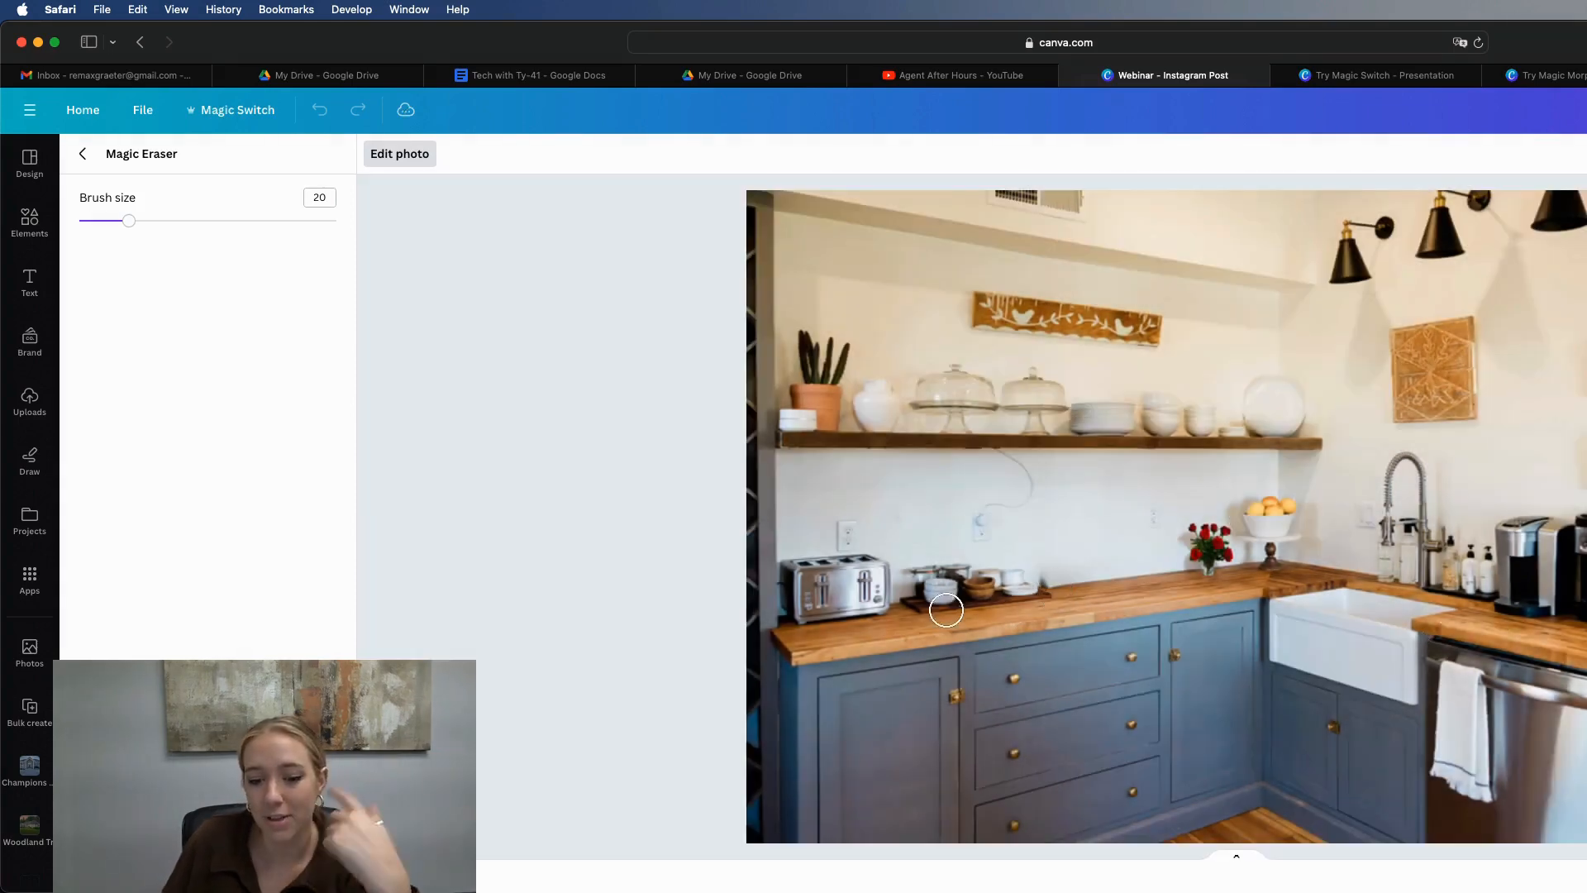
pyautogui.moveTo(946, 610); pyautogui.dragTo(1007, 595)
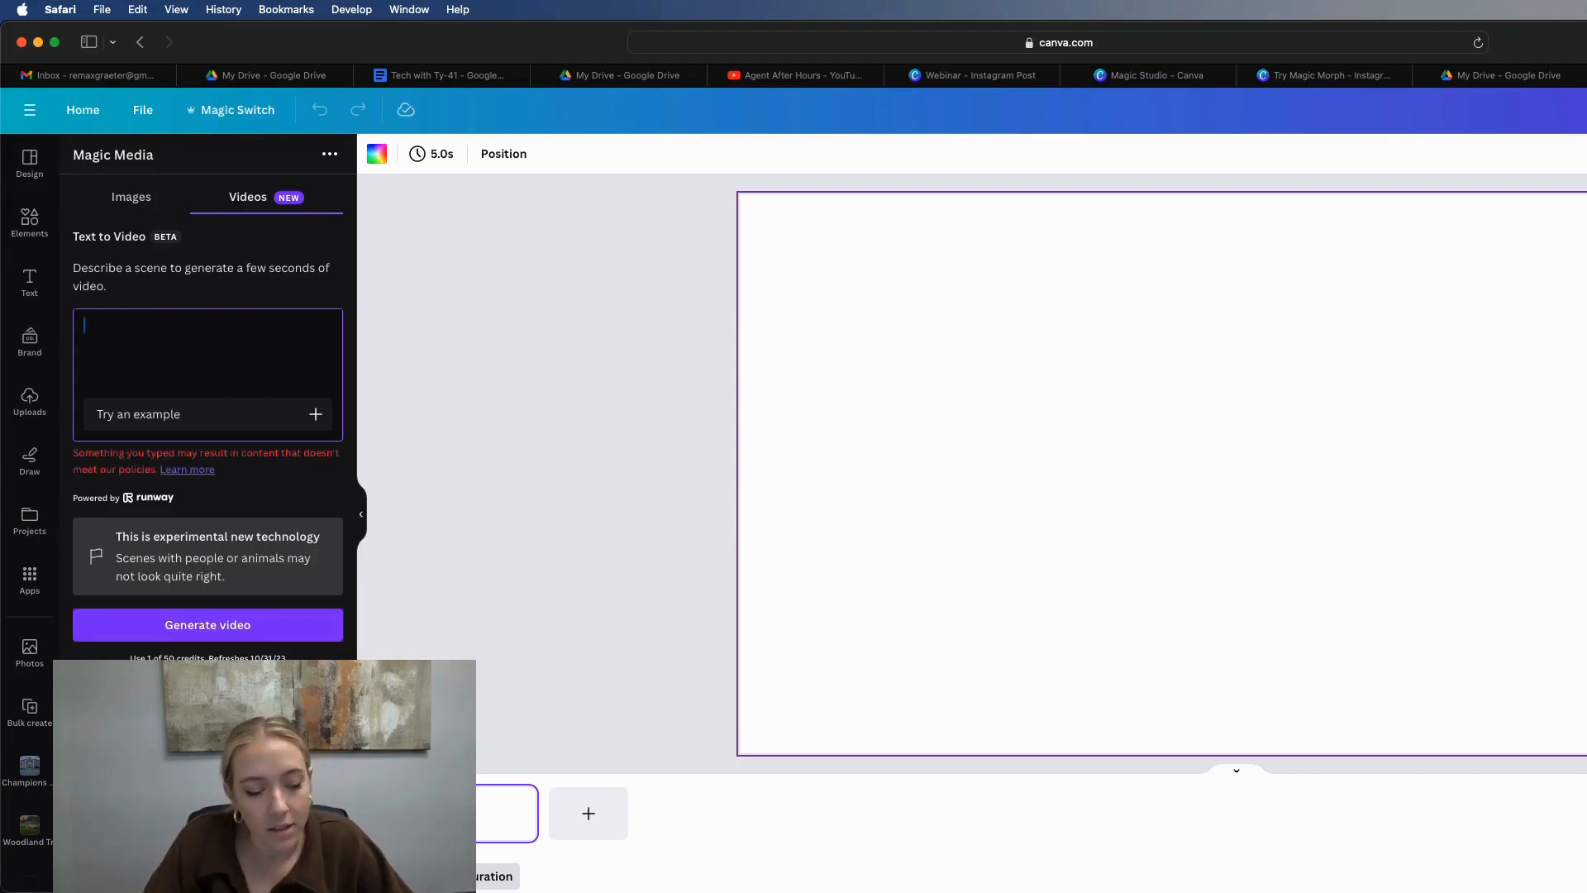
# - Generate a Text to Video clip of a suburban house with a red car in the driveway
pyautogui.write('s')
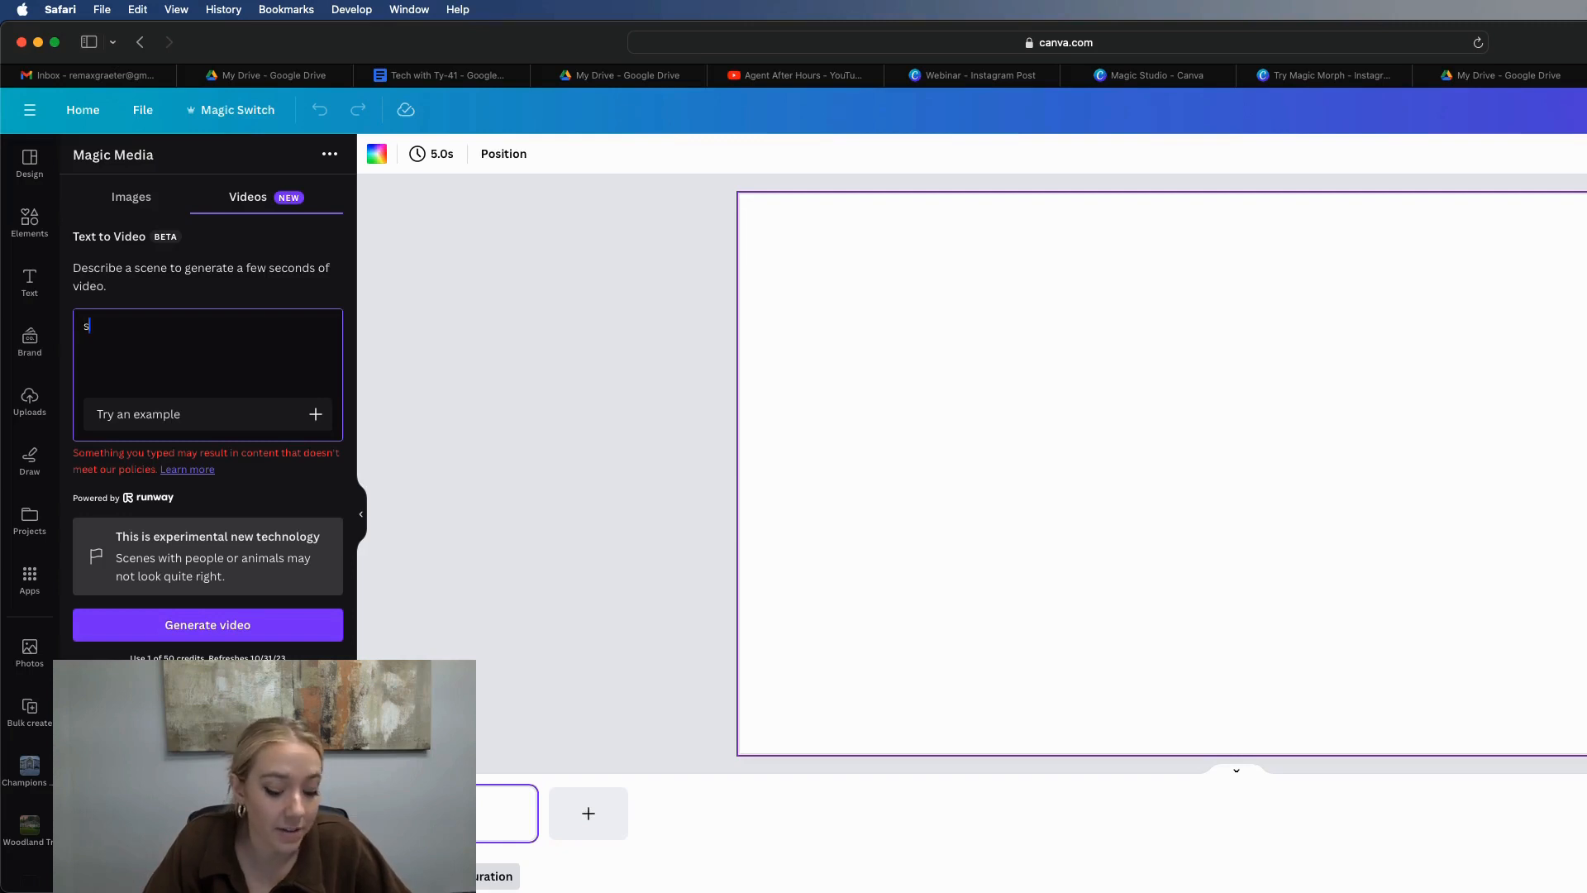
pyautogui.write('uburban house with a')
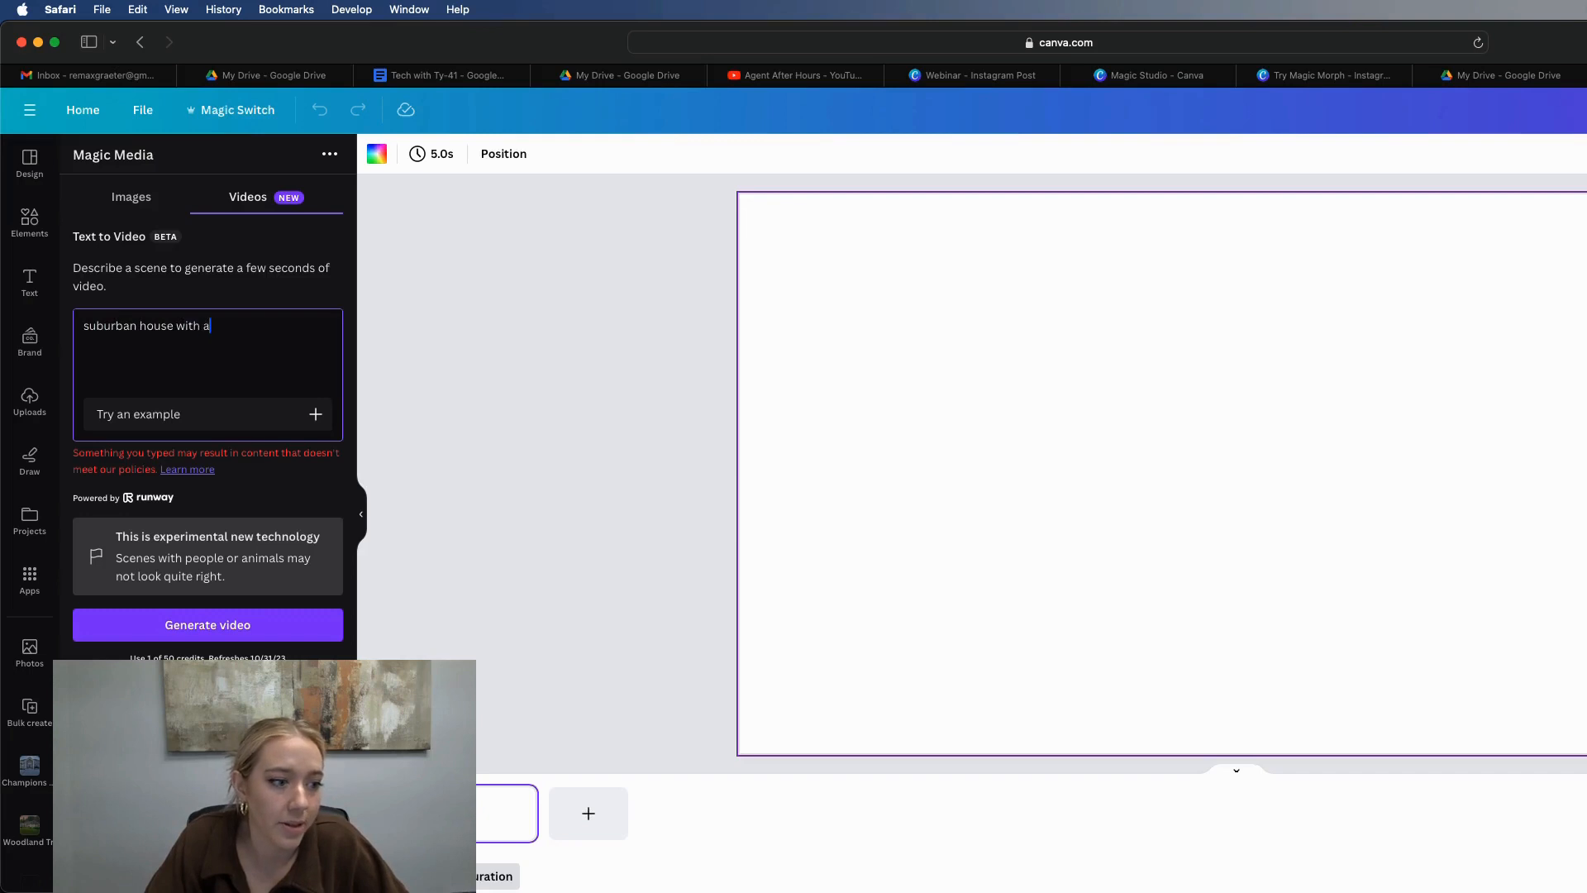
pyautogui.write('red car in the driveway')
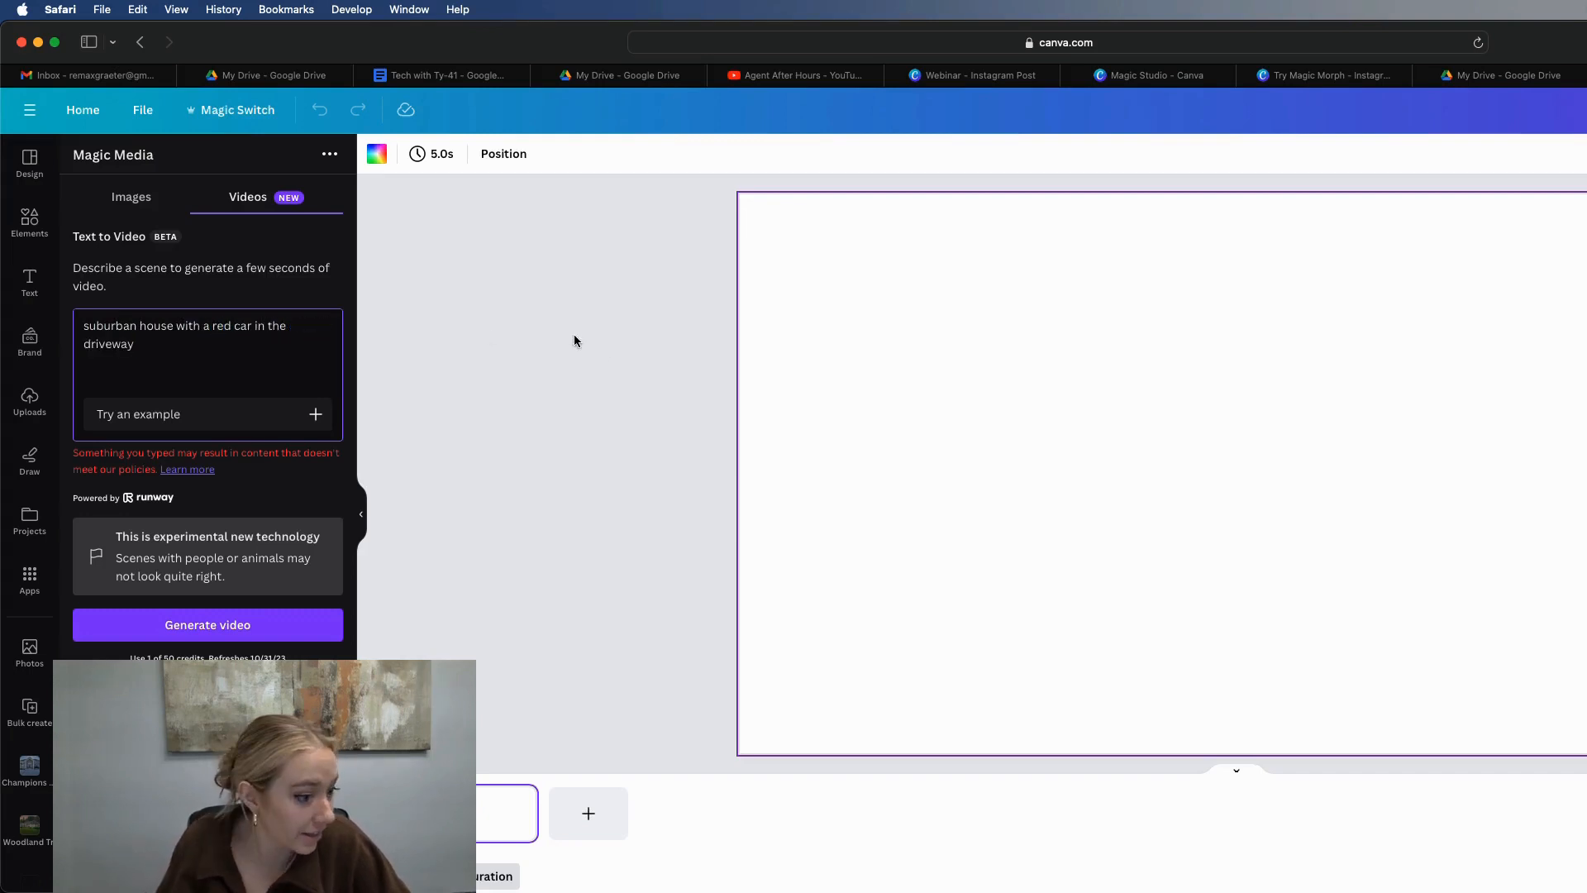
pyautogui.click(207, 624)
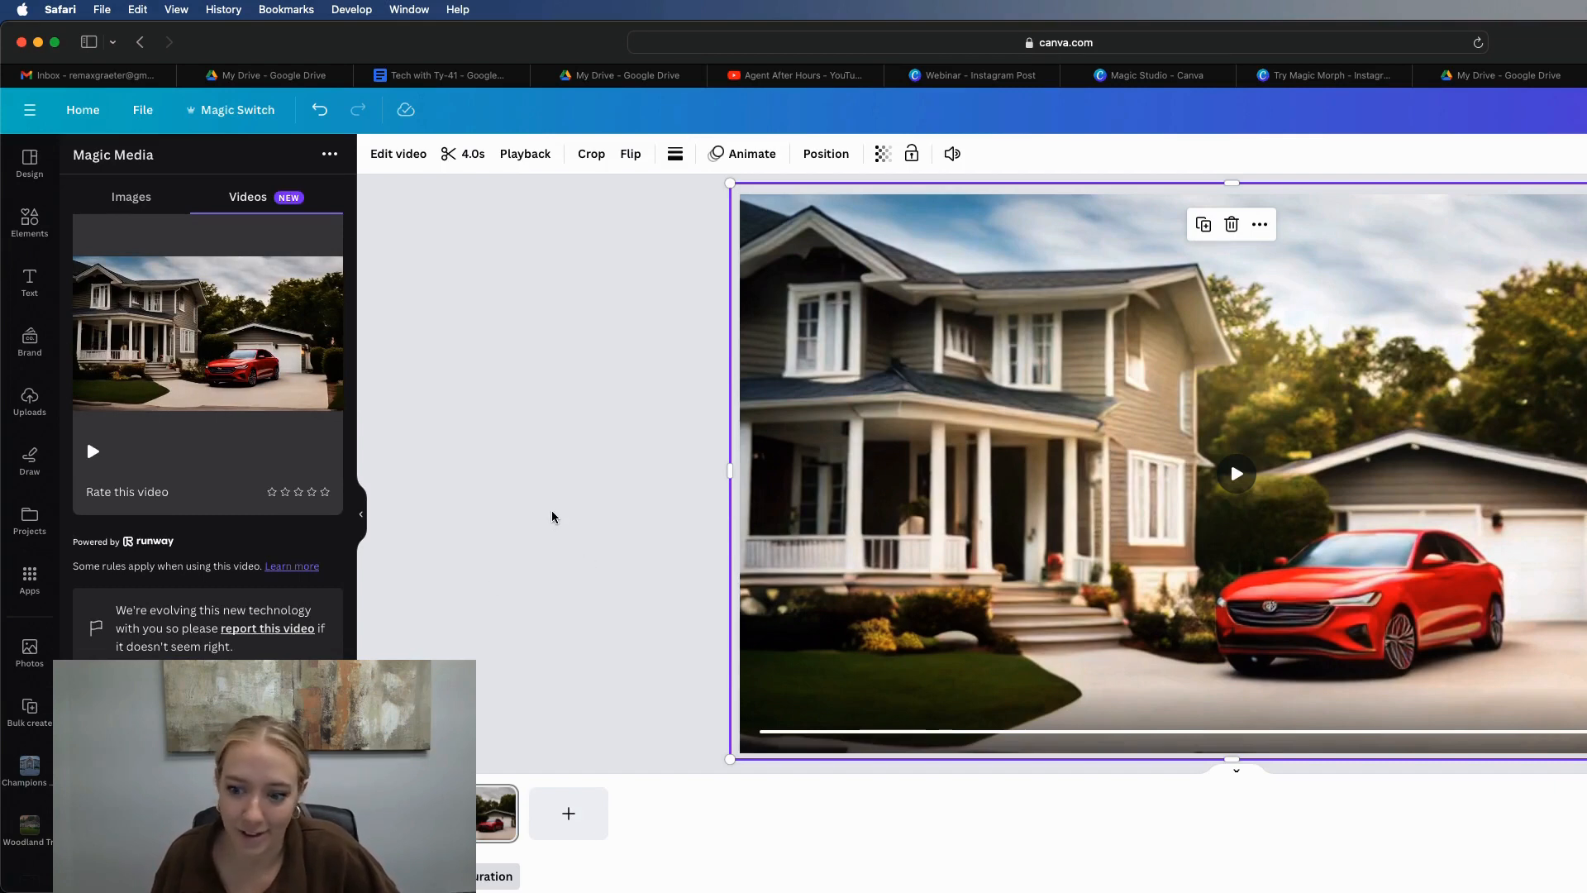
pyautogui.moveTo(1488, 477)
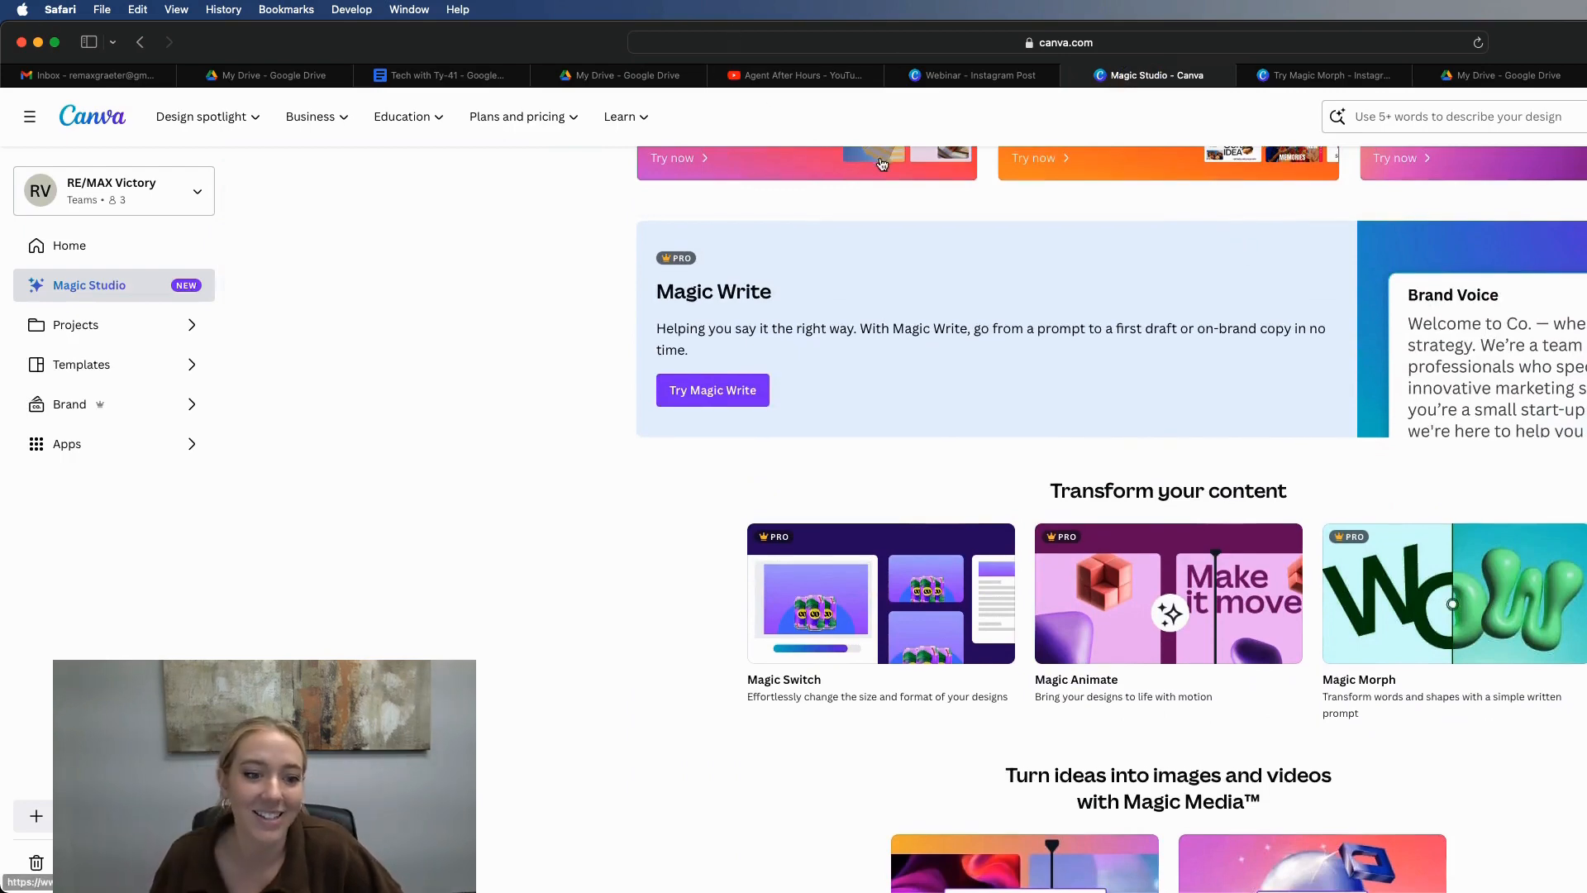
# - On the Magic Write practice slide, rewrite the kudos paragraph with Sprinkle fairy dust
pyautogui.click(712, 389)
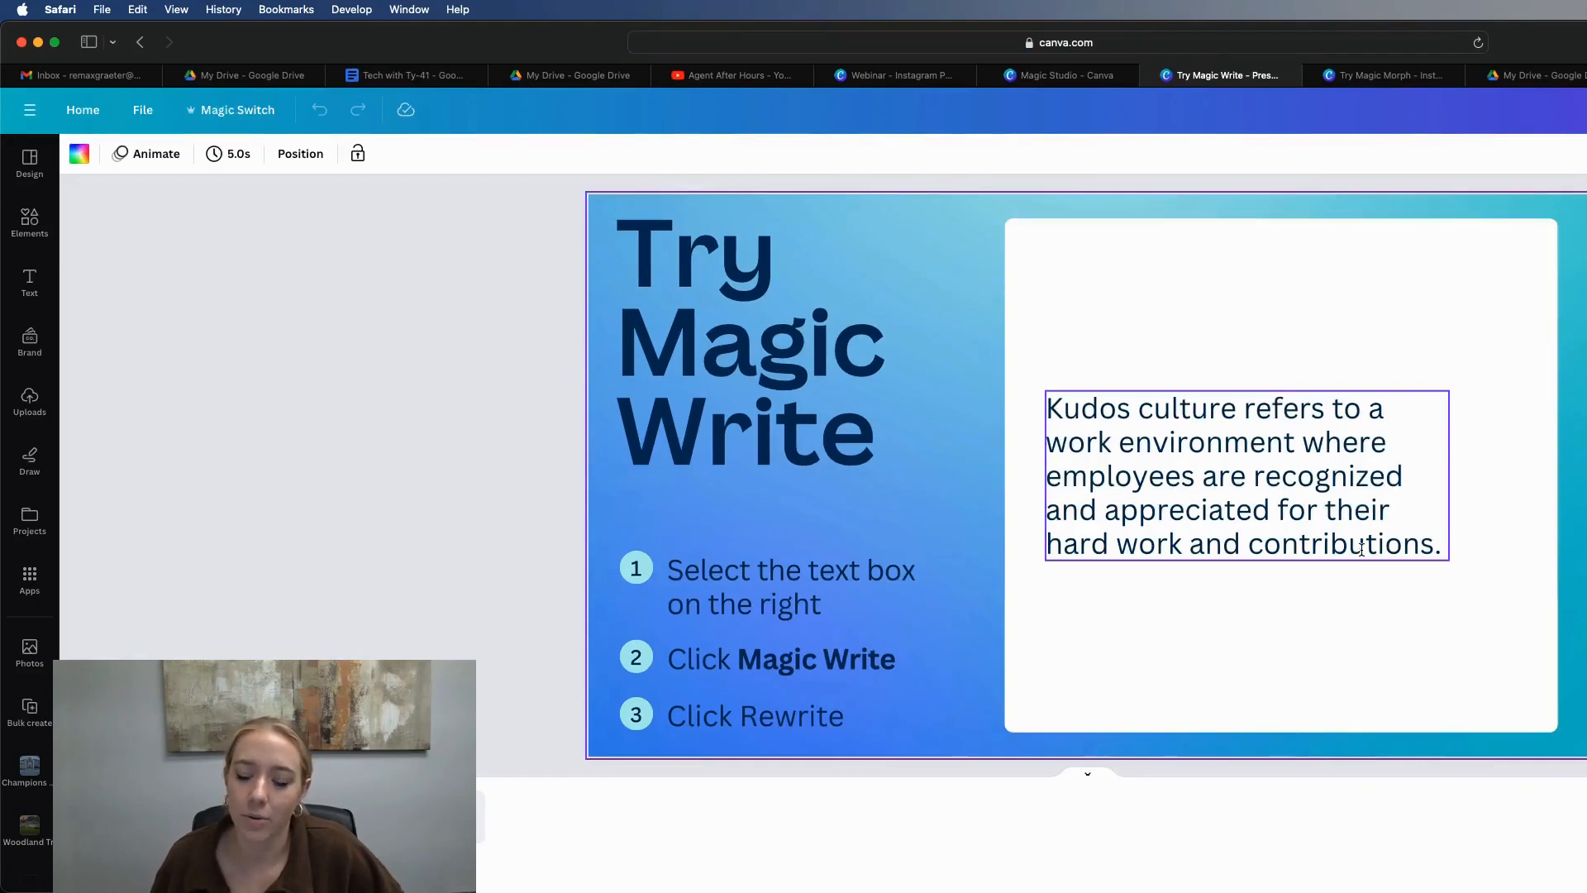
pyautogui.click(1244, 476)
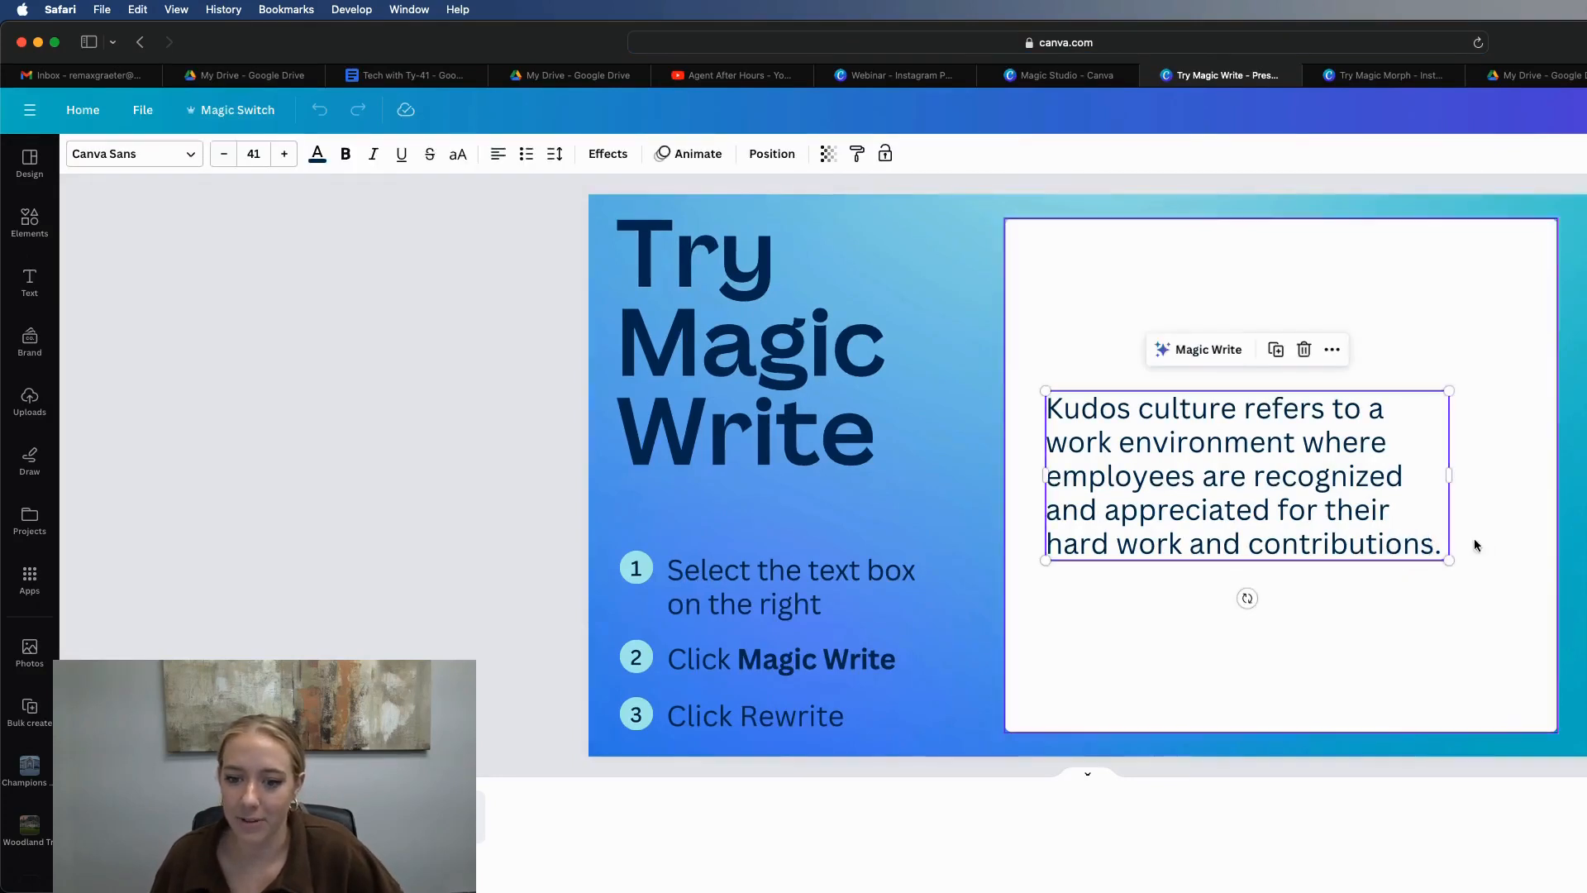
pyautogui.click(1199, 349)
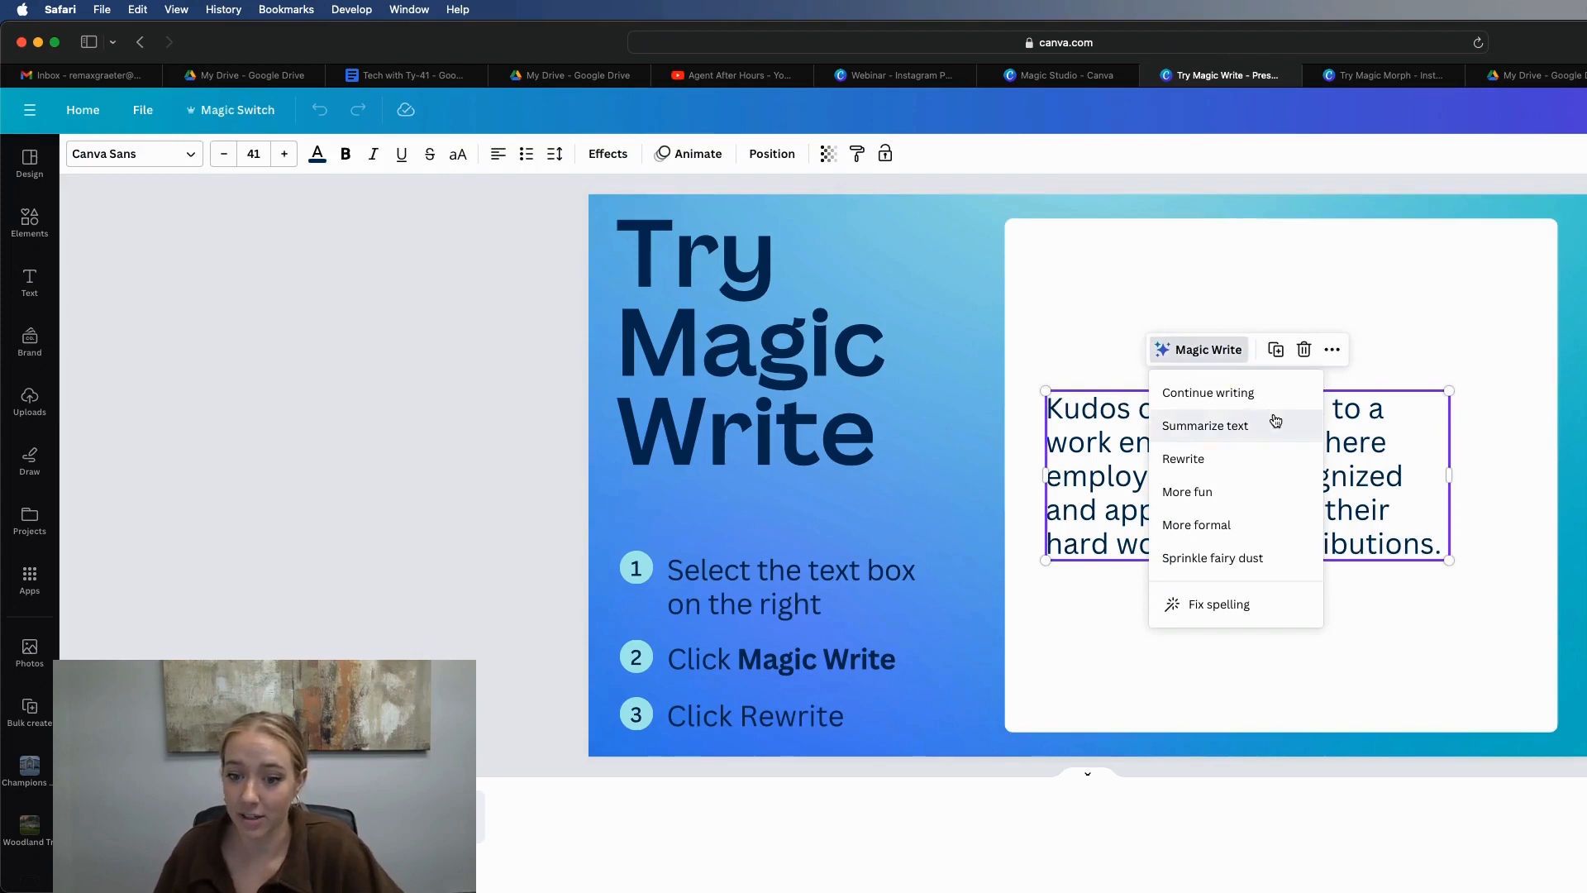
pyautogui.moveTo(1233, 491)
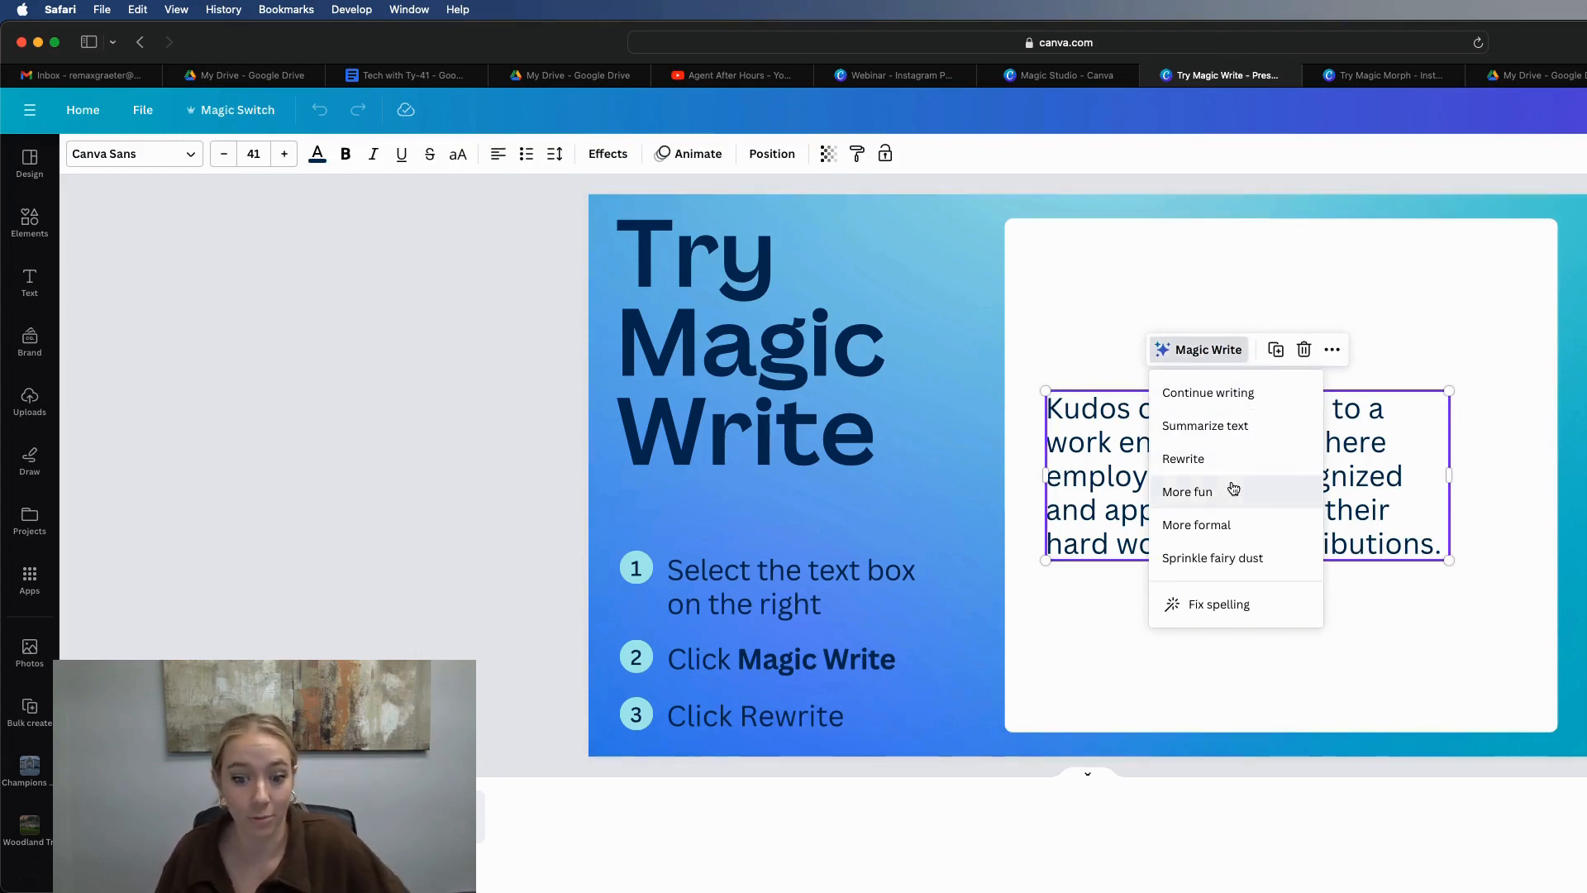
pyautogui.moveTo(1212, 557)
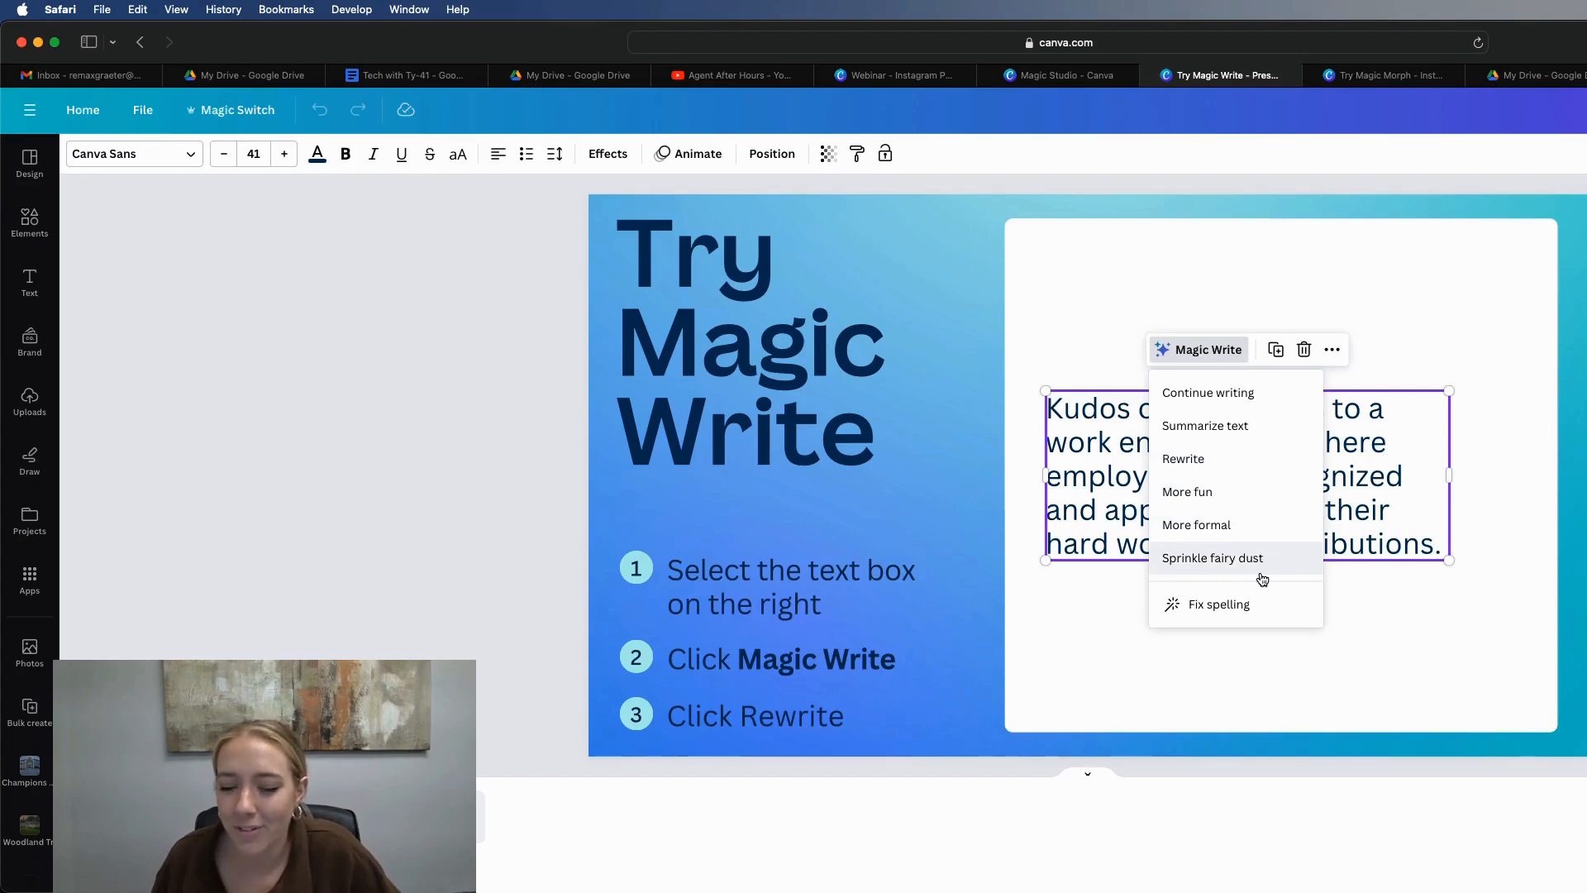
pyautogui.click(1212, 558)
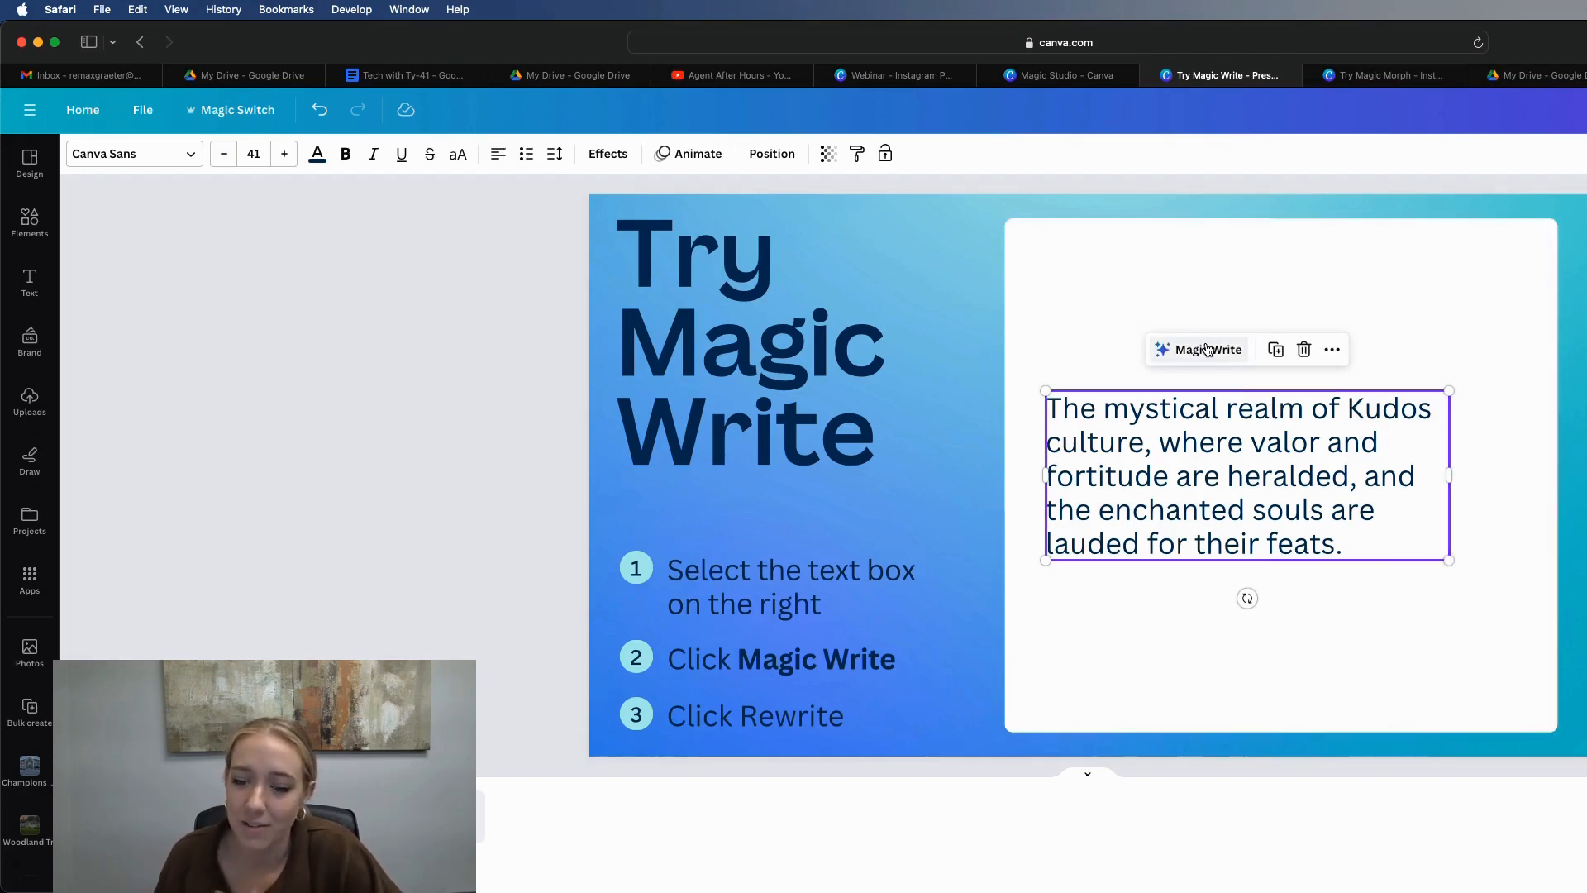
pyautogui.click(1206, 349)
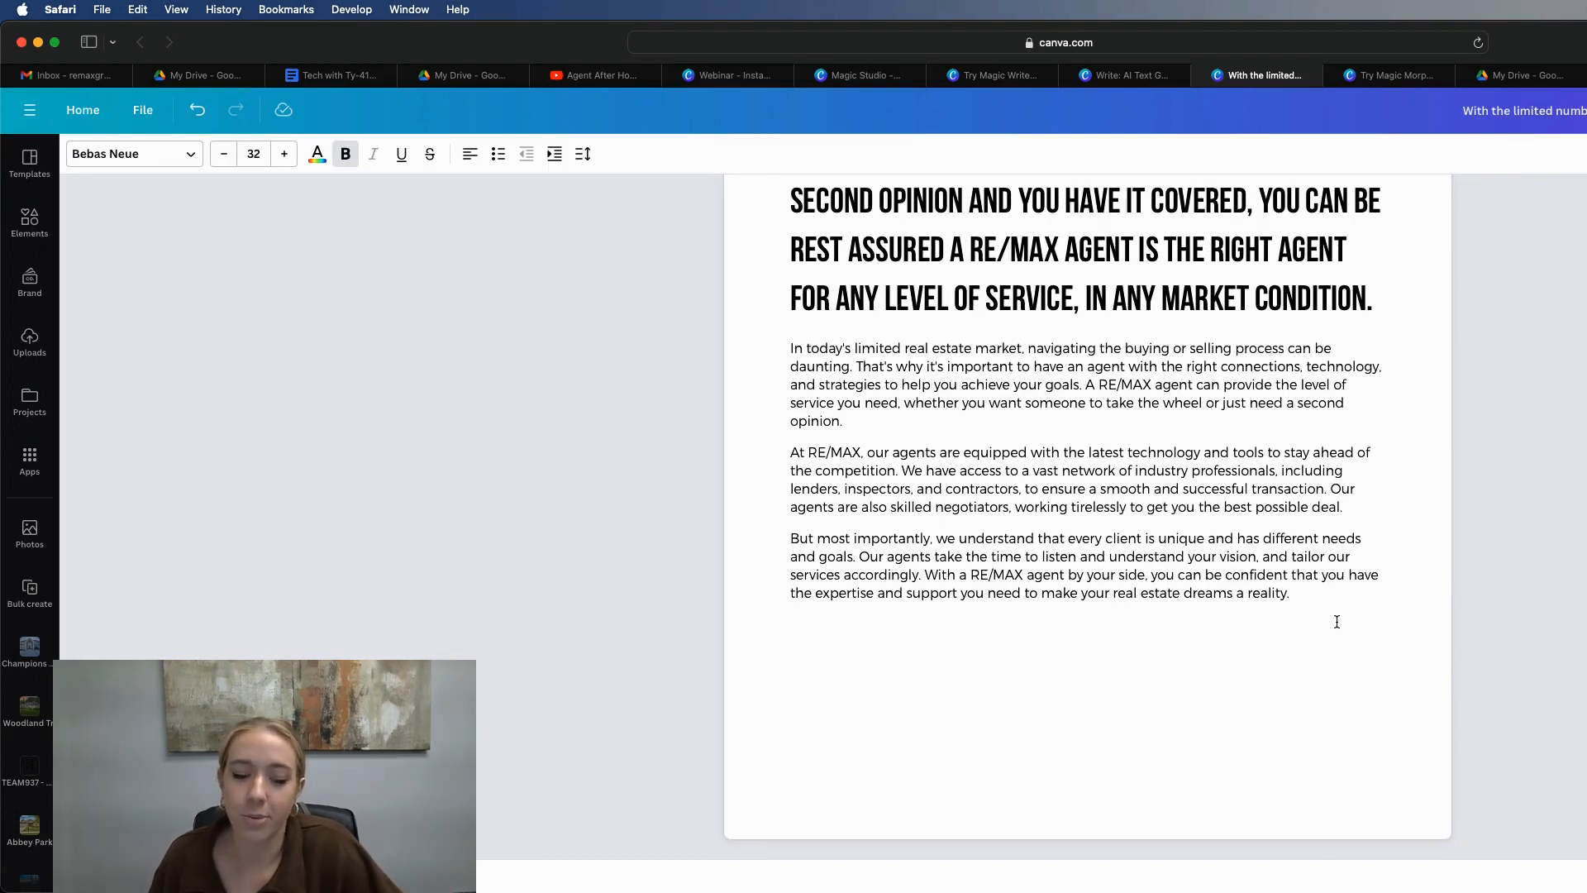
# - Select the RE/MAX headline text in the design
pyautogui.moveTo(793, 347); pyautogui.dragTo(1289, 593)
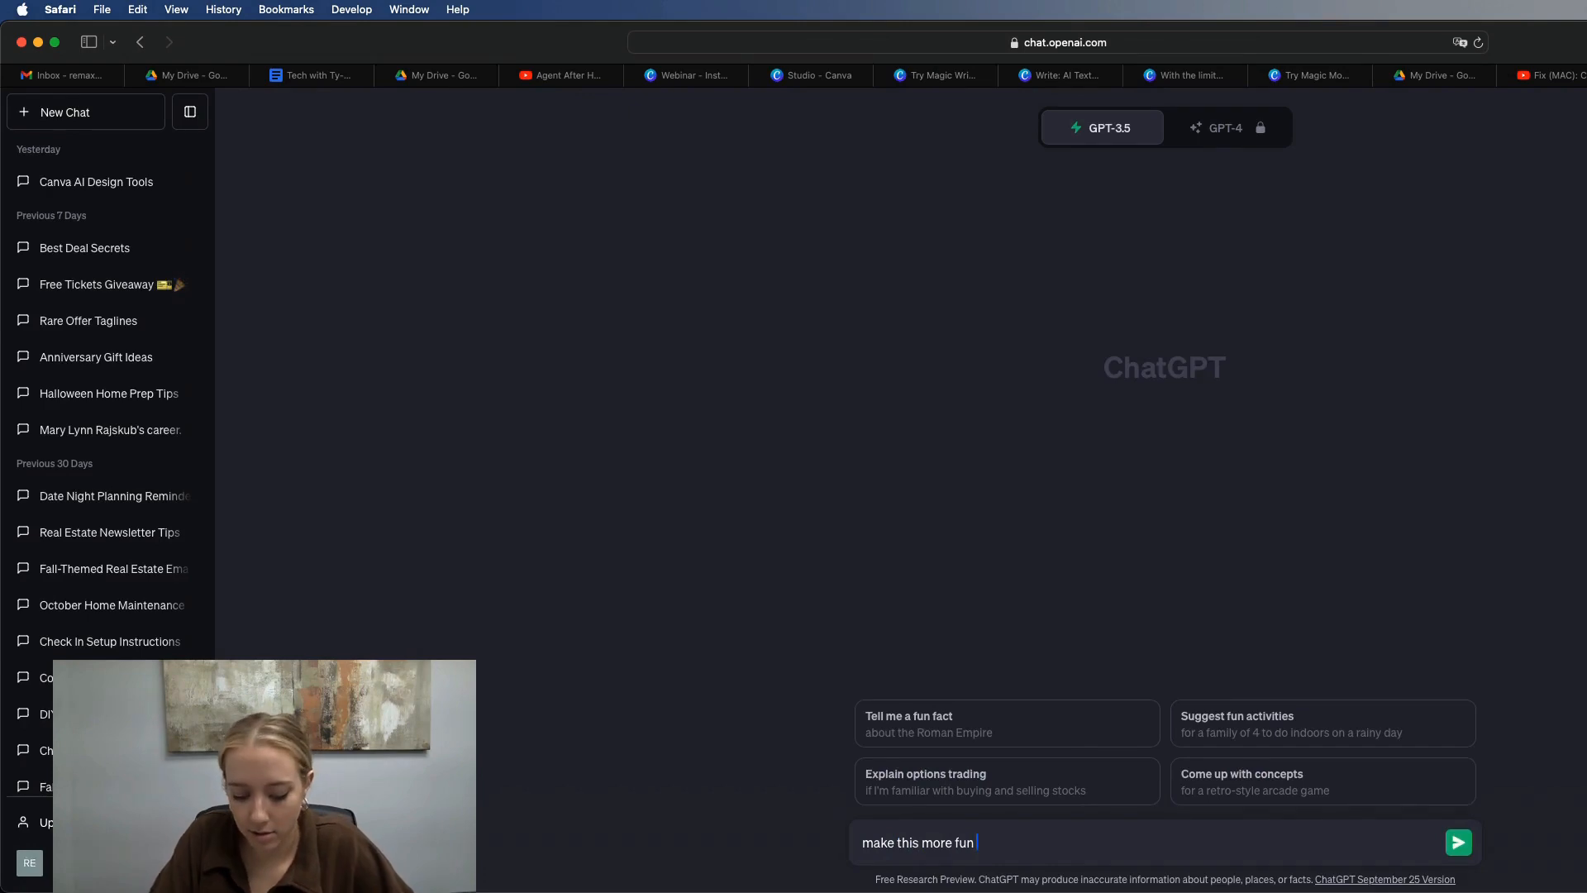
# - Send the 'make this more fun' request to ChatGPT, then return to Canva's Magic Studio tab
pyautogui.click(1458, 841)
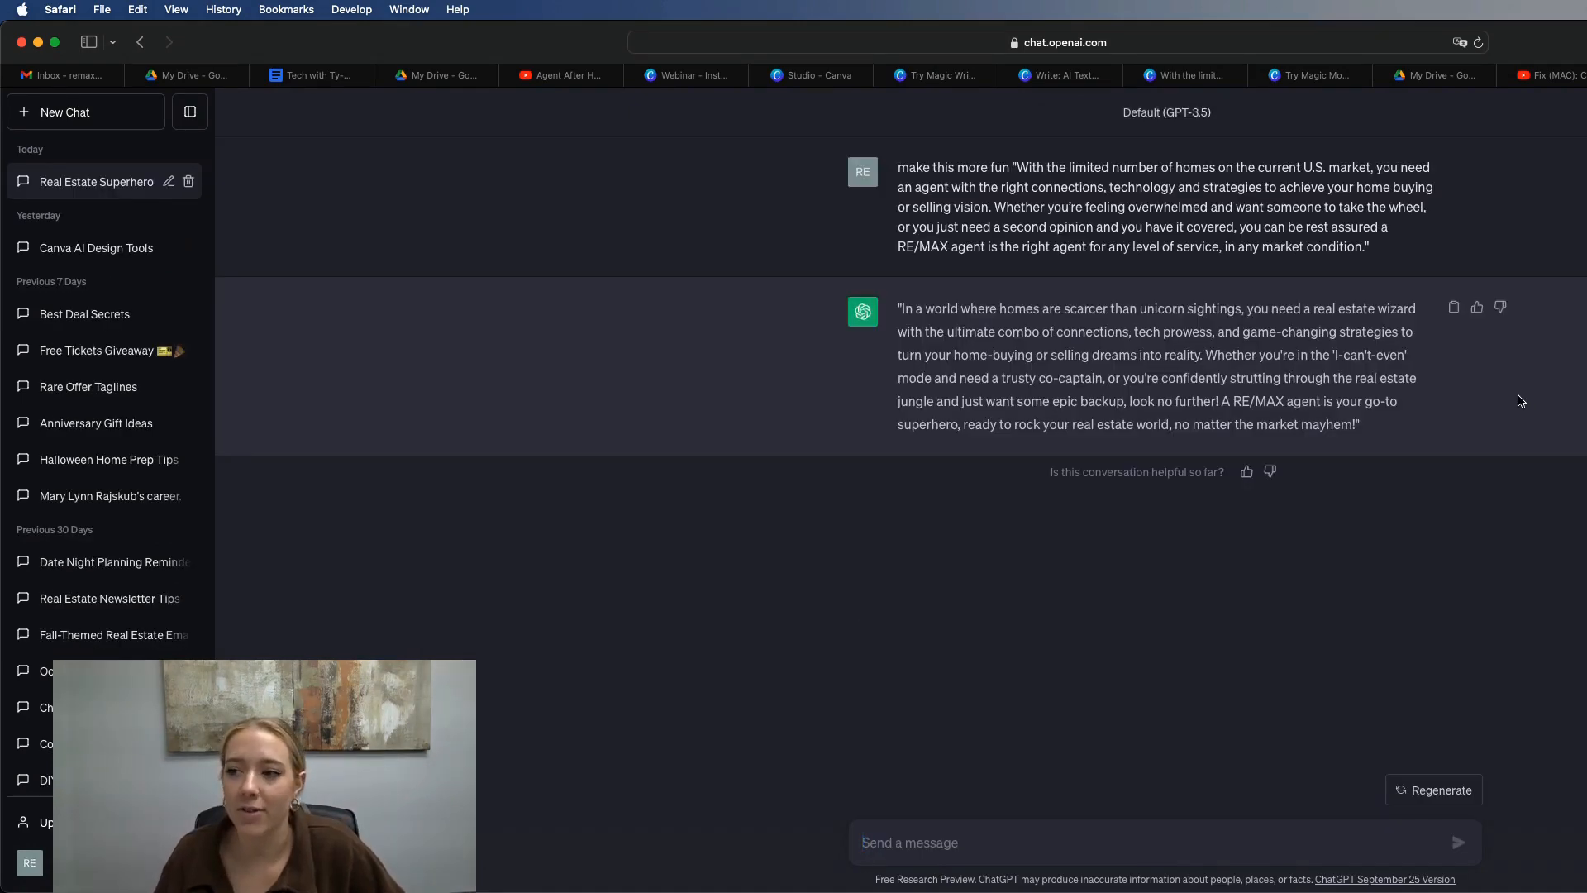
pyautogui.moveTo(1578, 626)
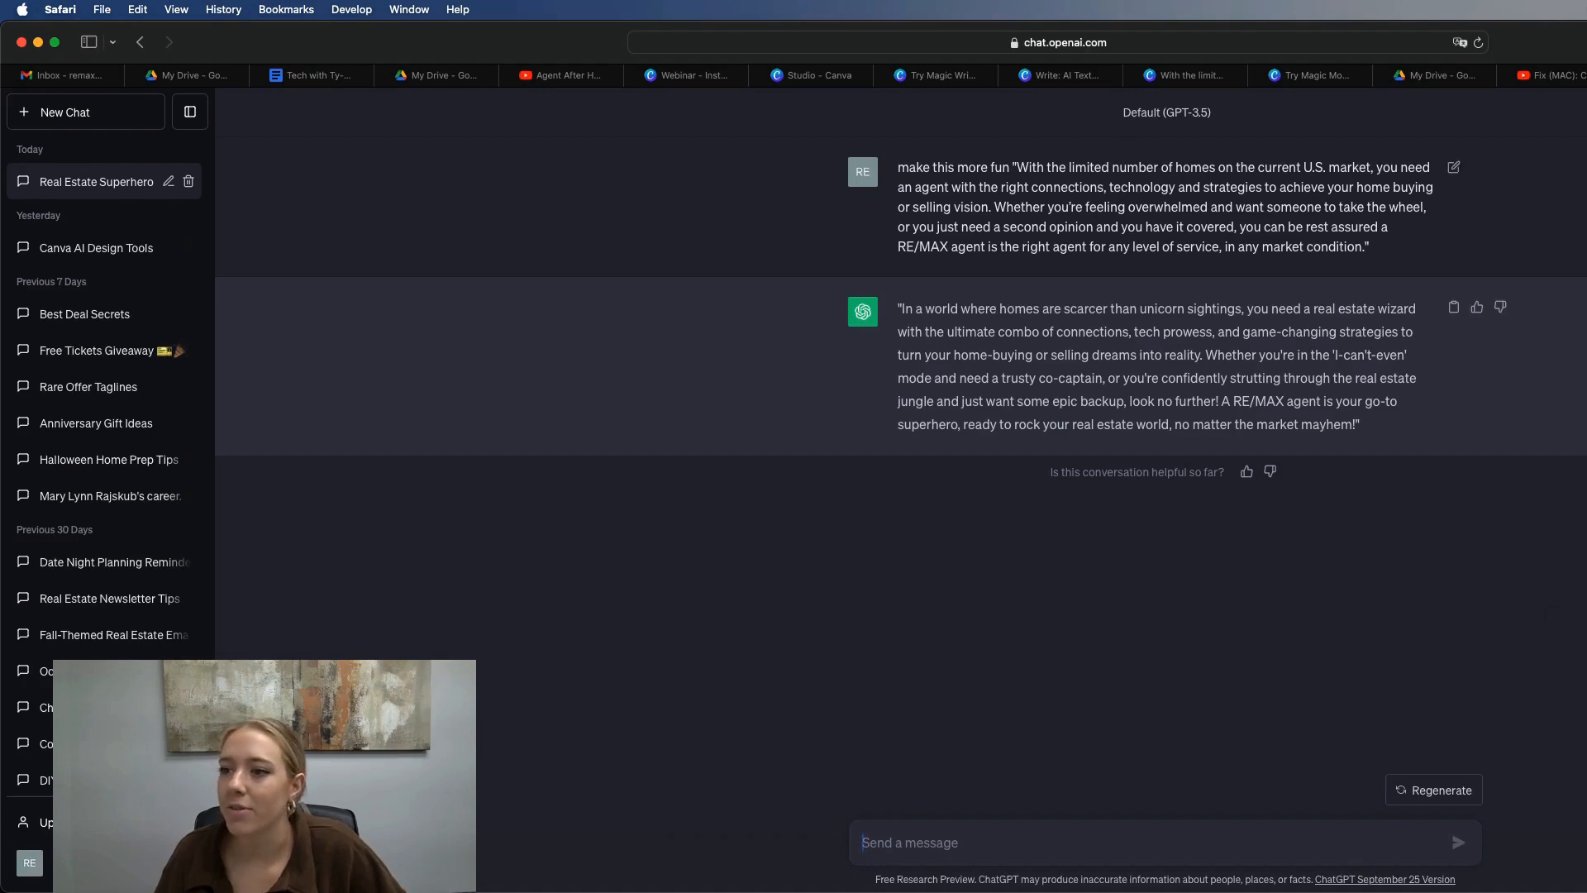
pyautogui.click(810, 75)
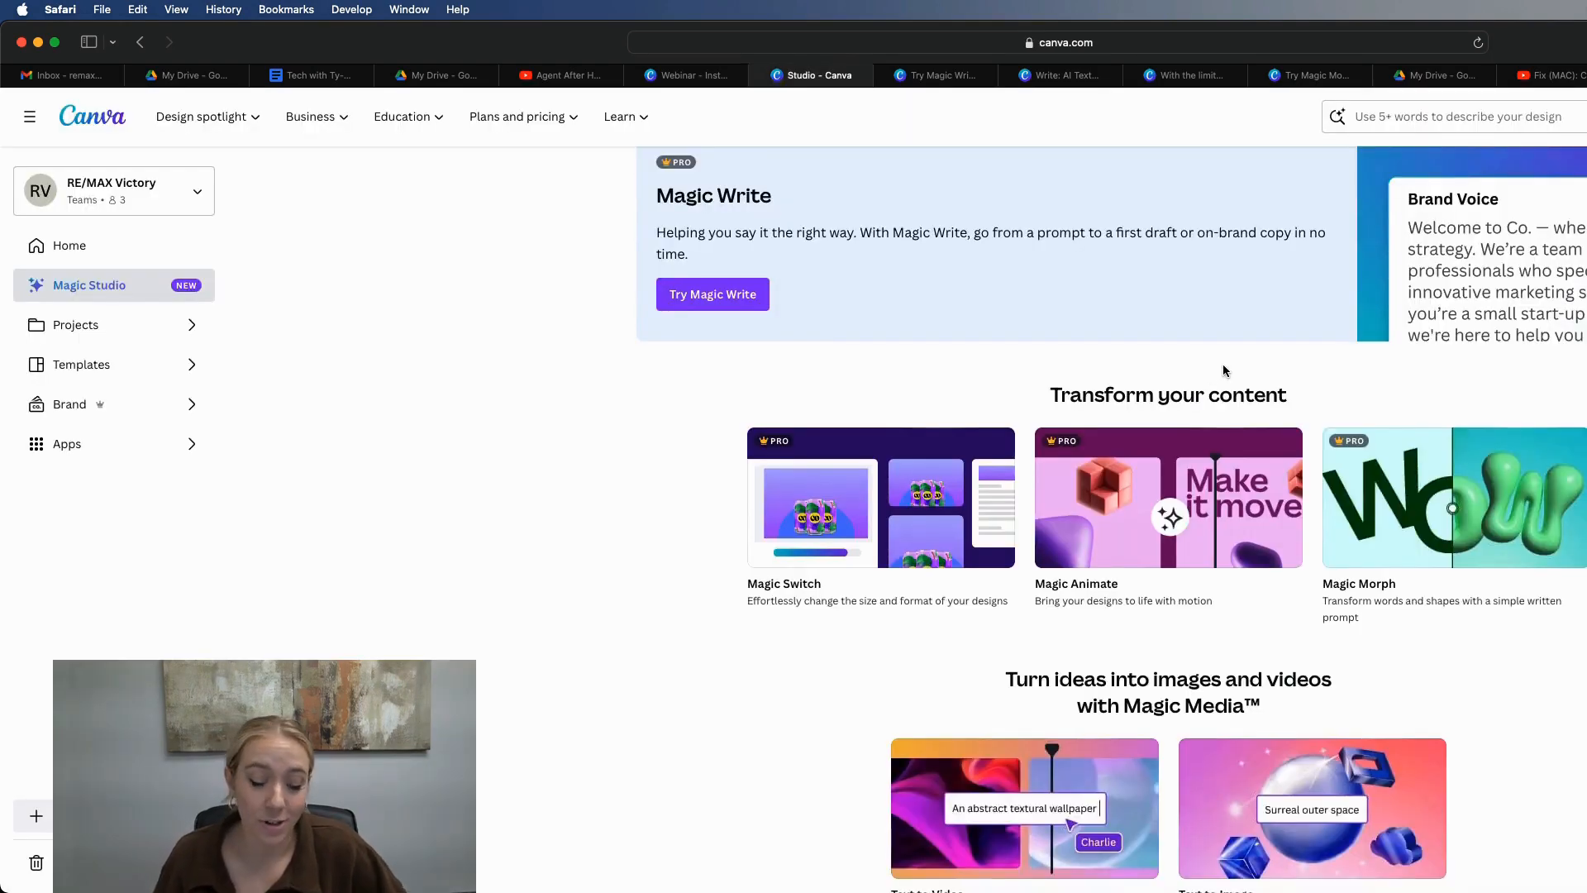
# - Animate the Magic Animate practice presentation, trying the Digital, Playful and Elegant styles
pyautogui.click(1168, 497)
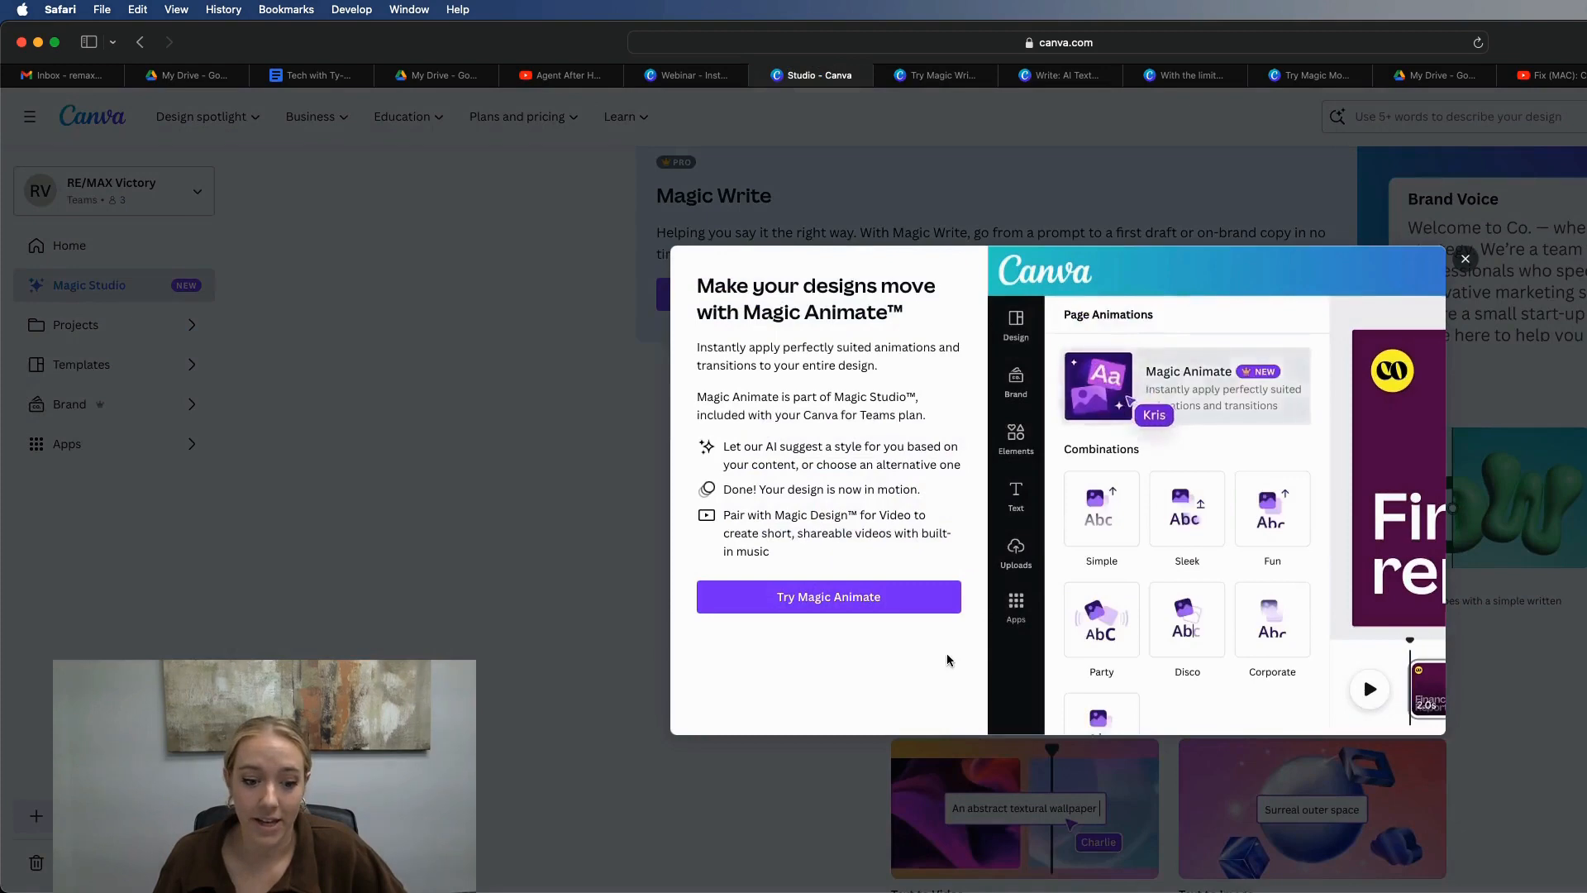
pyautogui.click(828, 596)
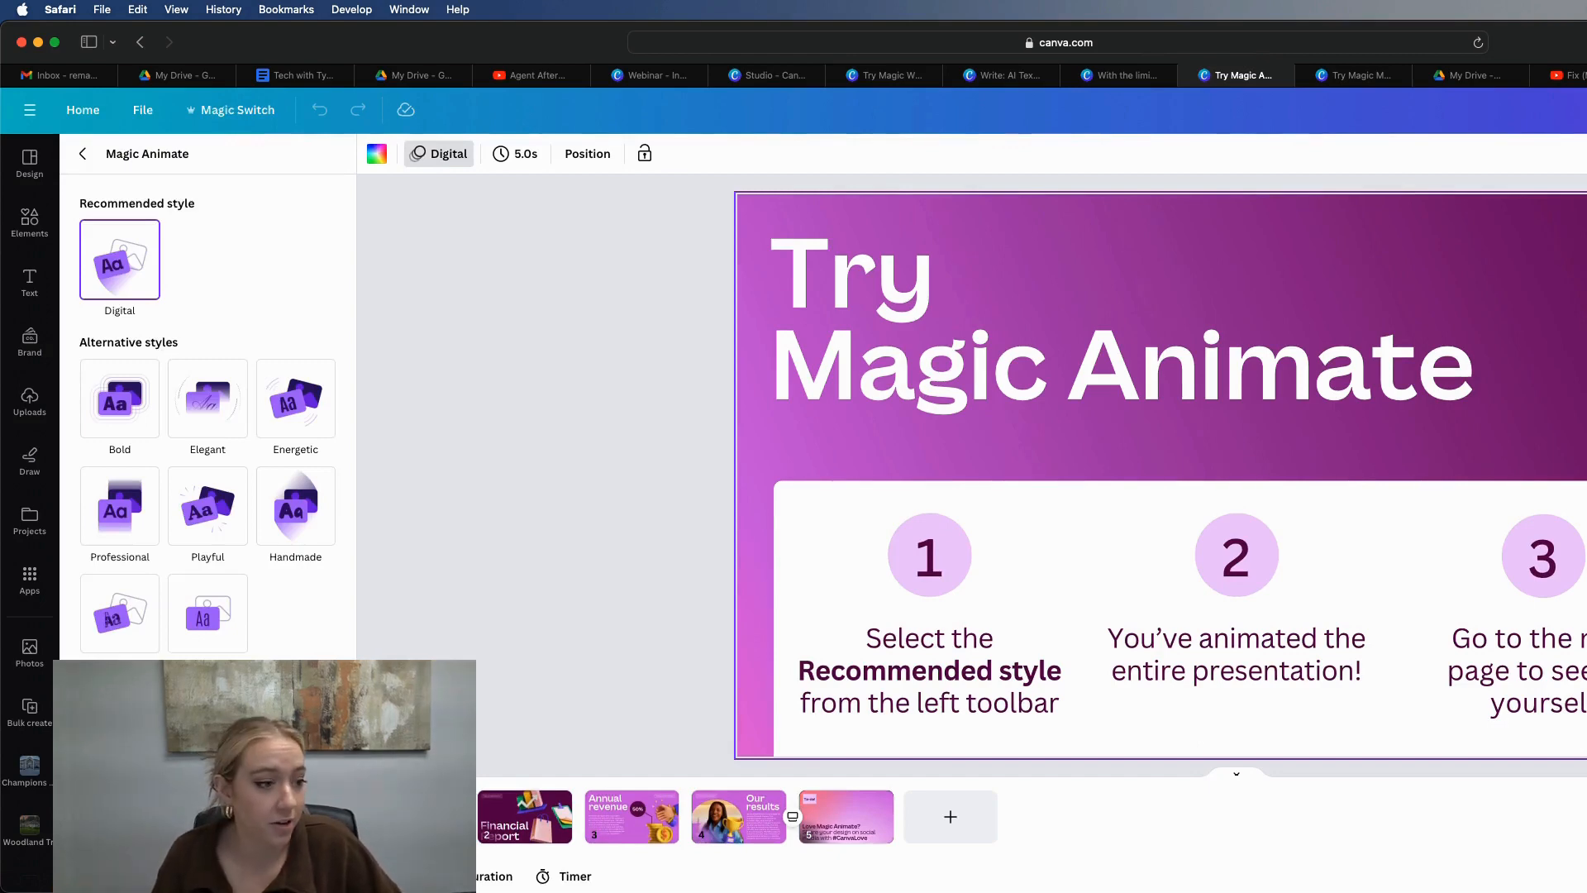
pyautogui.click(119, 258)
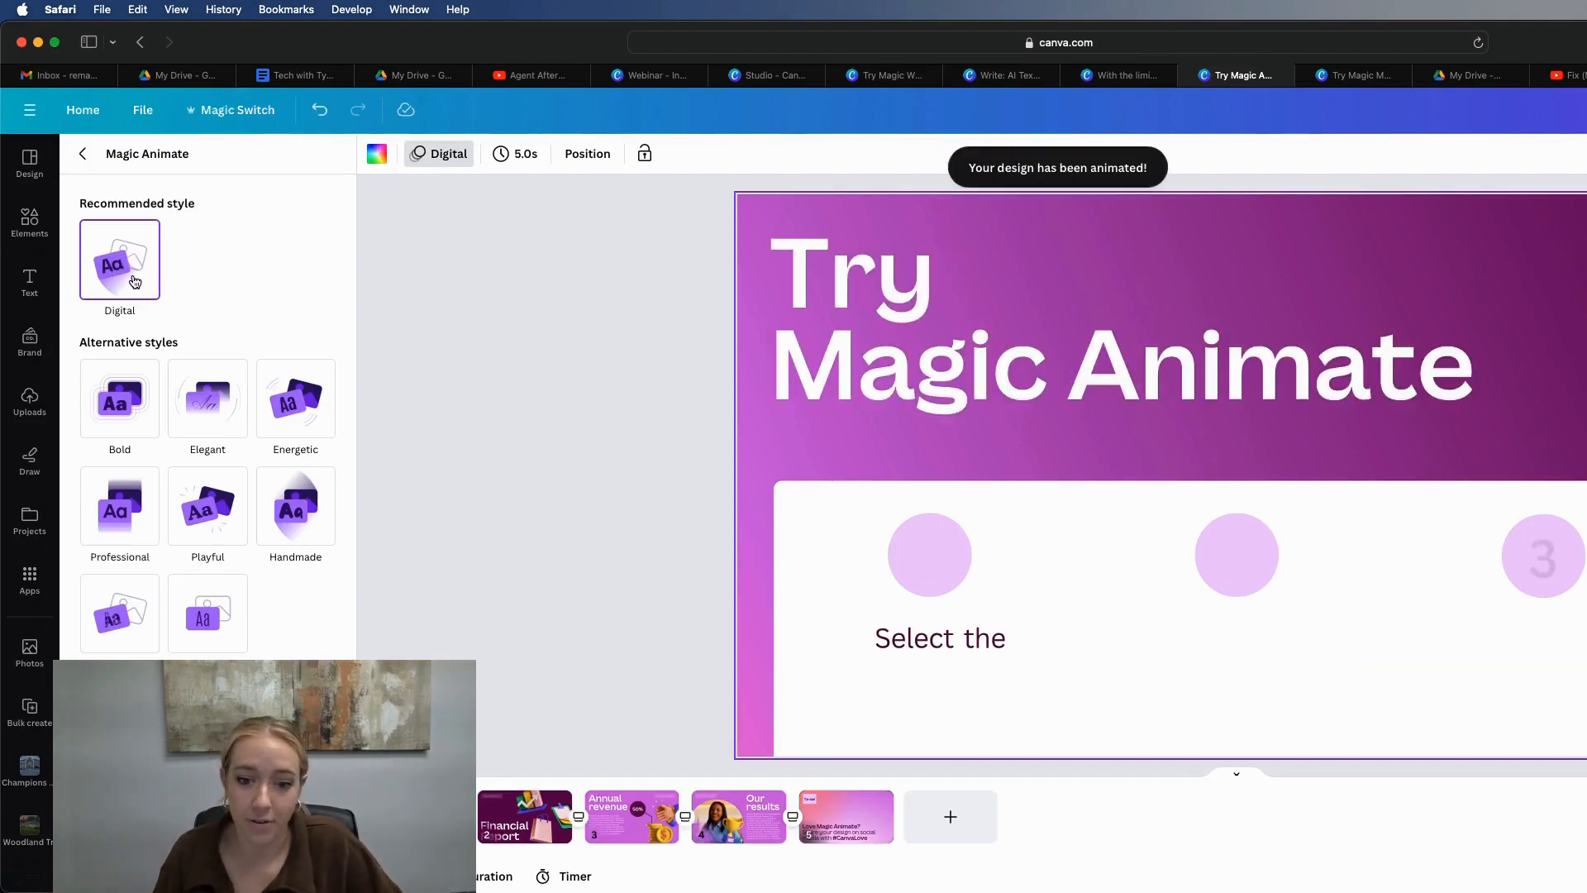
pyautogui.click(207, 507)
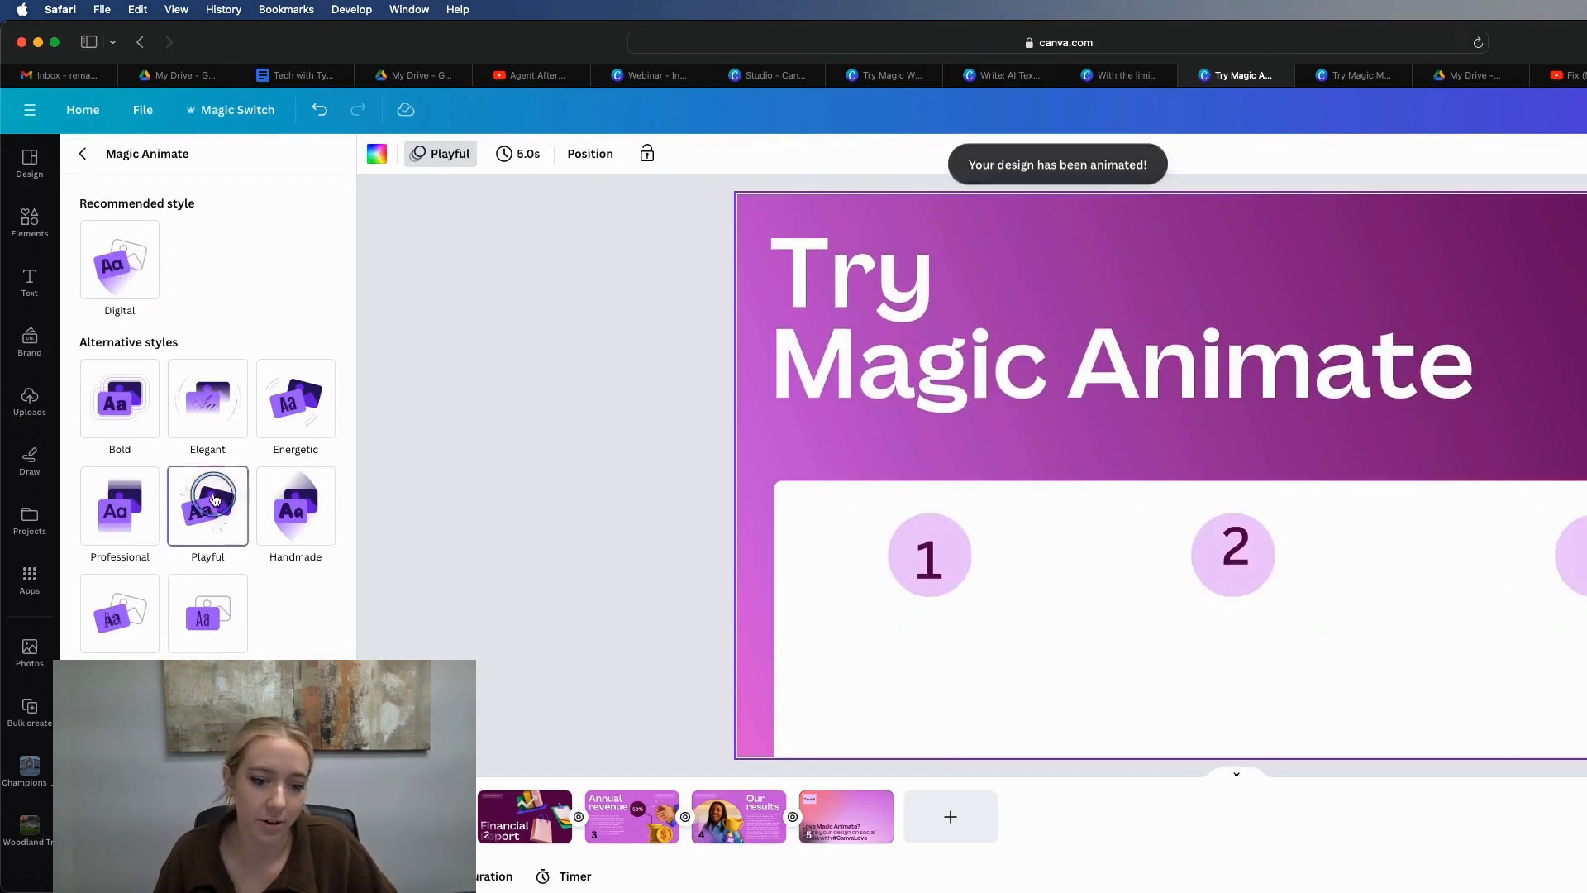
pyautogui.click(207, 397)
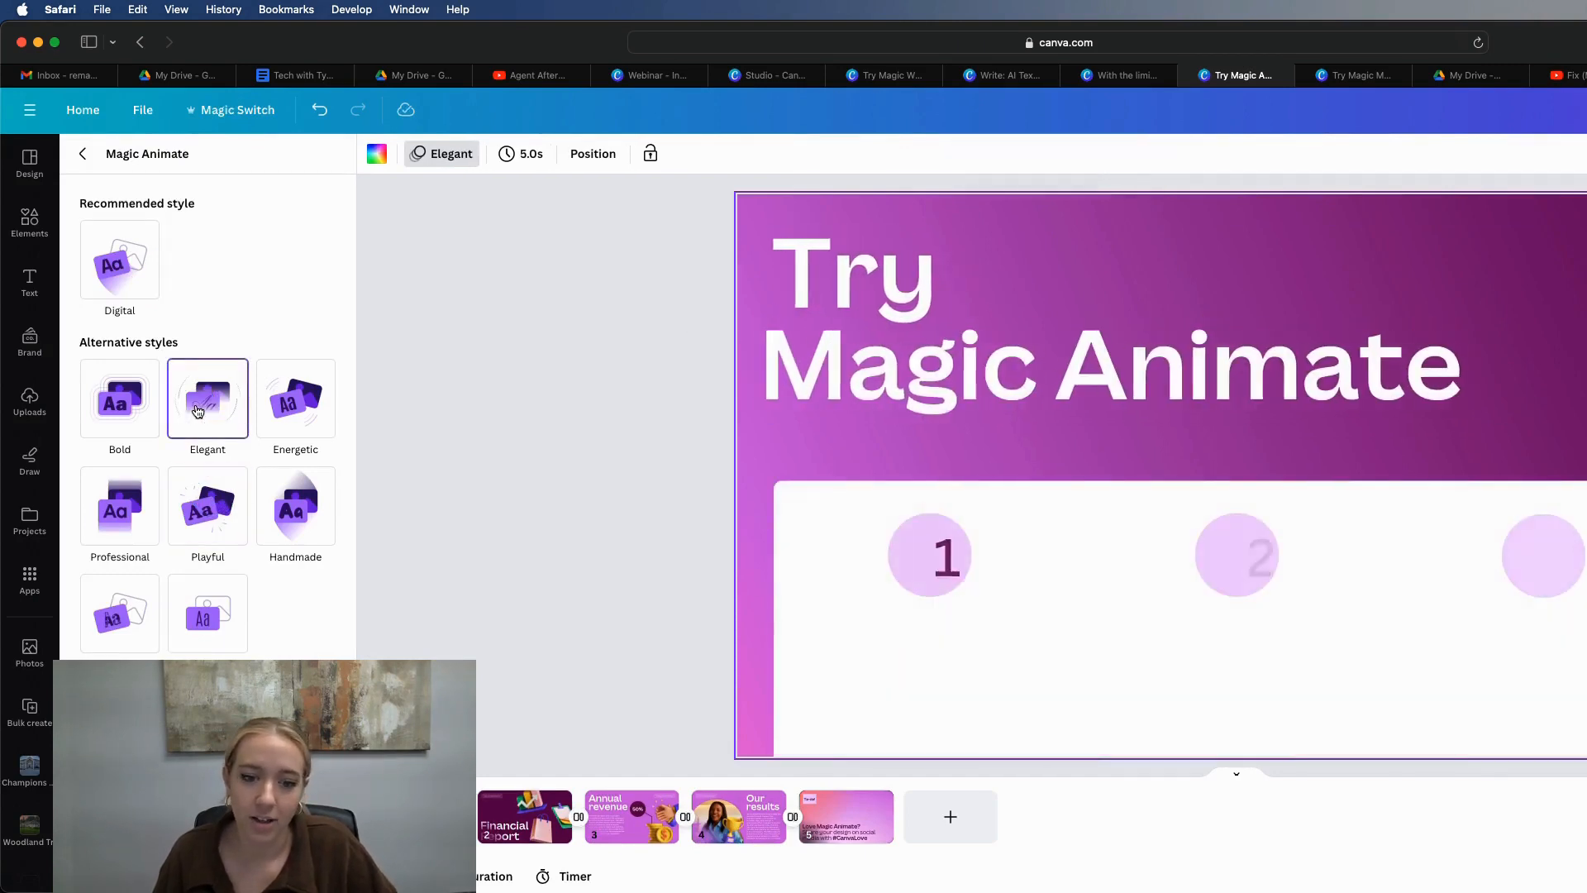
pyautogui.click(207, 397)
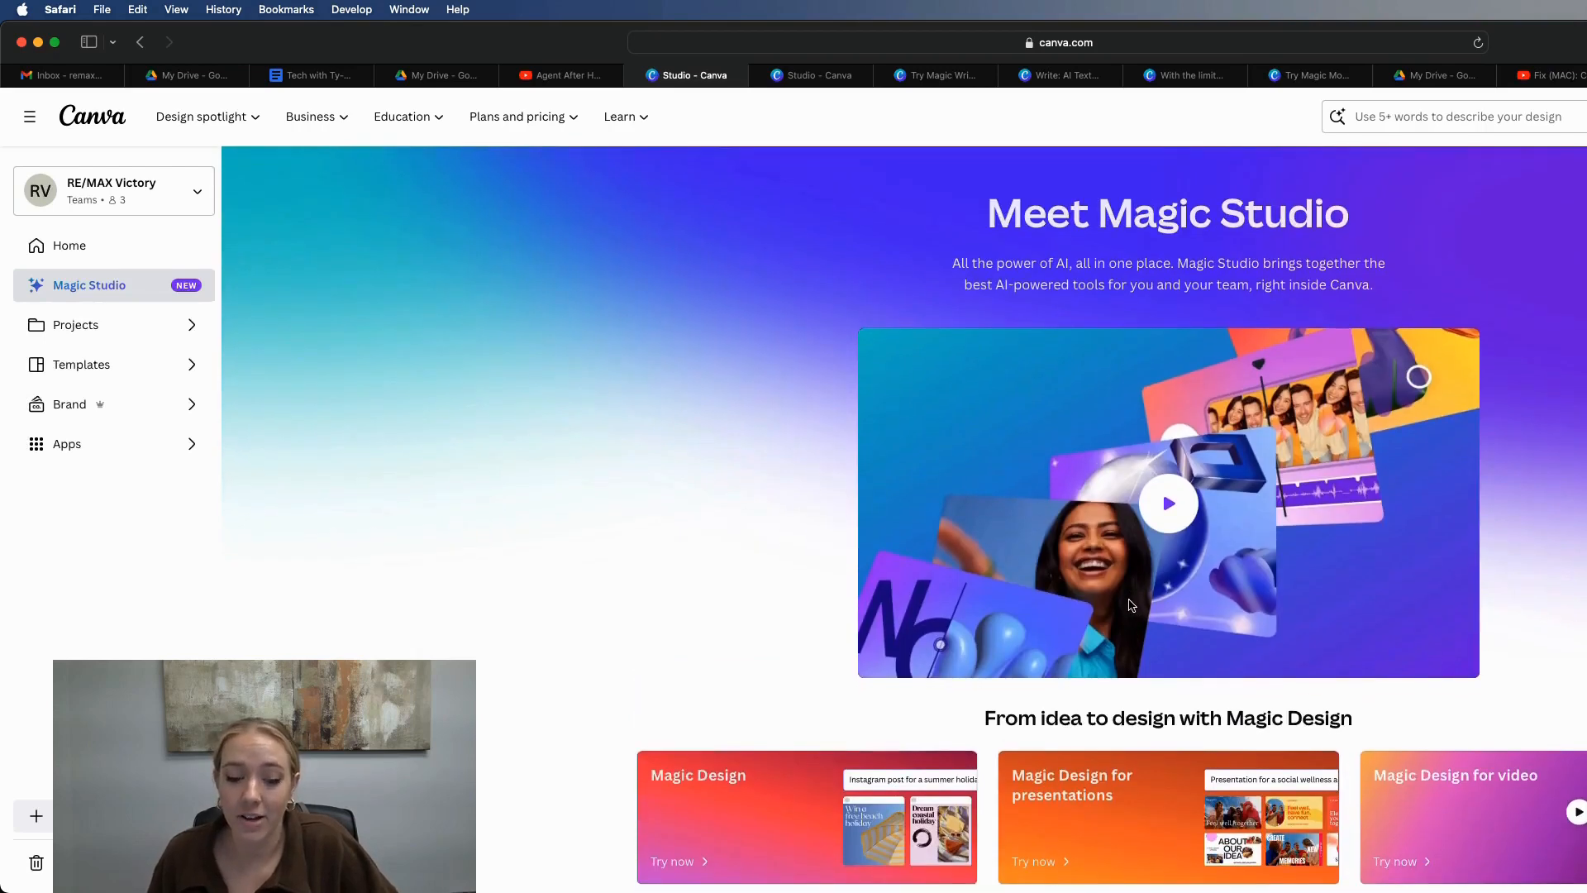
pyautogui.scroll(-3)
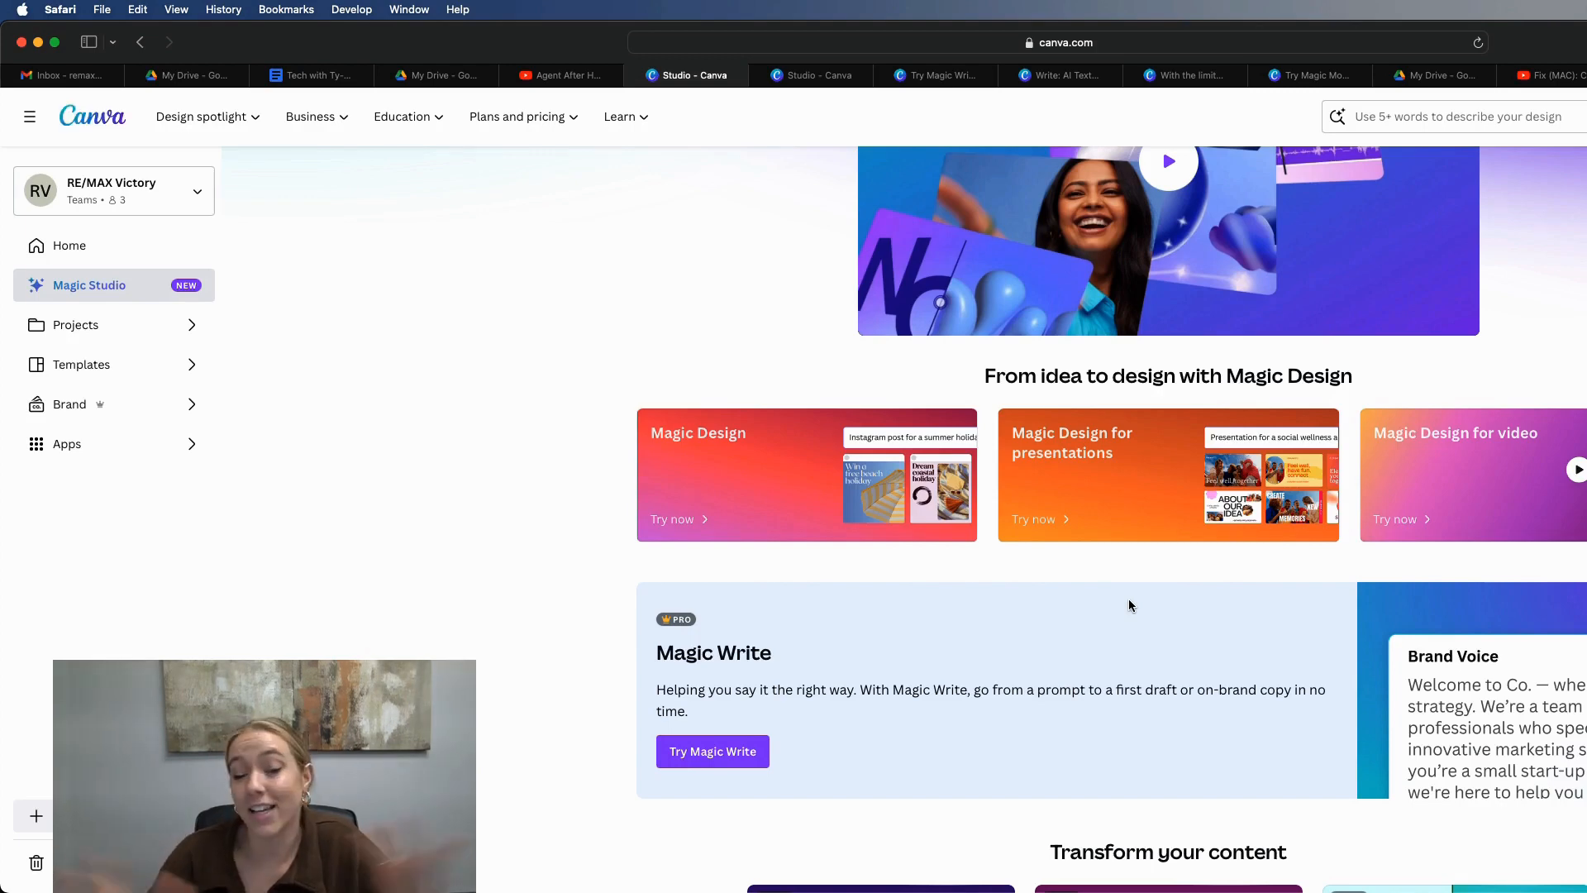
pyautogui.moveTo(1280, 536)
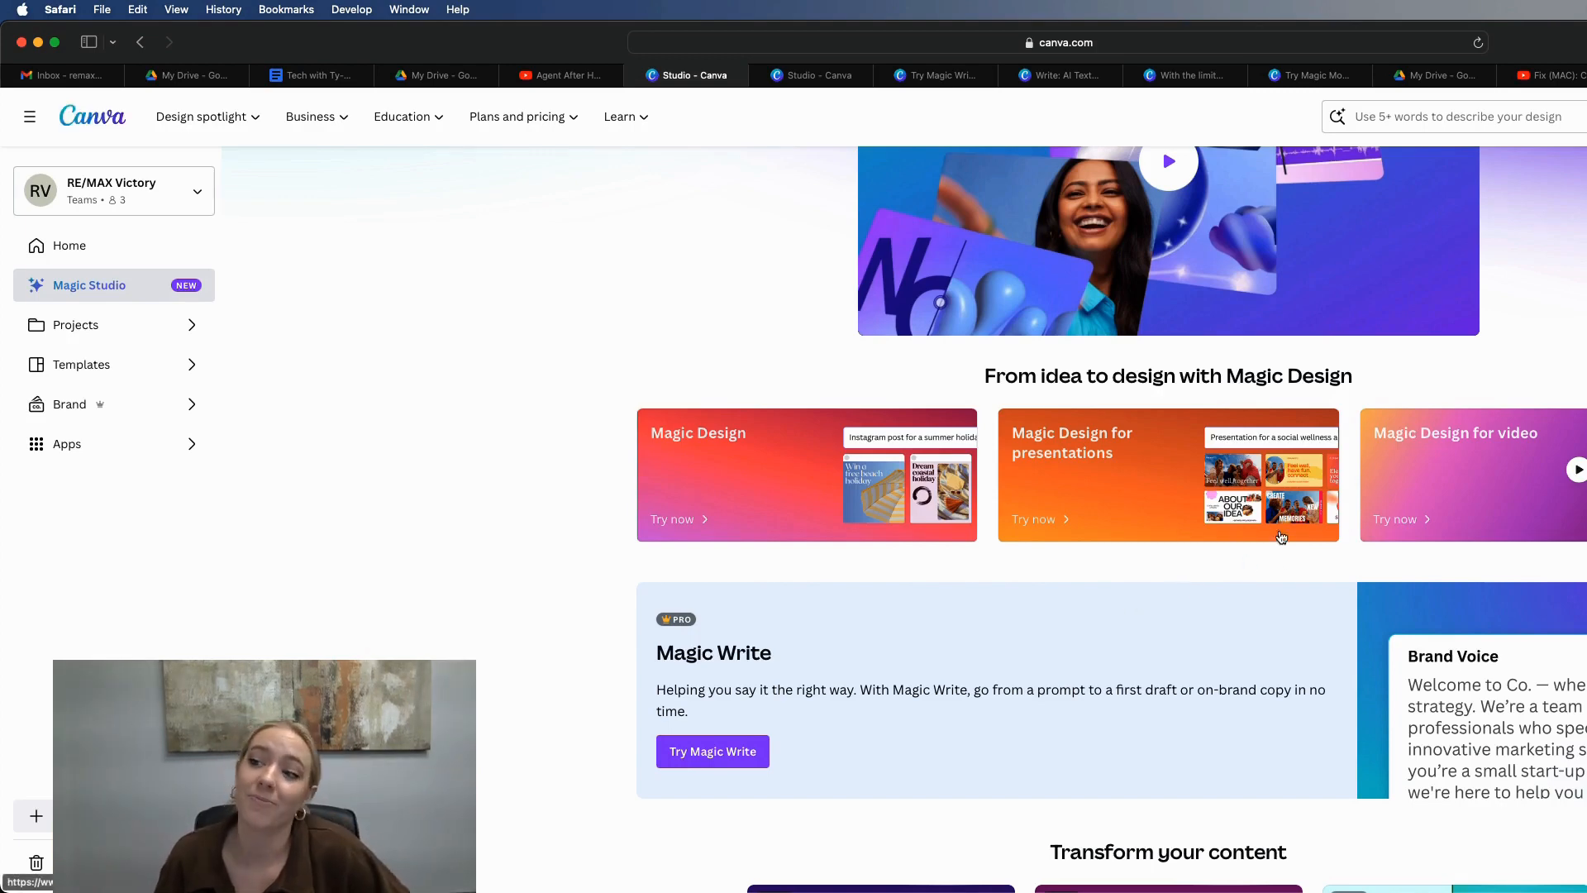